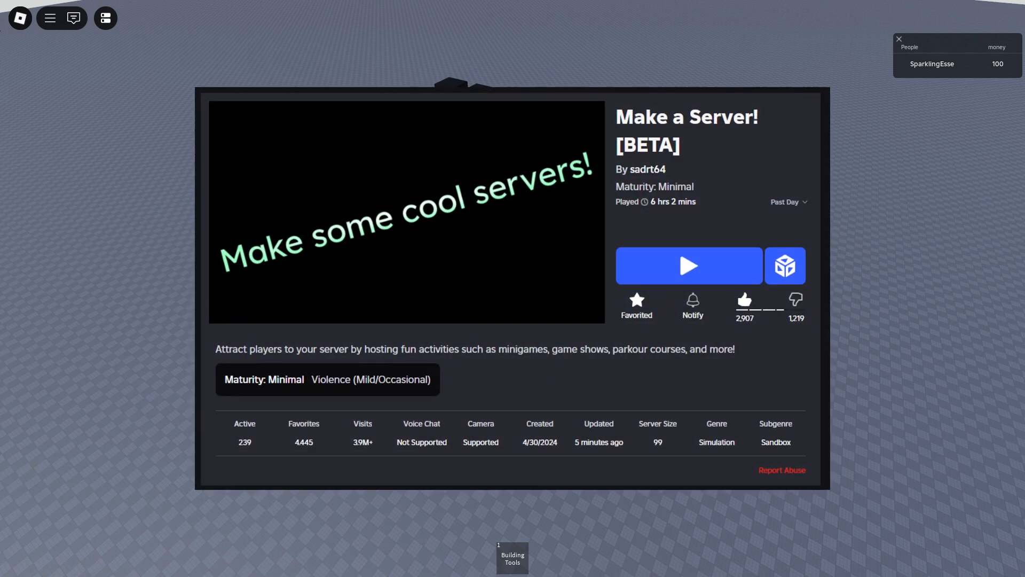
# - Dismiss the Make a Server! game information overlay to see the spawned avatar
pyautogui.click(689, 266)
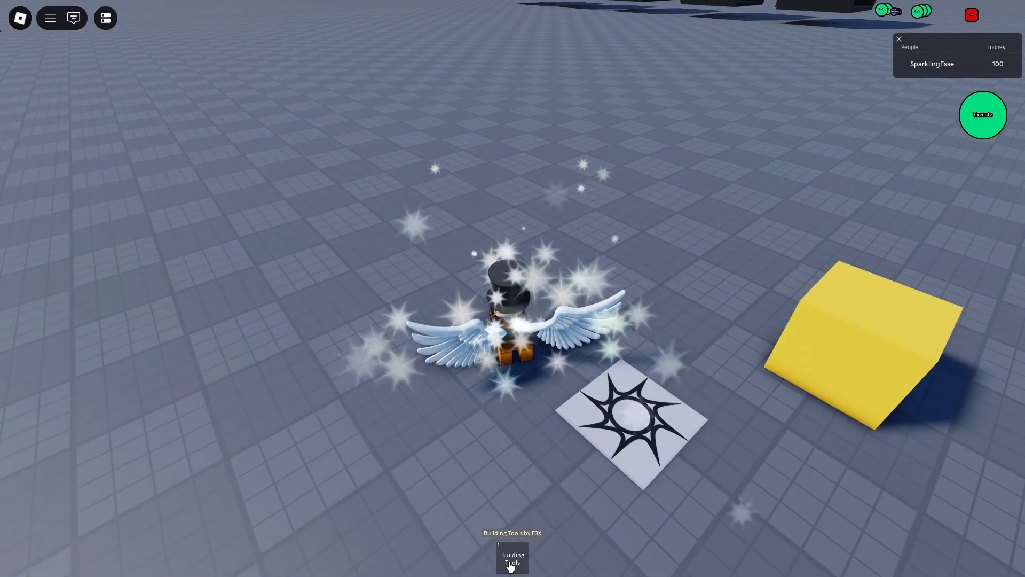
# - Equip Building Tools from the hotbar and switch between the part-appearance tools
pyautogui.click(513, 566)
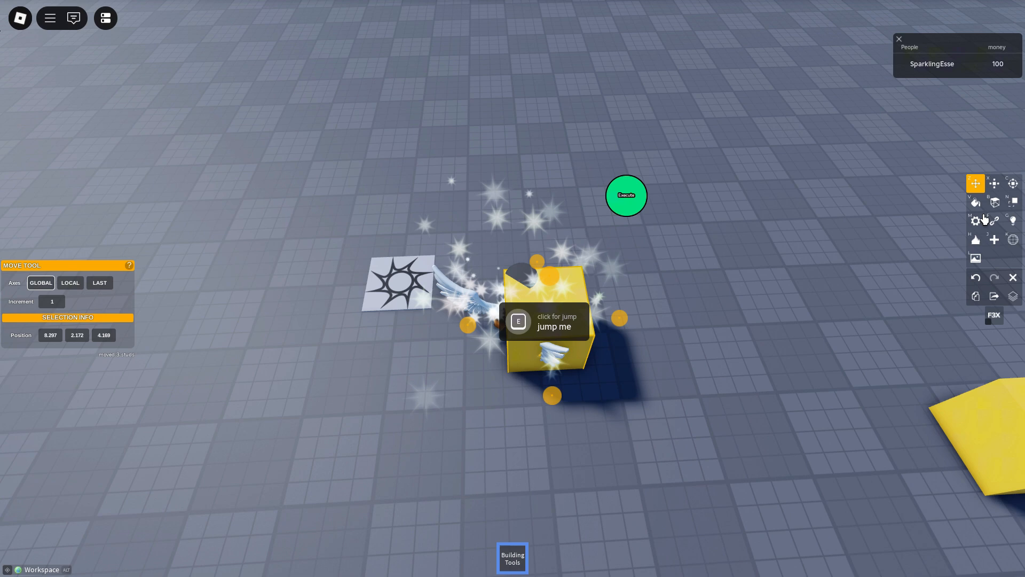
pyautogui.click(994, 202)
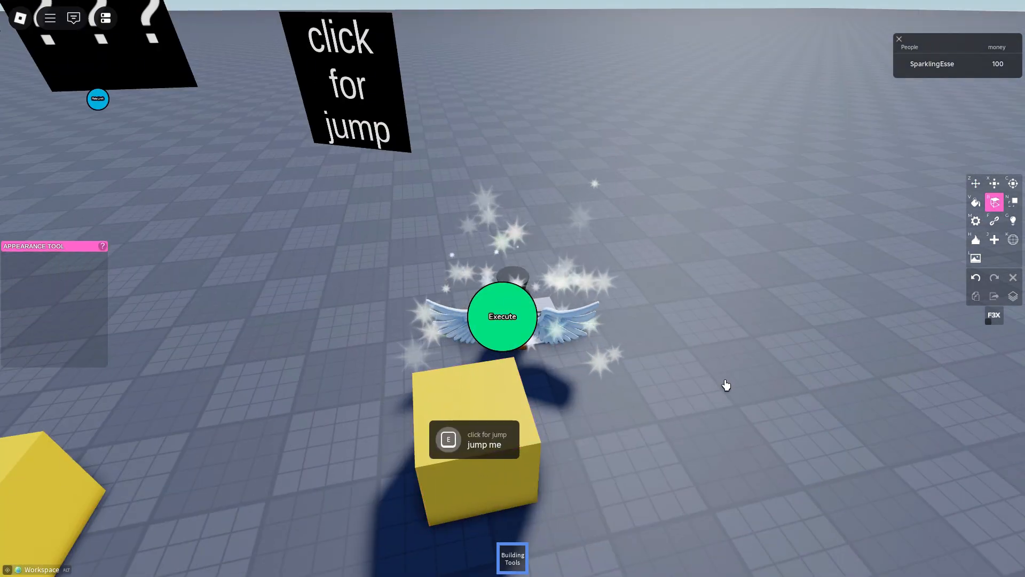
pyautogui.click(975, 183)
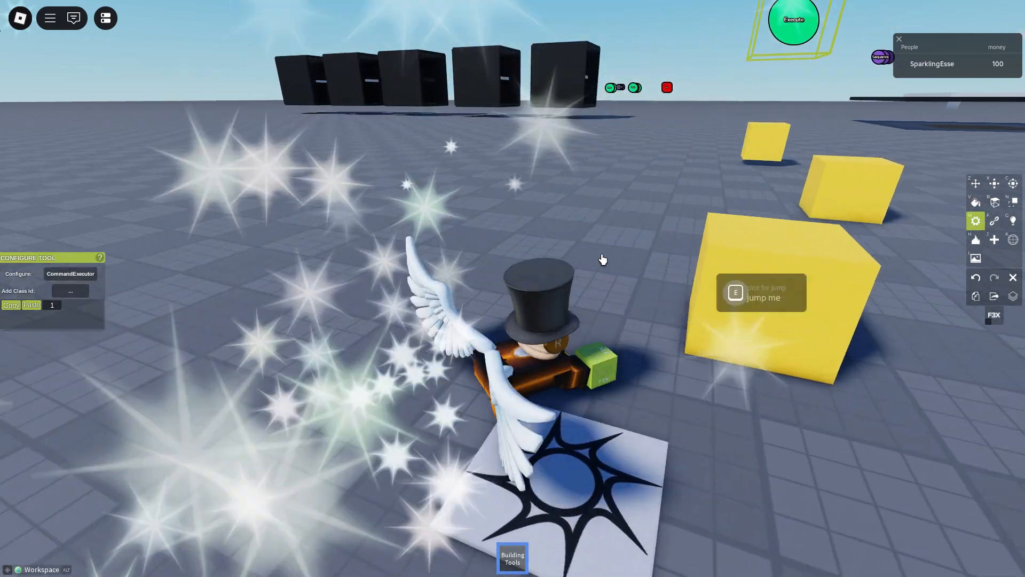
# - Check the CommandExecutor's ':jump plr' command, close it, and select the jump-me prompt block
pyautogui.click(70, 273)
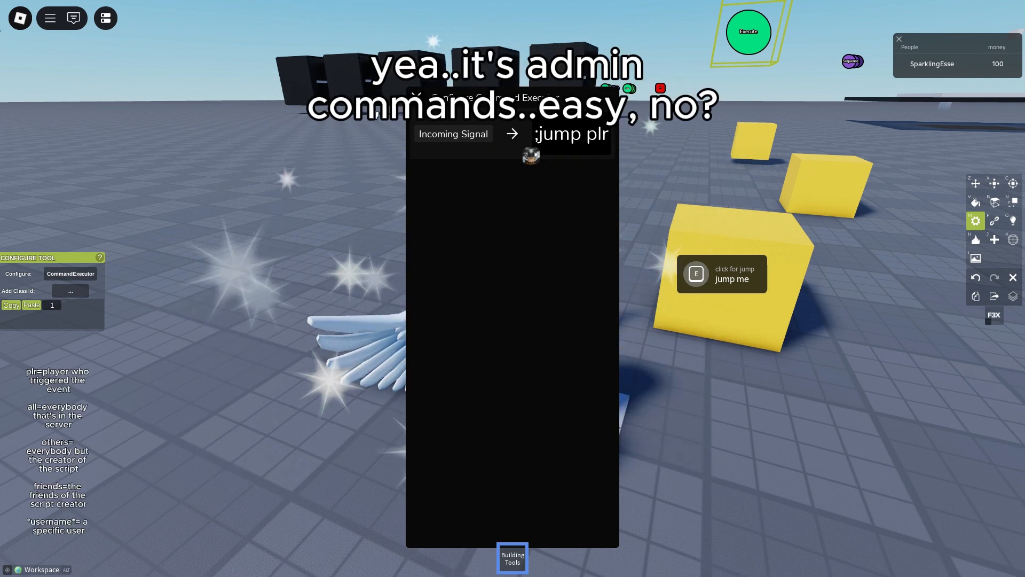
pyautogui.doubleClick(597, 134)
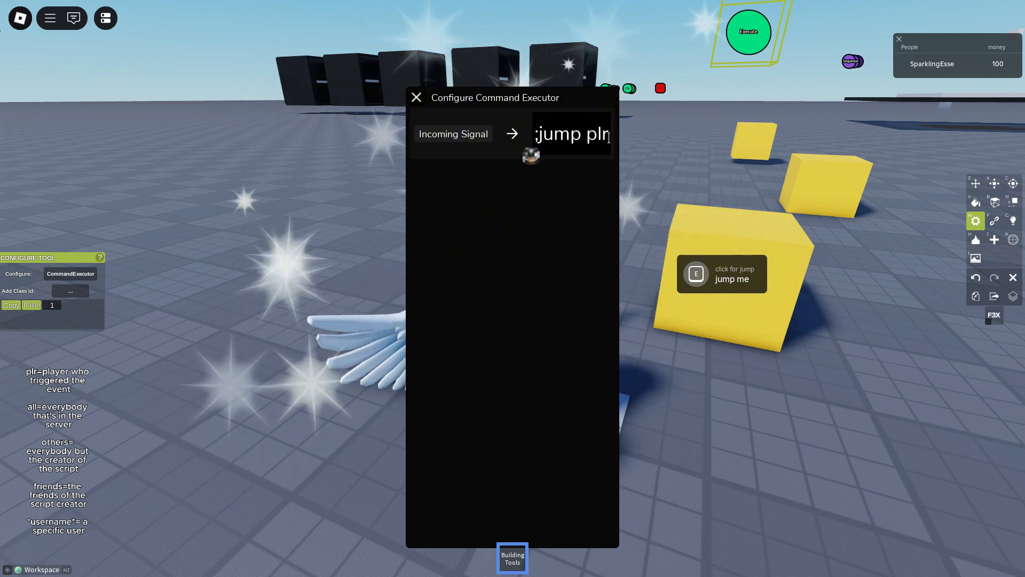
pyautogui.doubleClick(596, 134)
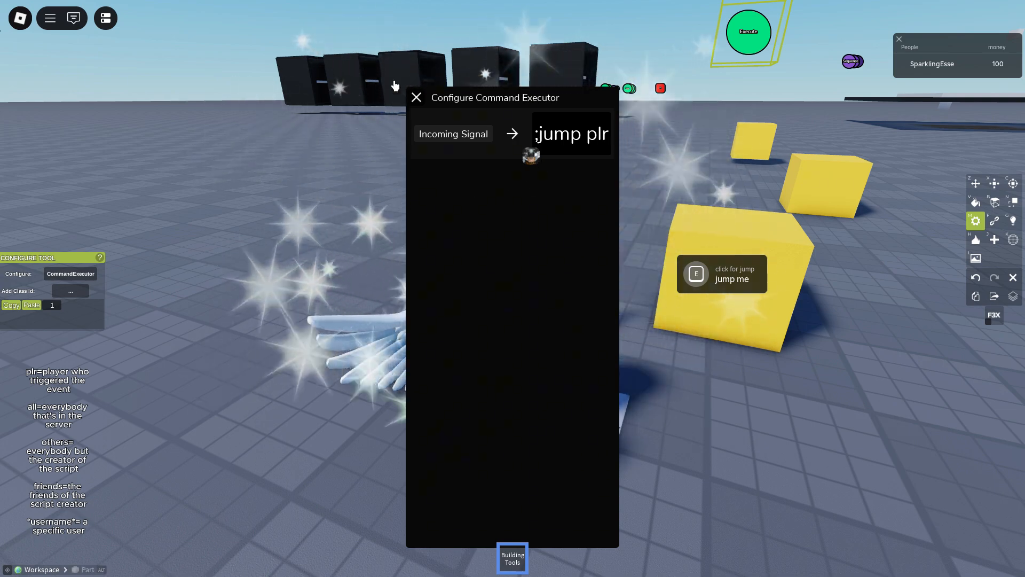
pyautogui.click(417, 98)
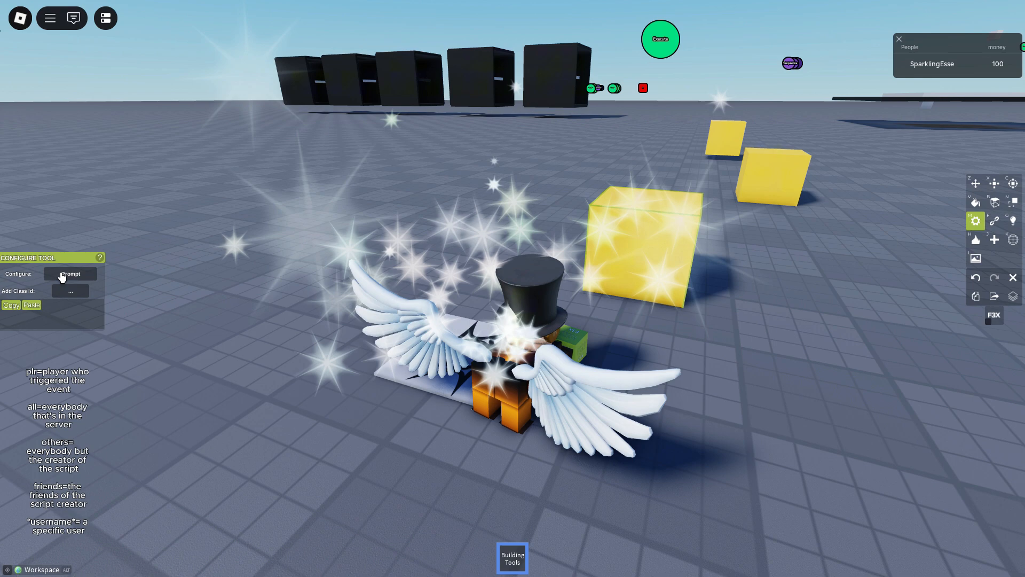
# - Toggle the jump prompt's PromptMode to Buy and back to Execute, then close it
pyautogui.click(70, 273)
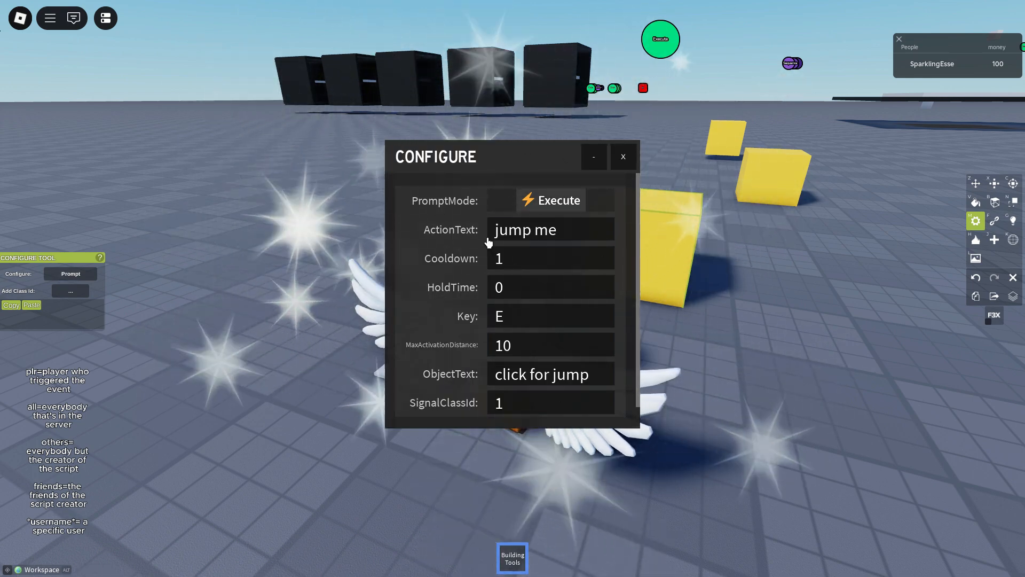
pyautogui.click(551, 200)
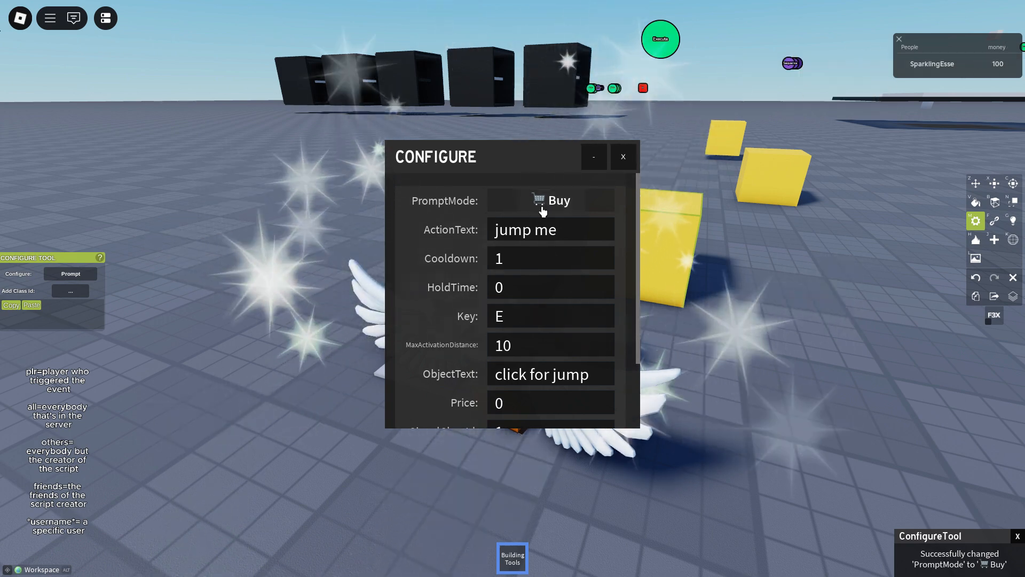
pyautogui.click(550, 200)
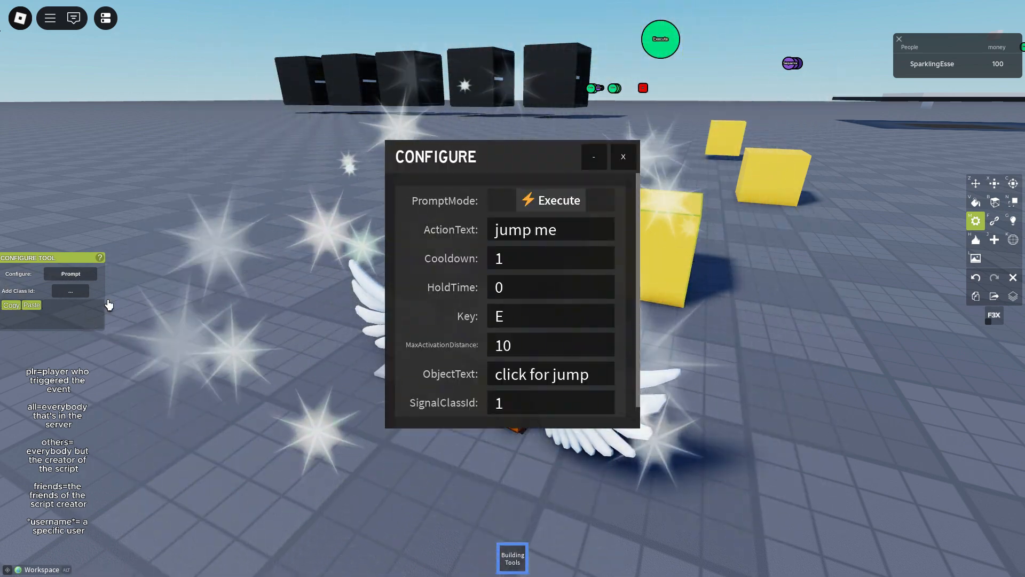
pyautogui.moveTo(534, 435)
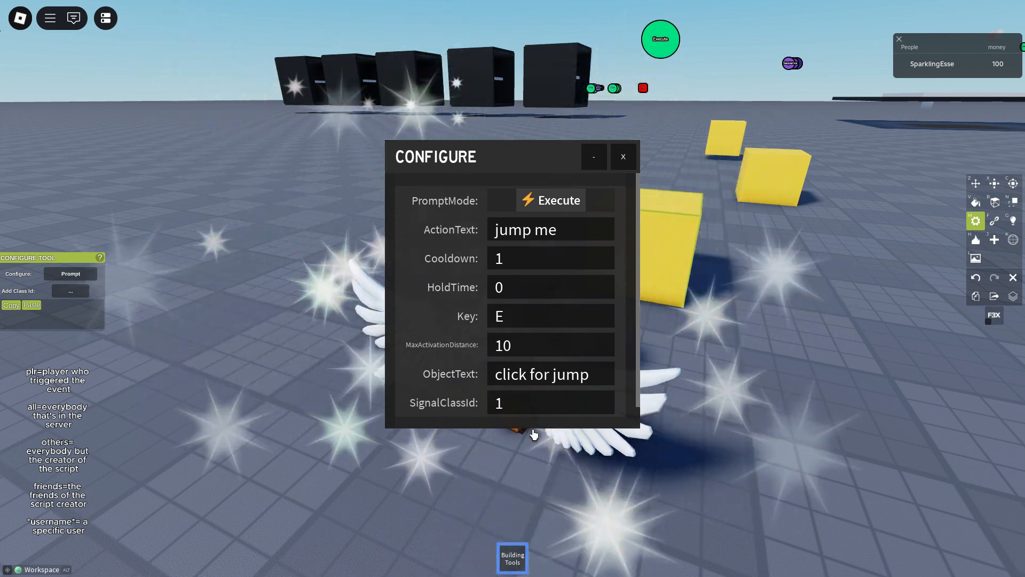
pyautogui.click(623, 156)
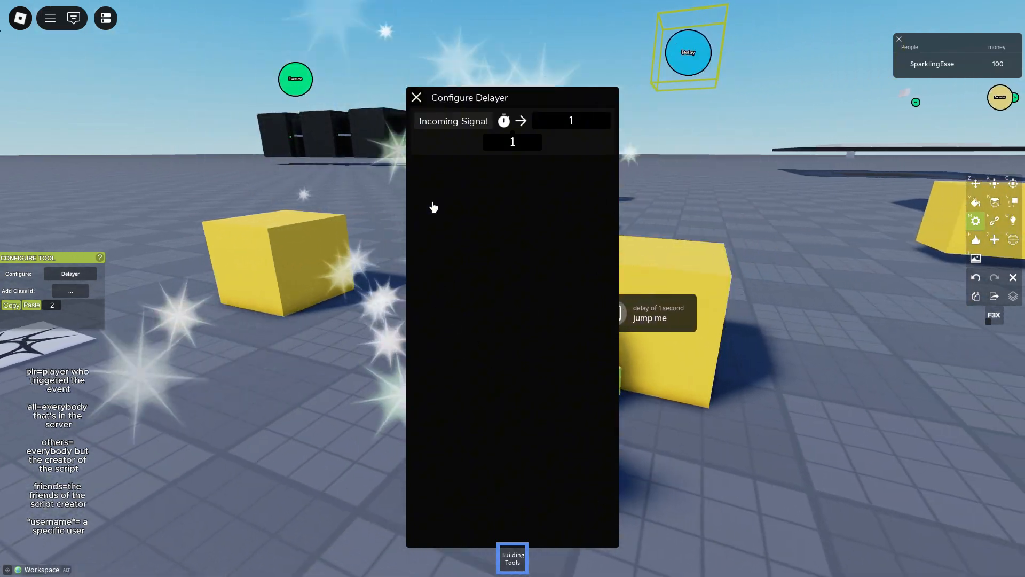
# - Close the Configure Delayer window showing the 1-second delay on signal 1
pyautogui.click(417, 97)
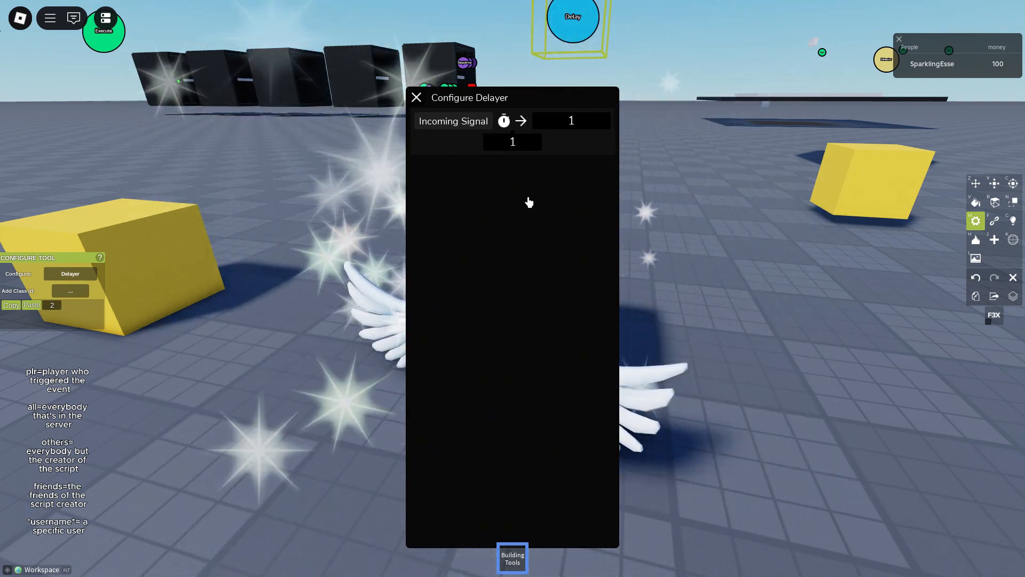
pyautogui.moveTo(537, 163)
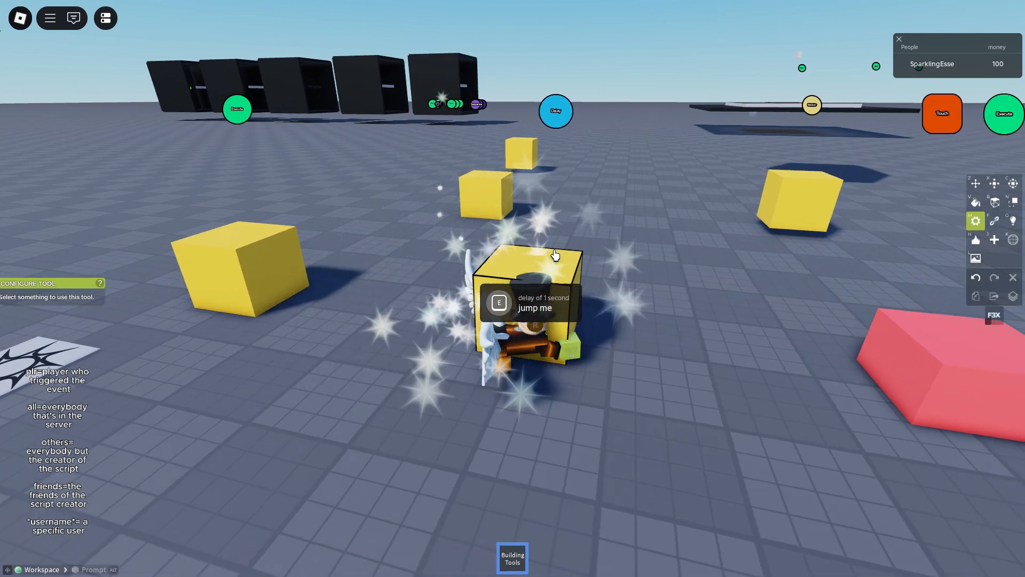
# - Confirm the jump prompt sends SignalClassId 2, close it, and select the Touch event block
pyautogui.click(529, 295)
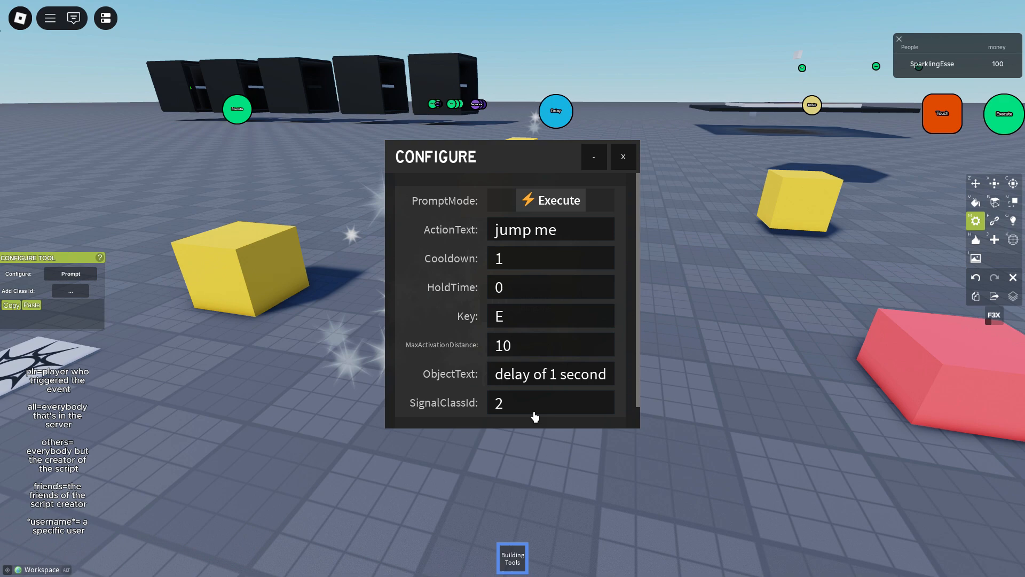
pyautogui.click(623, 156)
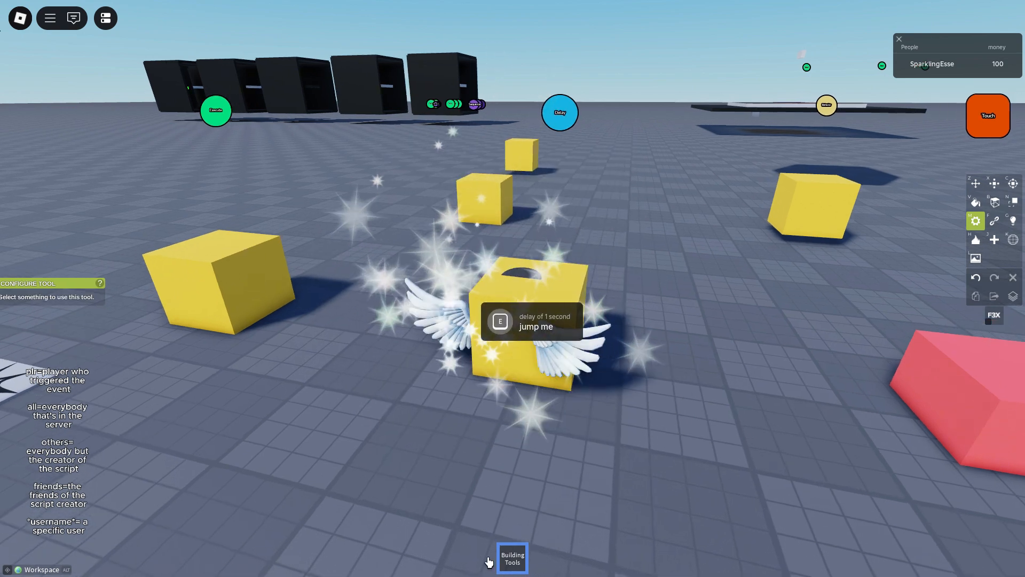
pyautogui.click(560, 112)
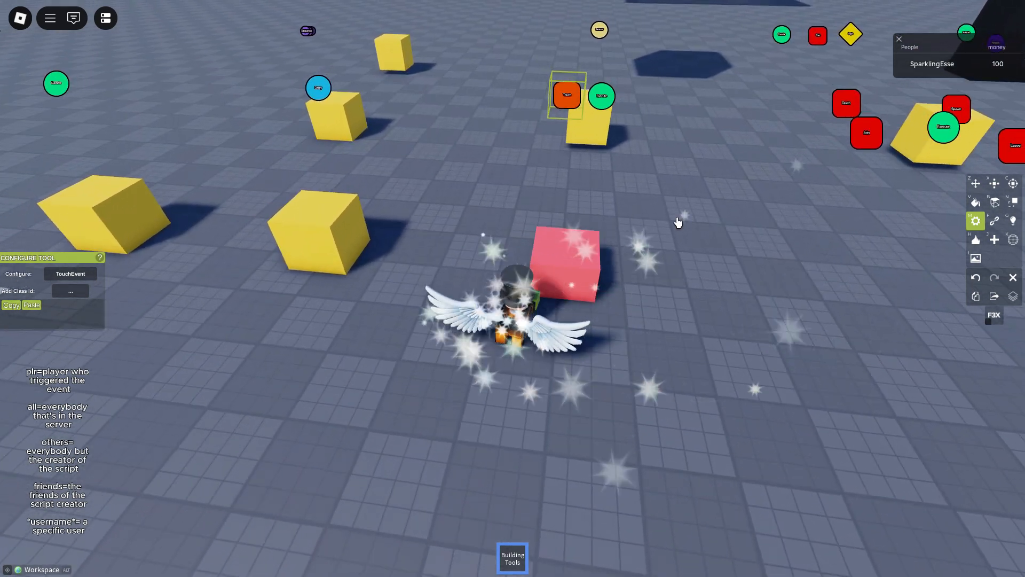
# - View the Touch Event block's 3 → 4 signal mapping and close the window
pyautogui.click(70, 273)
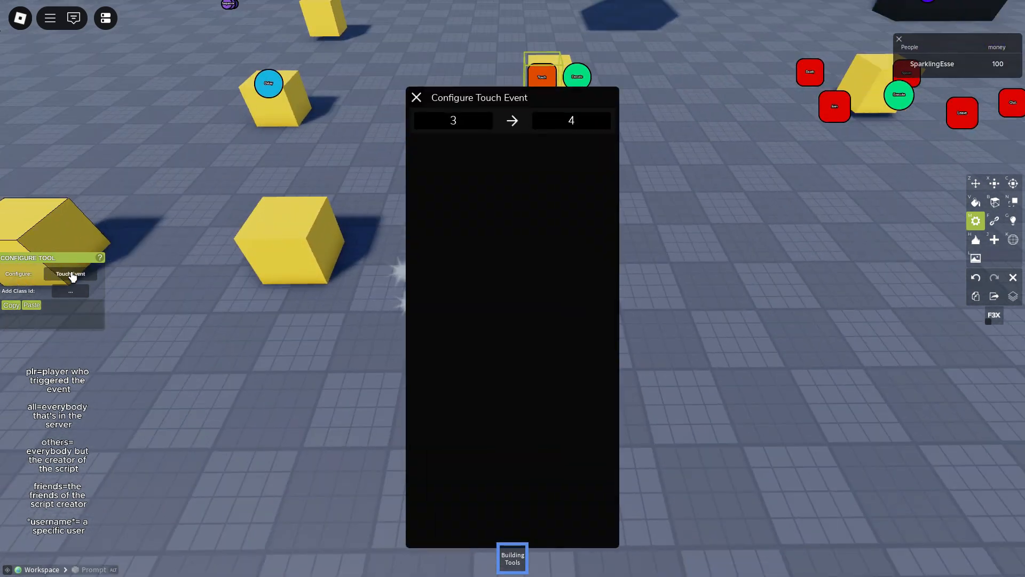
pyautogui.click(416, 98)
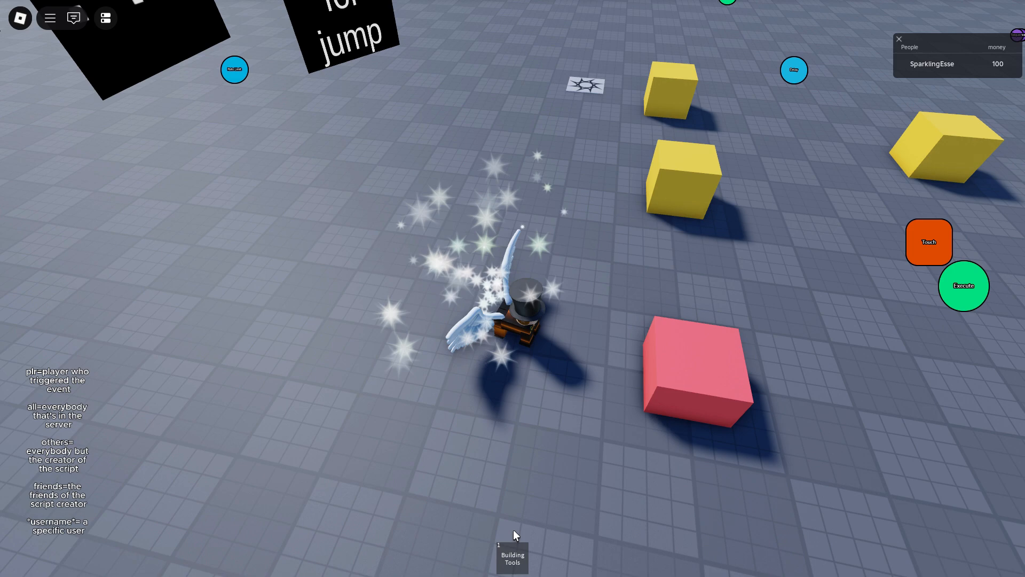
# - Re-equip Building Tools, set the Touch block's Trigger Class ID to 3, and clear Signal
pyautogui.click(512, 559)
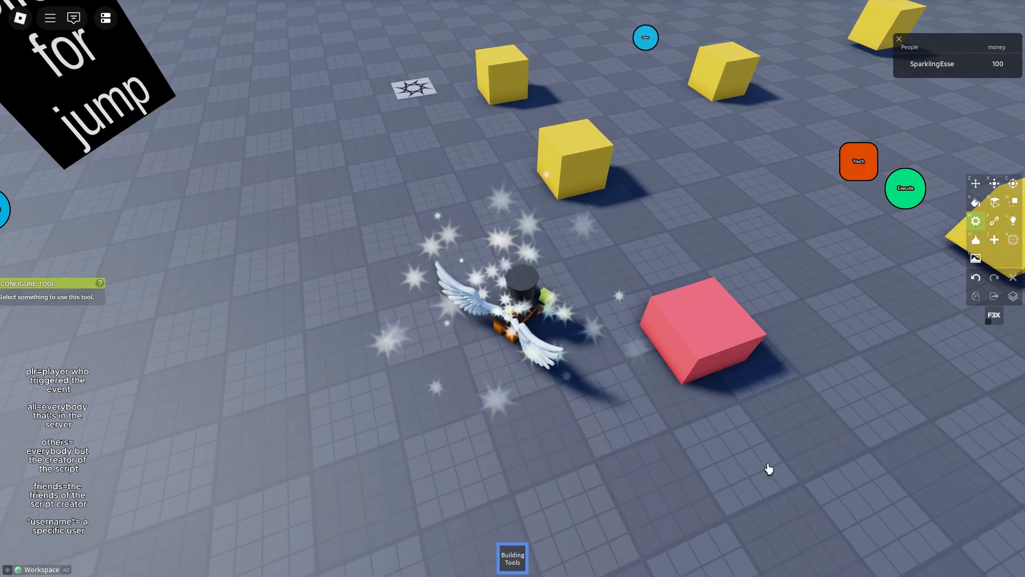
pyautogui.click(859, 161)
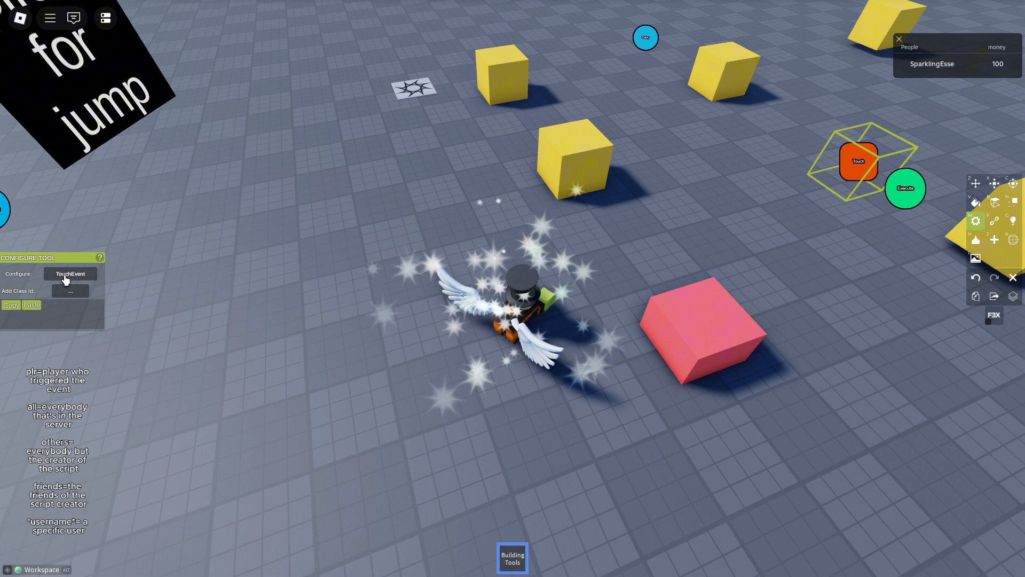
pyautogui.click(70, 274)
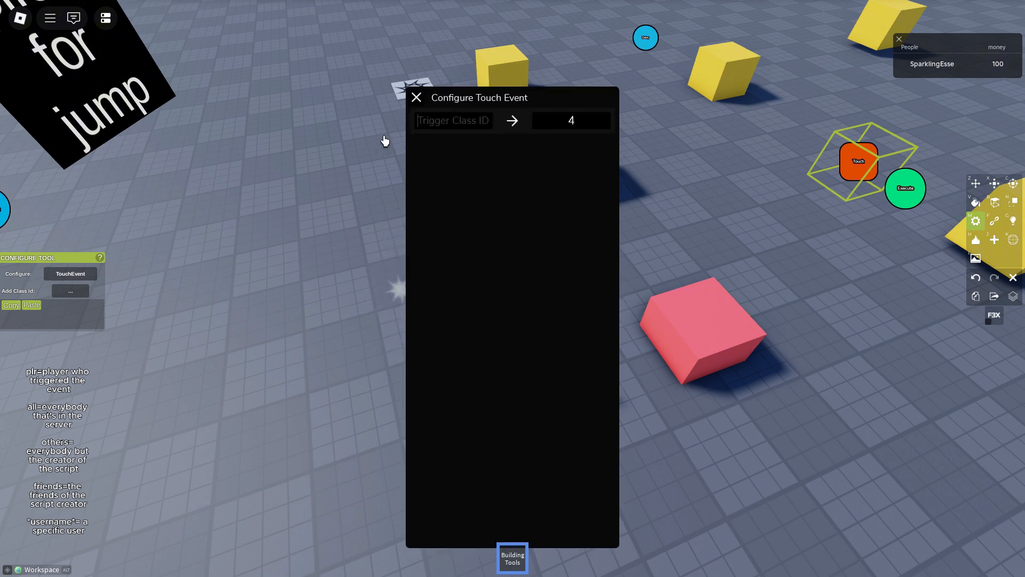
pyautogui.write('3')
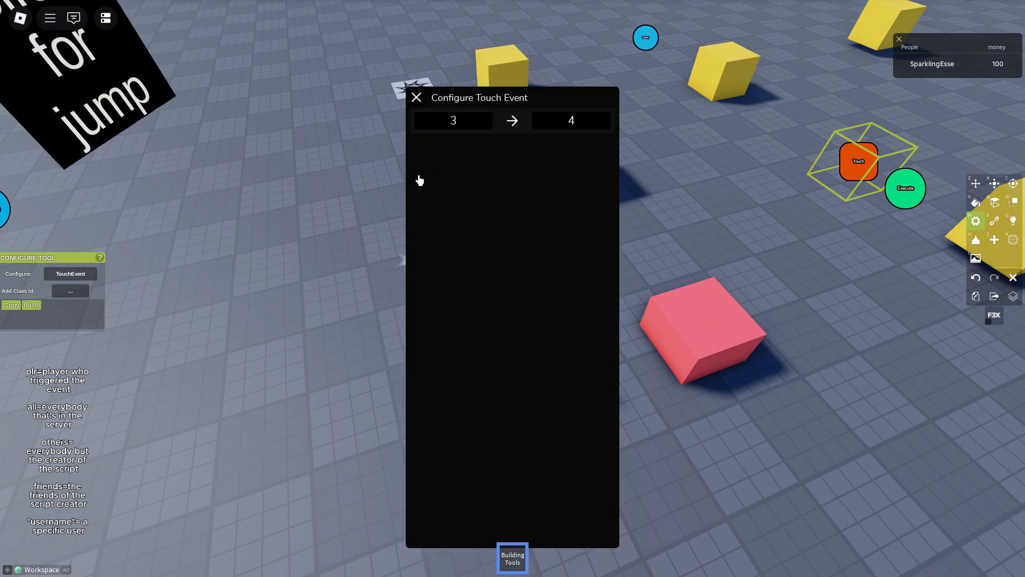
pyautogui.click(571, 120)
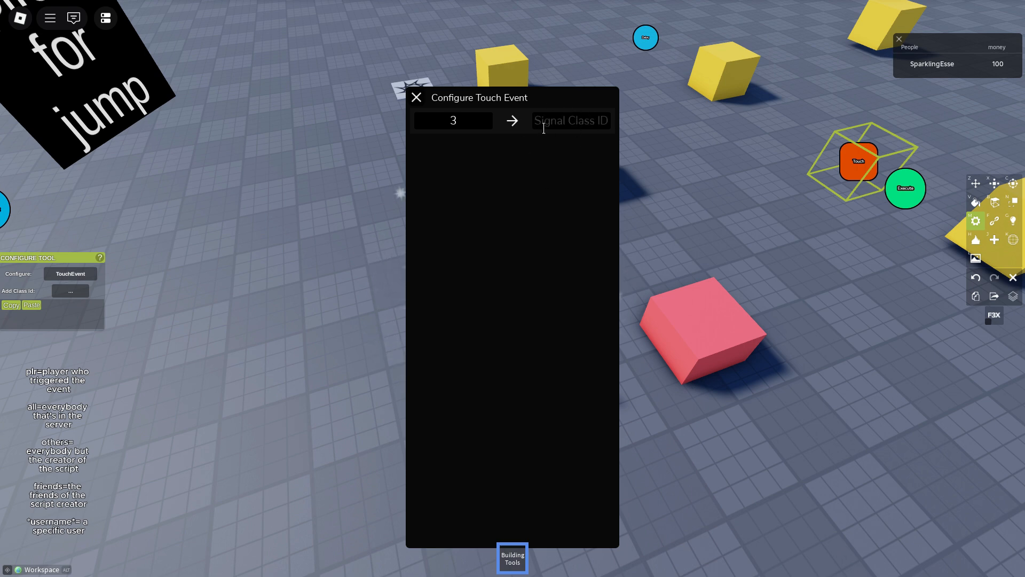
pyautogui.click(418, 97)
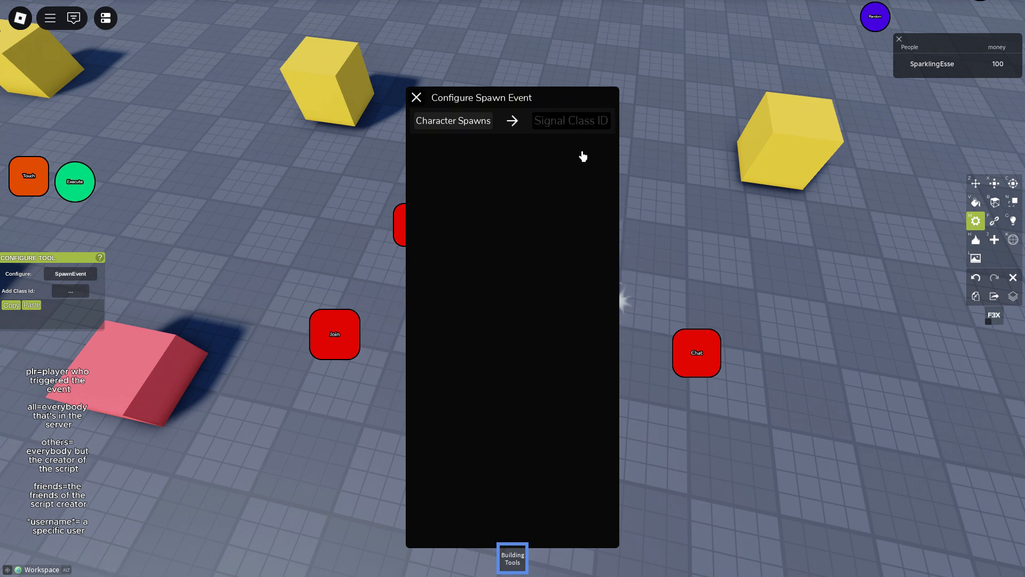
# - Set both the Death and Leave event blocks to send signal class ID 5
pyautogui.write('5')
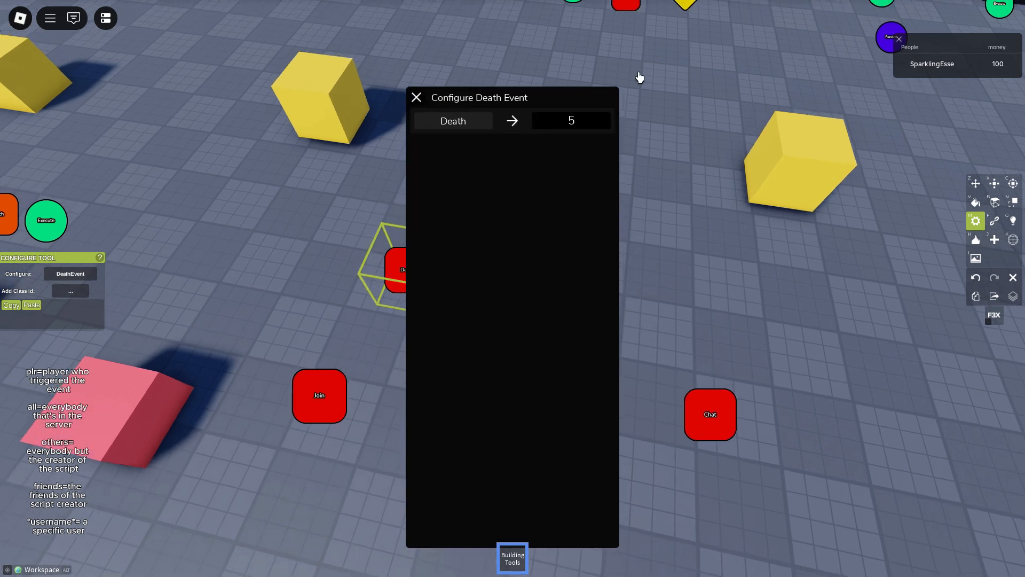
pyautogui.click(416, 97)
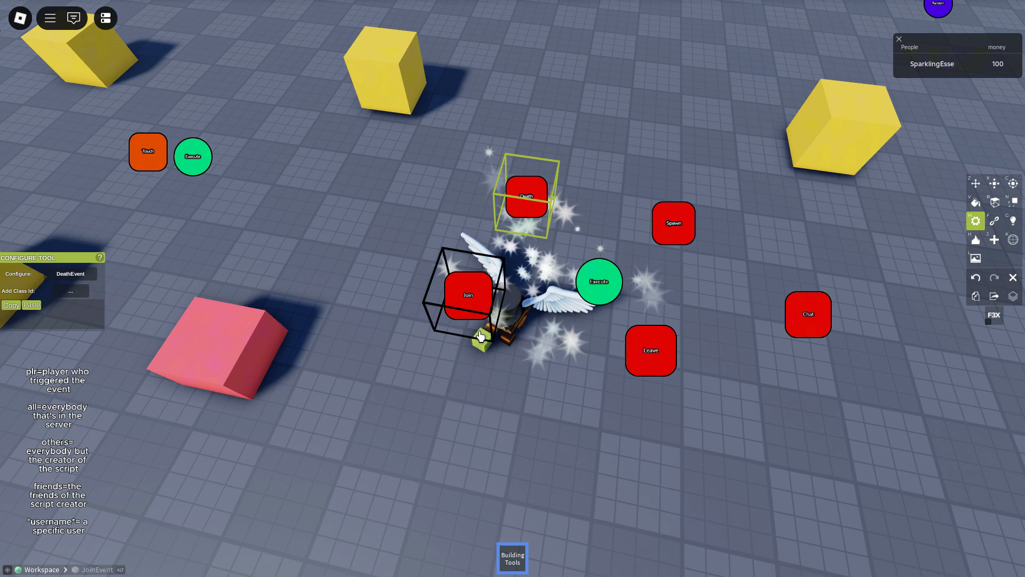
pyautogui.click(467, 298)
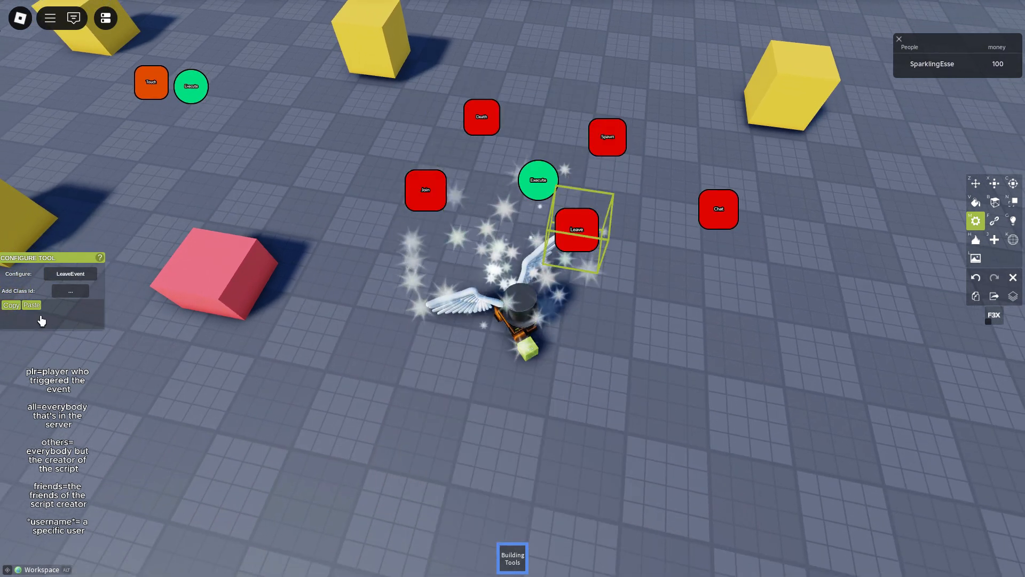
pyautogui.click(575, 230)
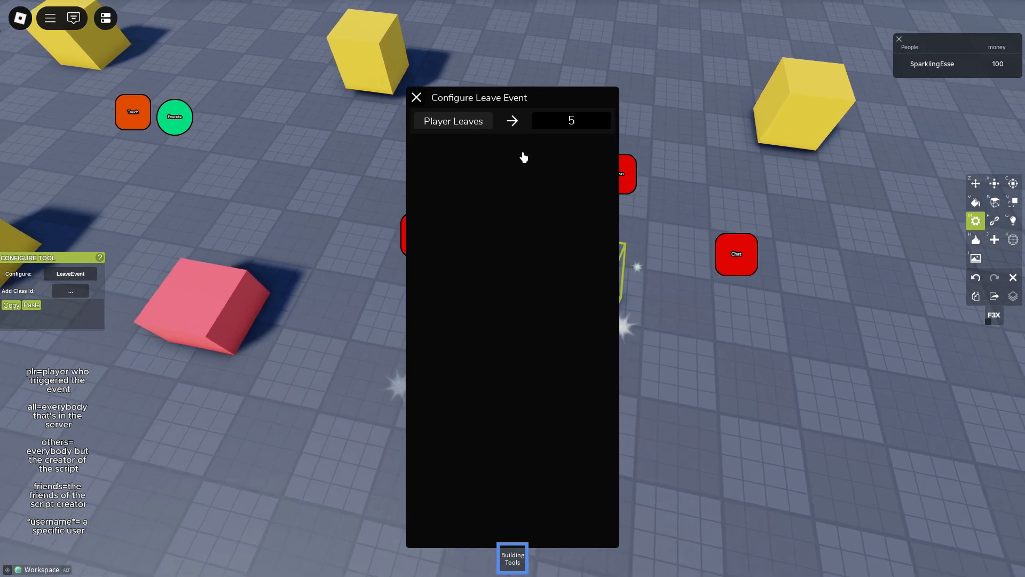
pyautogui.click(417, 97)
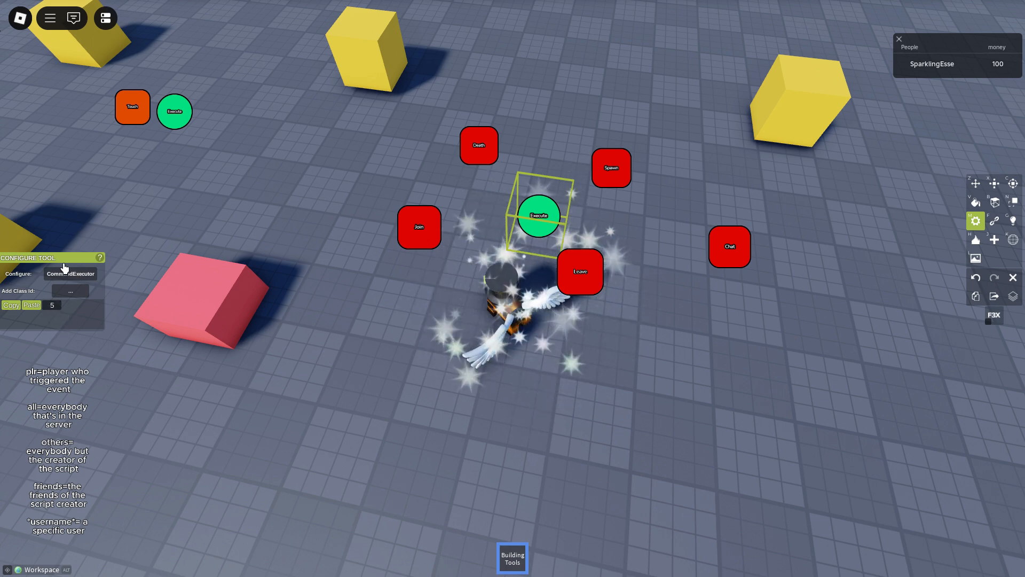
pyautogui.click(539, 218)
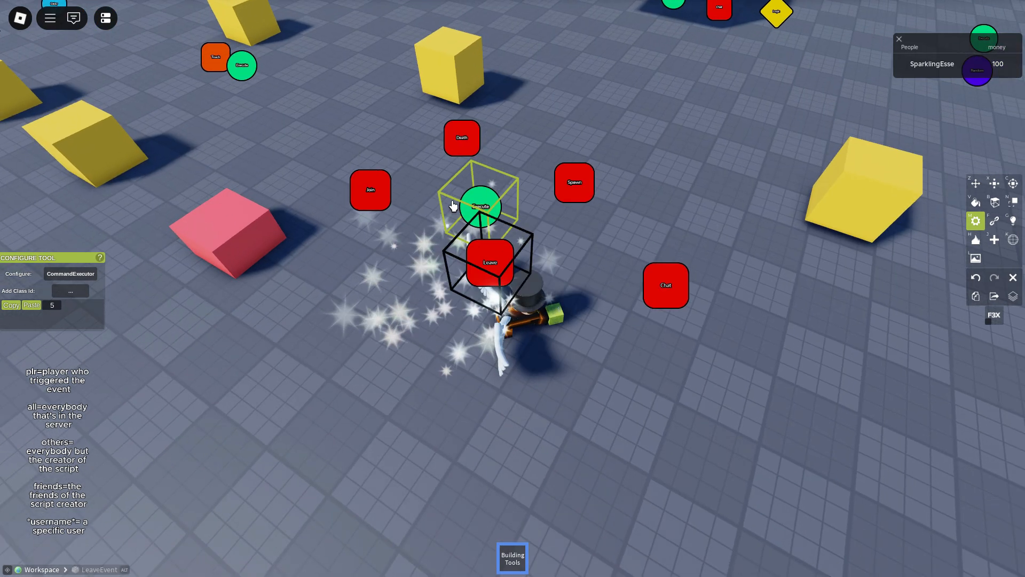
pyautogui.click(461, 137)
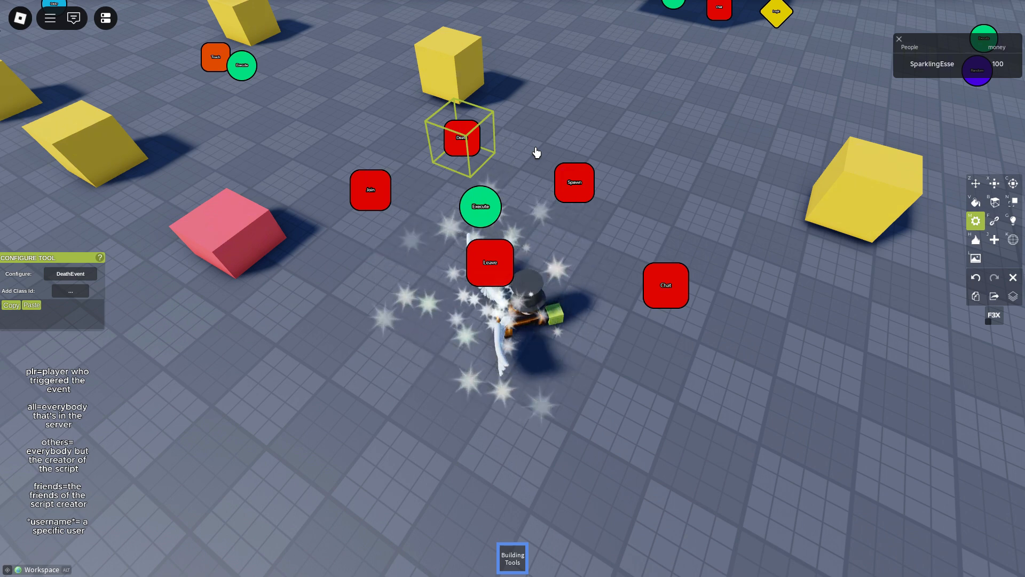
pyautogui.click(573, 183)
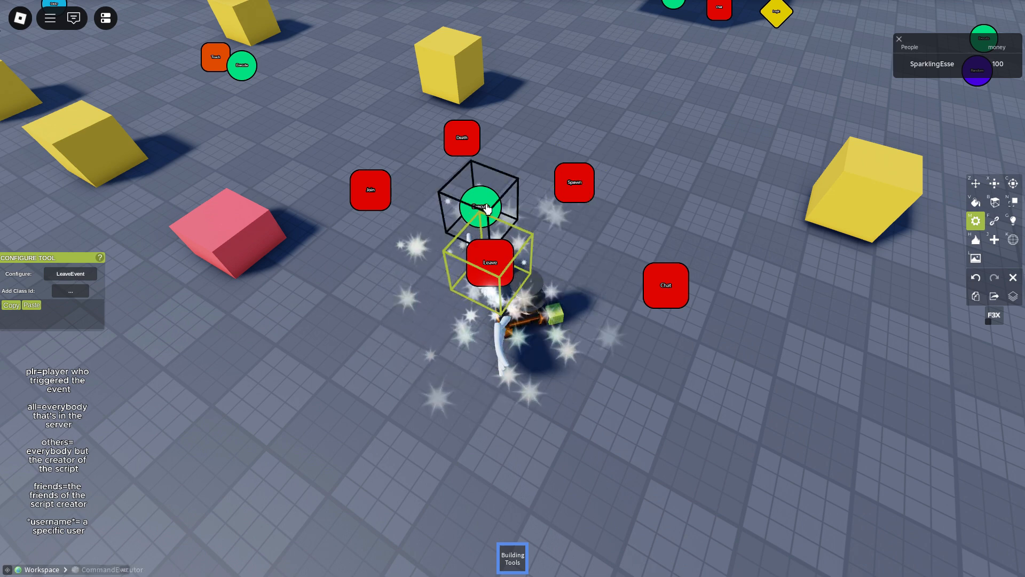
pyautogui.click(370, 191)
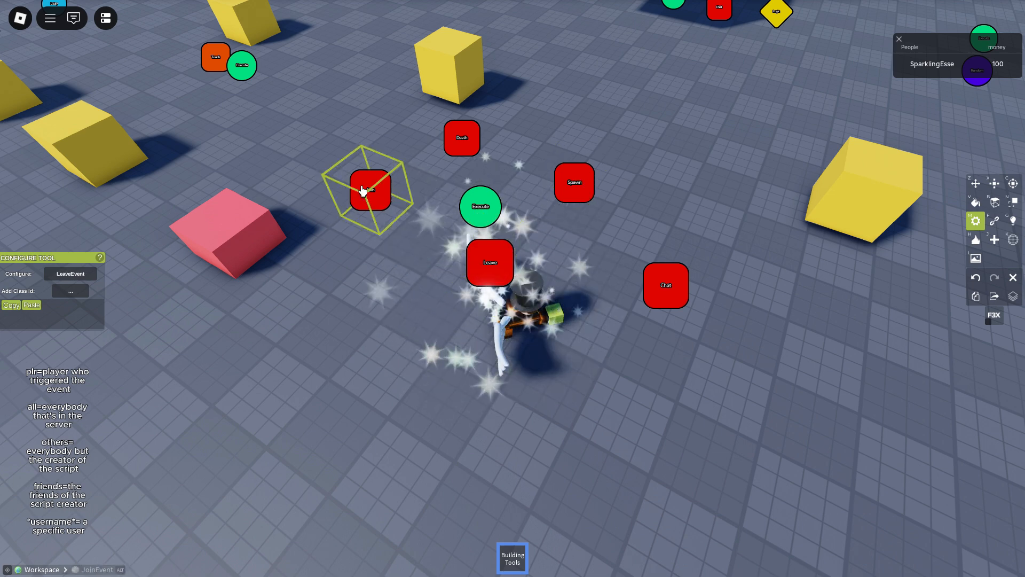
pyautogui.click(665, 286)
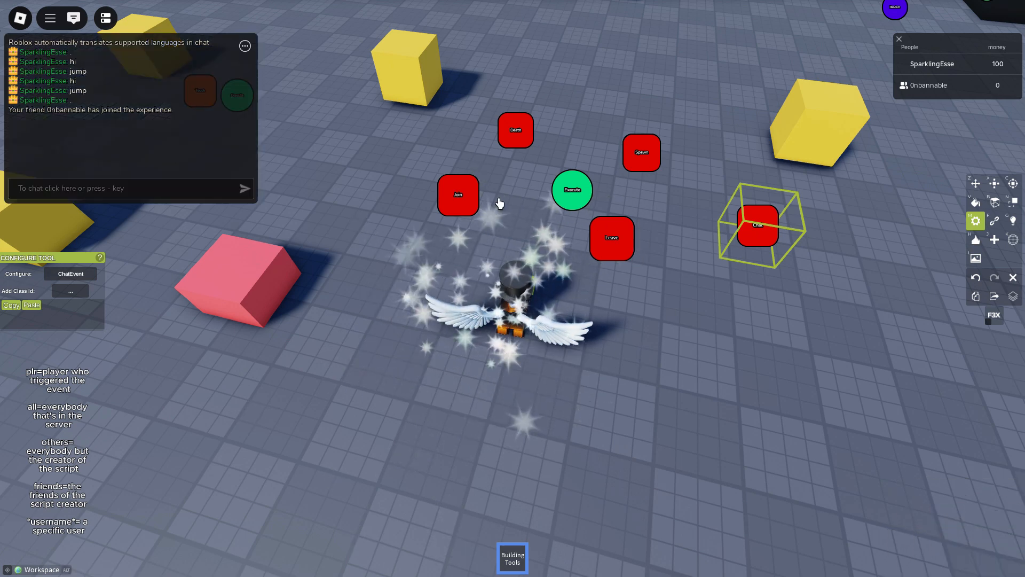
# - Select the Spawn event block and open its Character Spawns class 5 settings
pyautogui.click(458, 194)
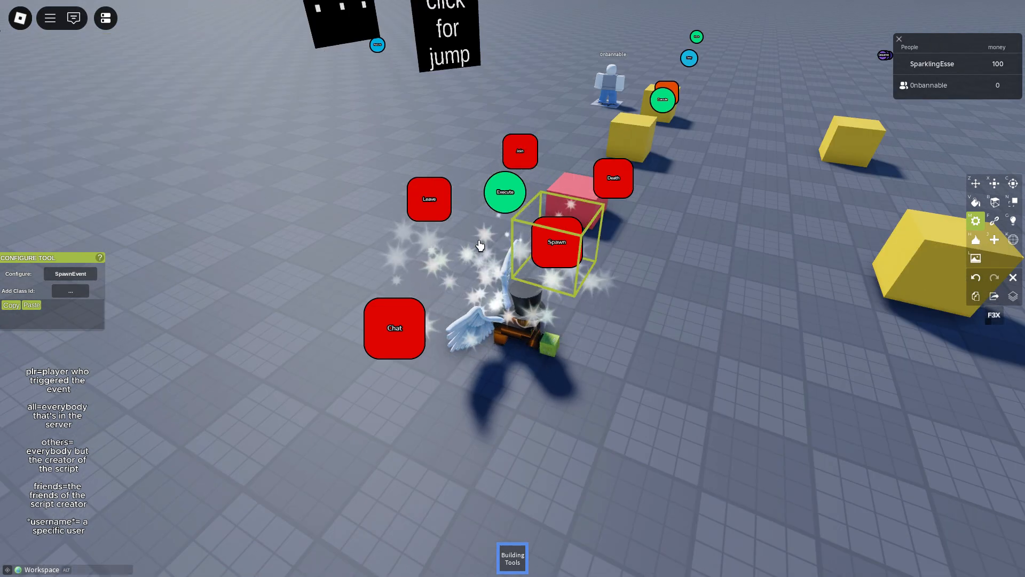
pyautogui.click(556, 242)
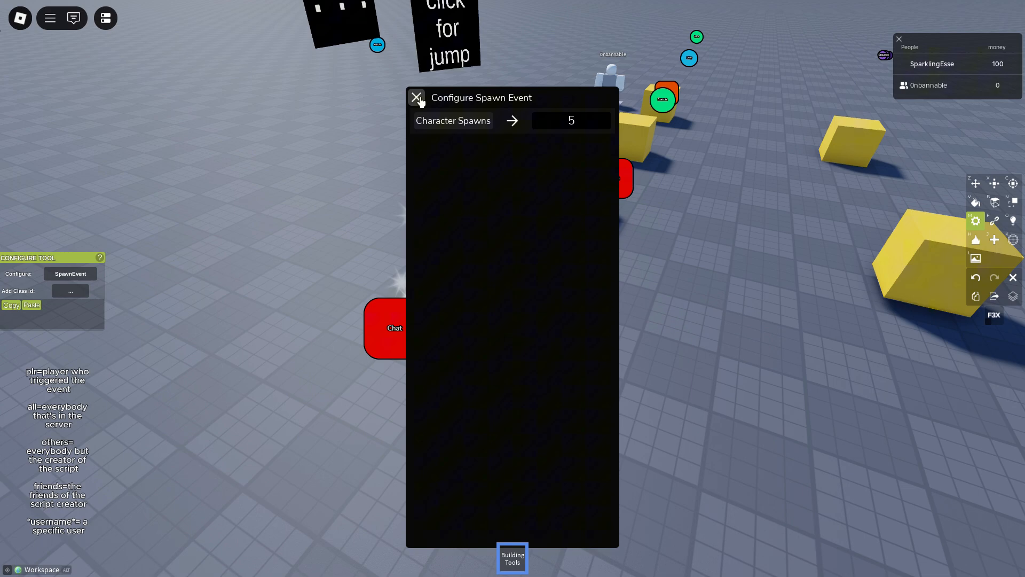
# - Close the Spawn Event settings and dismiss the 'Event fired' notice
pyautogui.click(417, 98)
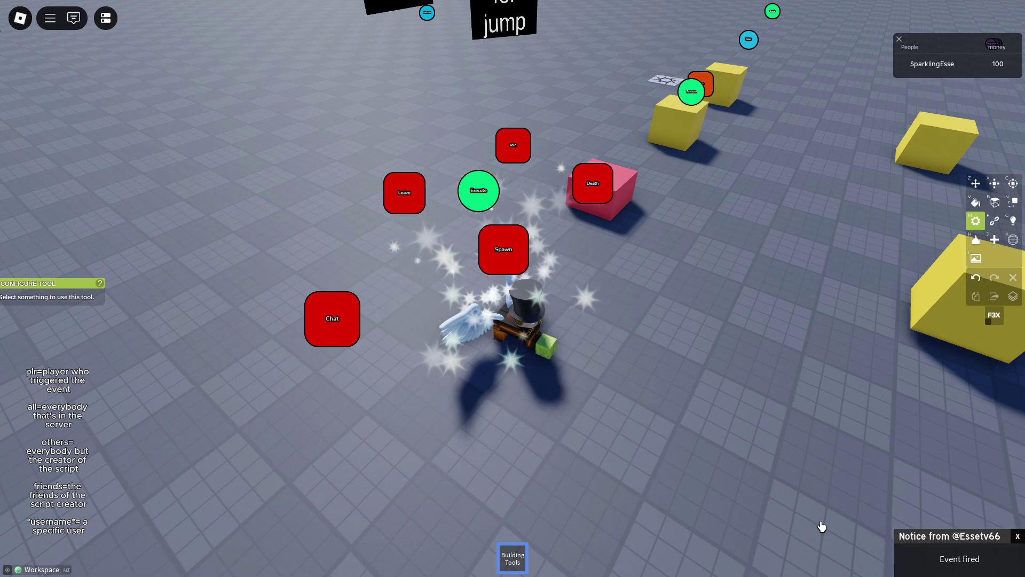
pyautogui.click(503, 250)
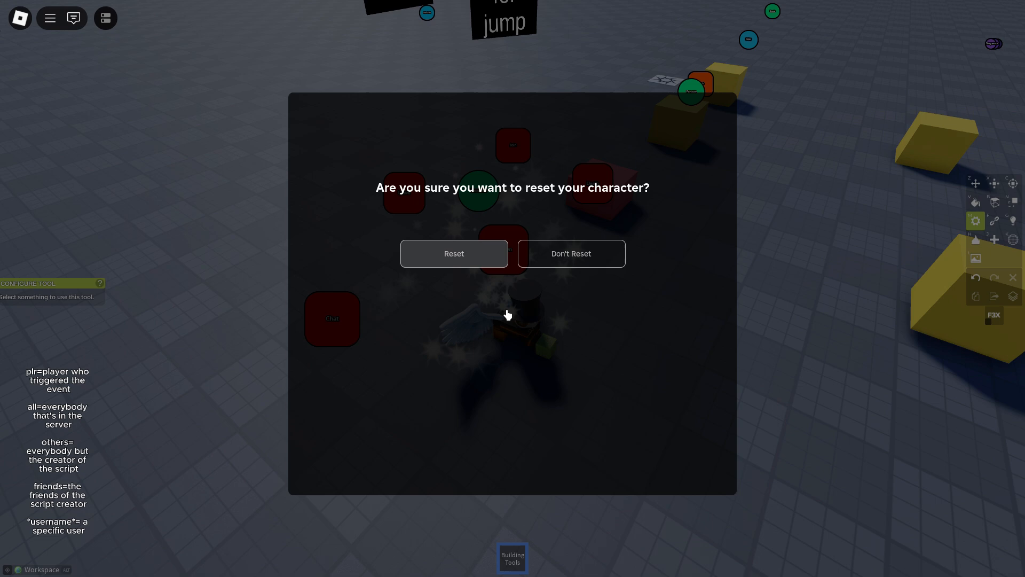
# - Confirm the character reset so the avatar respawns by the Sequence block
pyautogui.click(454, 253)
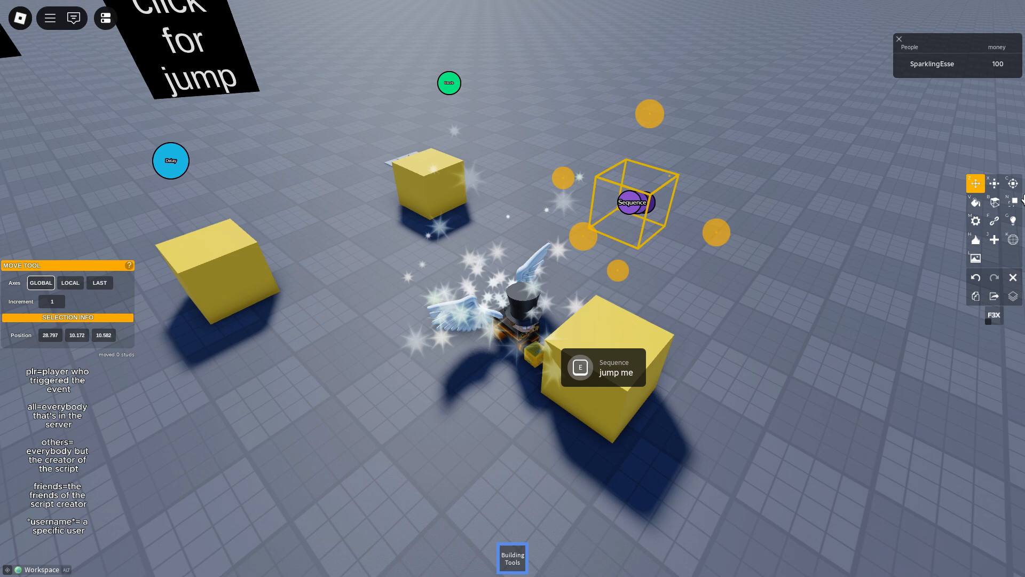
# - Verify the jump-me prompt sends class ID 6, then open the Sequencer's settings
pyautogui.click(975, 220)
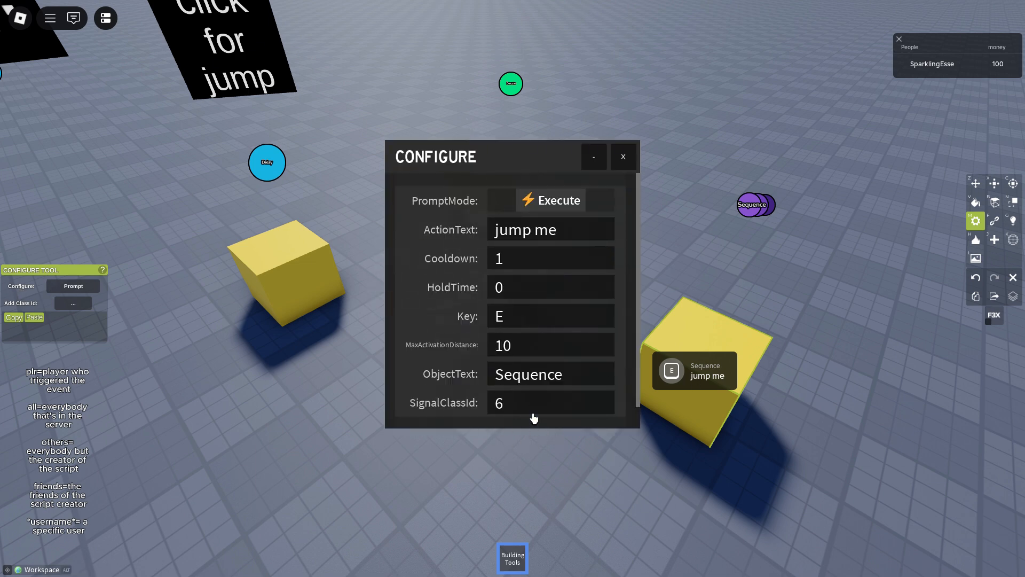
pyautogui.click(624, 157)
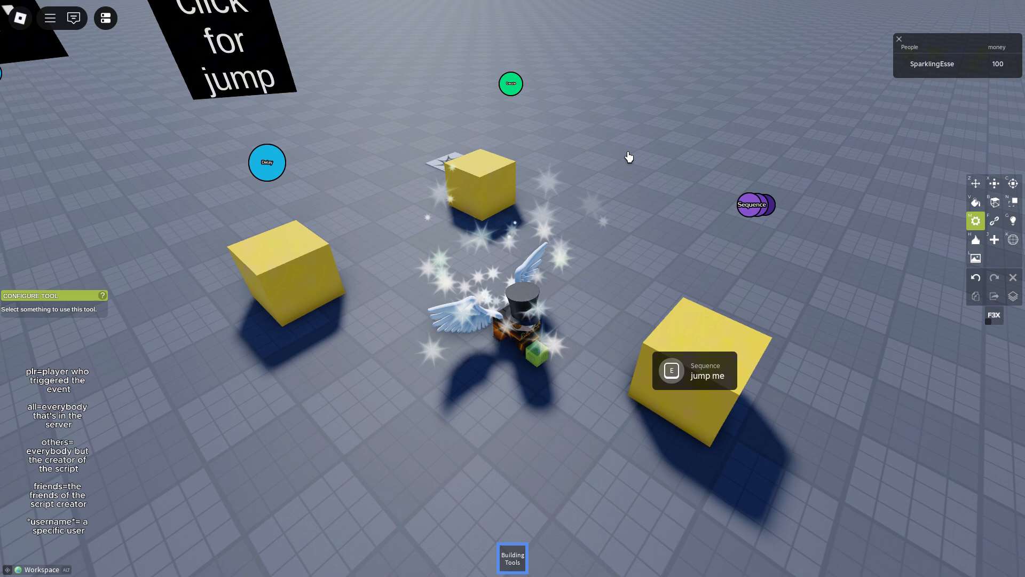
pyautogui.click(756, 204)
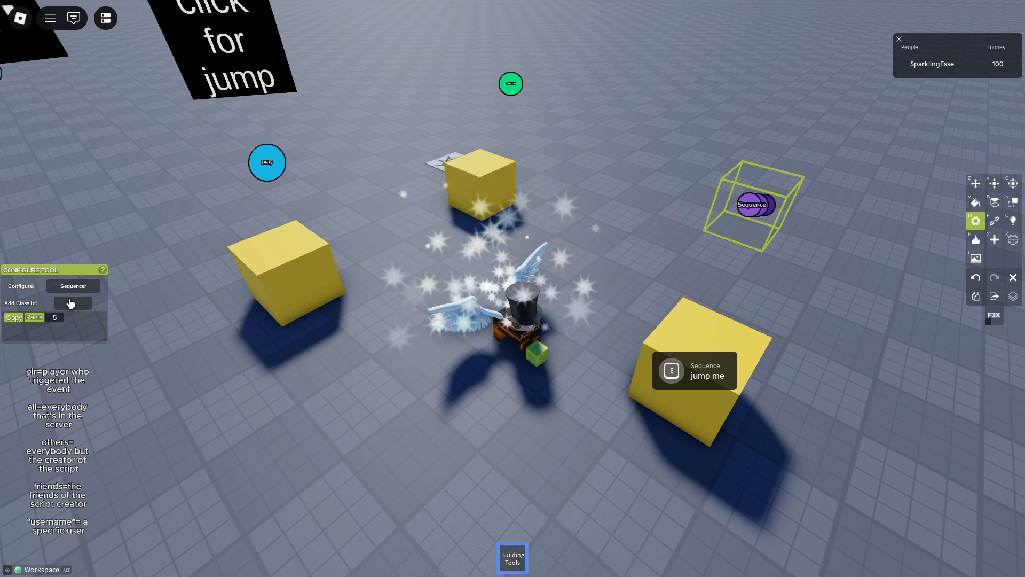
pyautogui.click(73, 303)
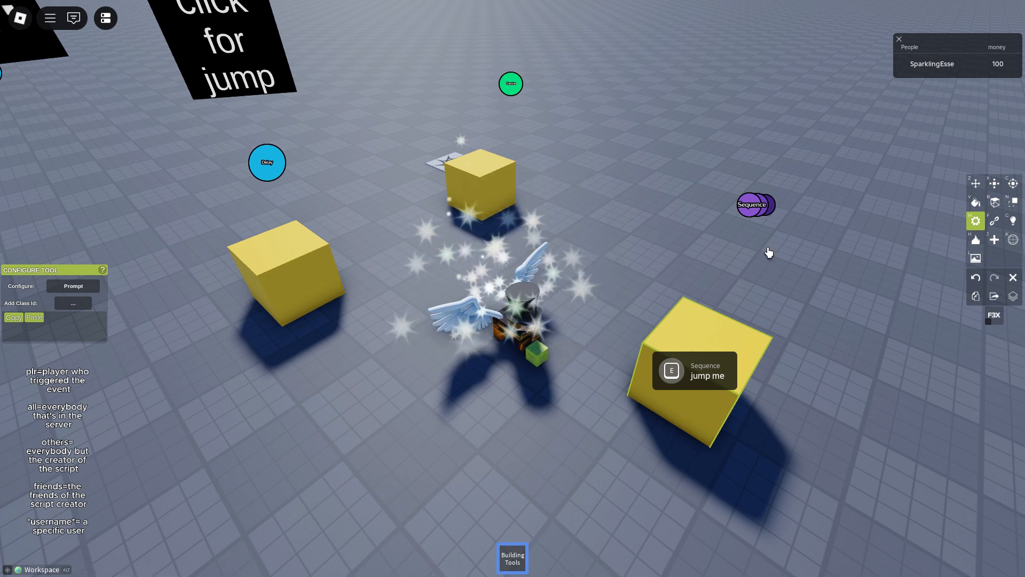
pyautogui.click(755, 205)
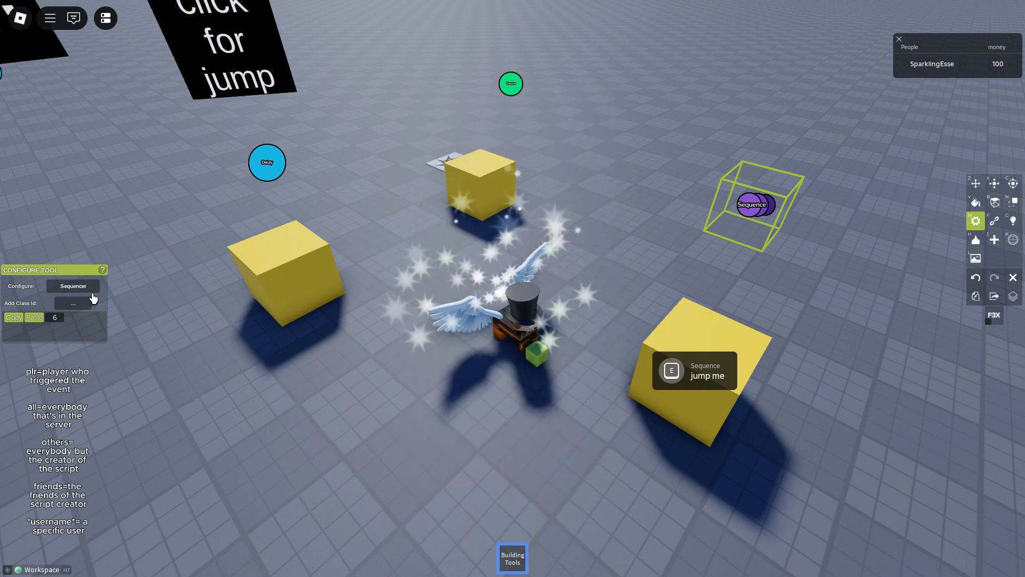
pyautogui.click(73, 286)
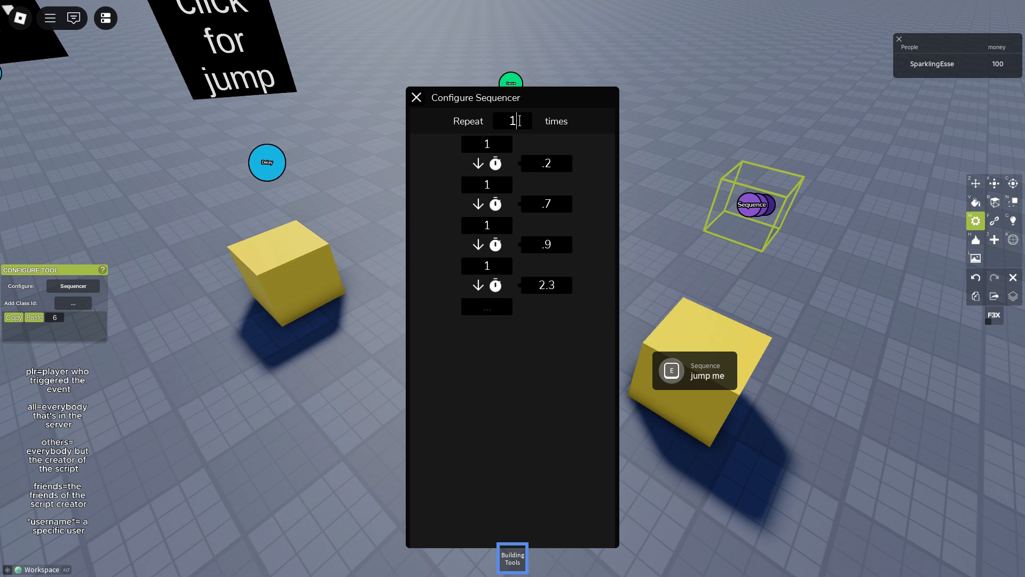
# - Enter values in the Sequencer settings, including repeat once, and close the window
pyautogui.write('3')
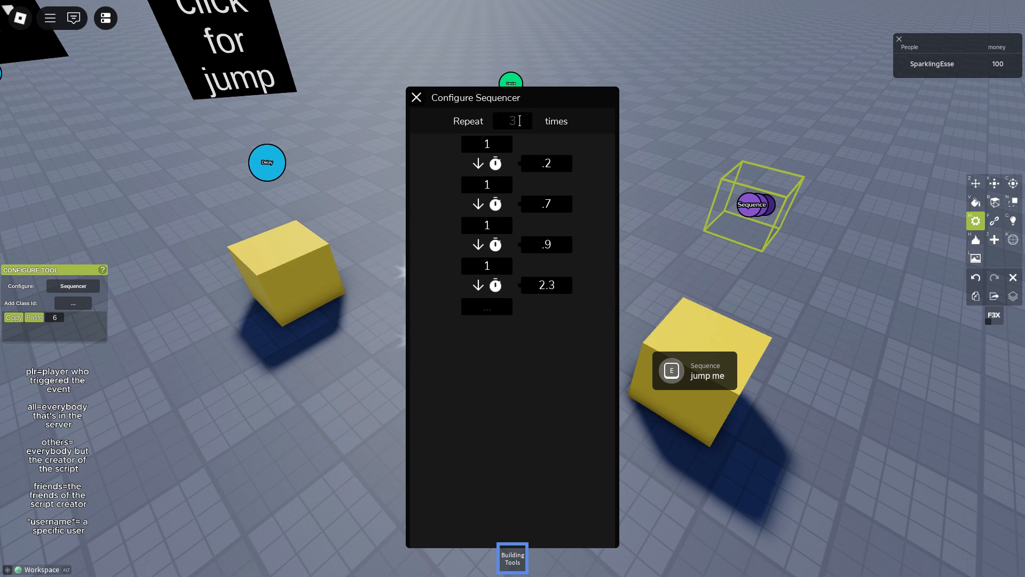
pyautogui.write('1')
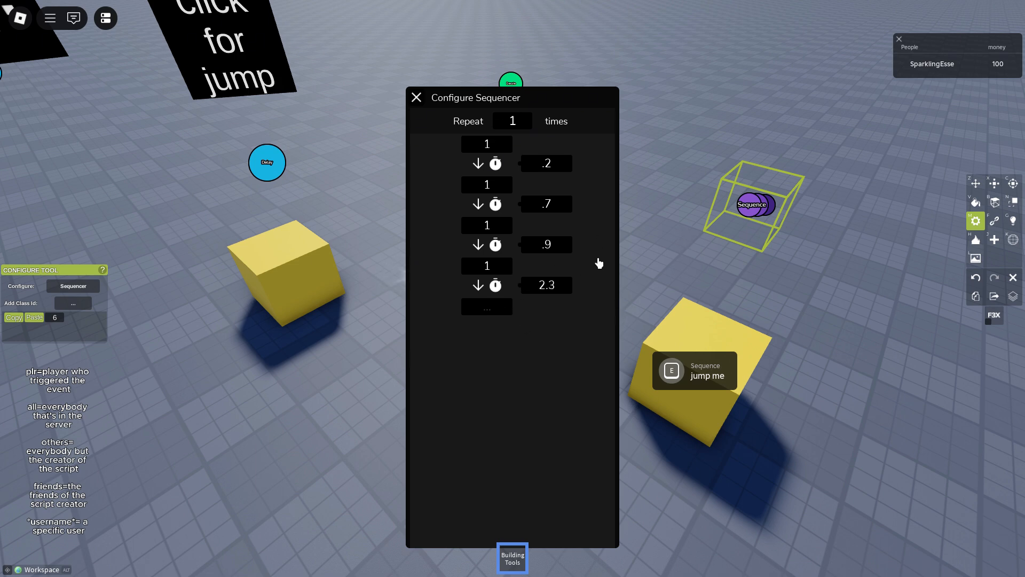
pyautogui.click(487, 144)
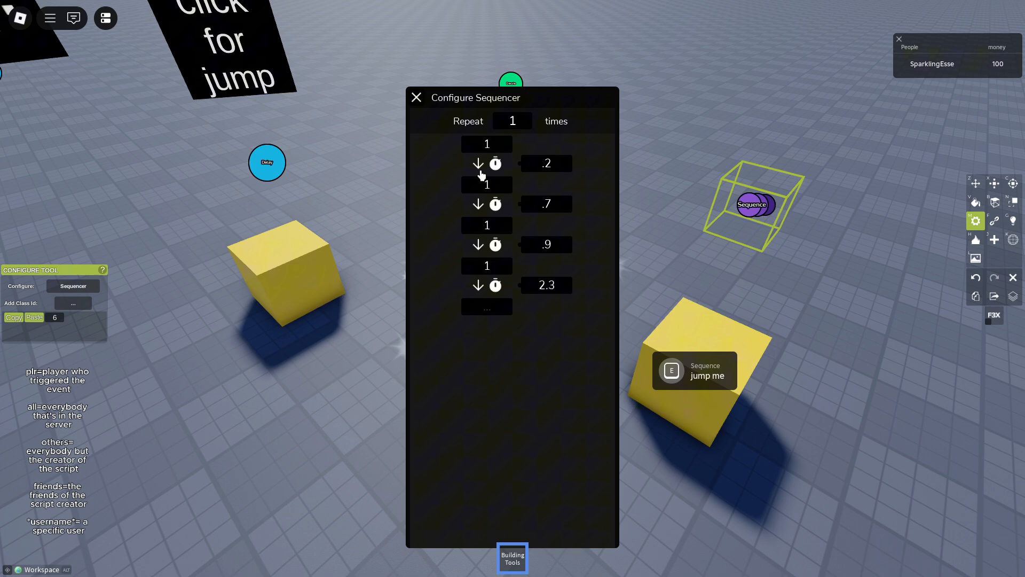
pyautogui.moveTo(520, 231)
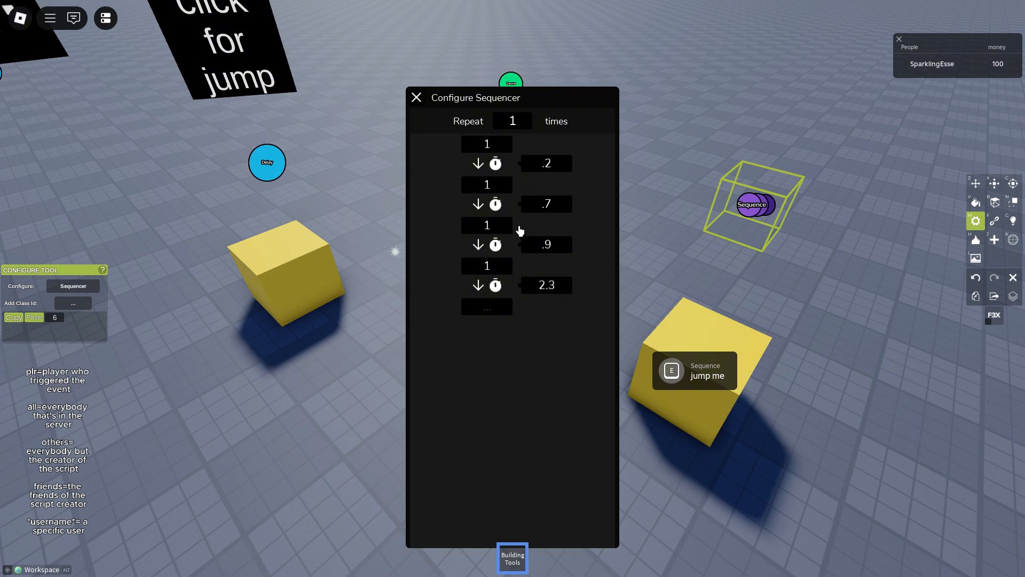
pyautogui.click(486, 225)
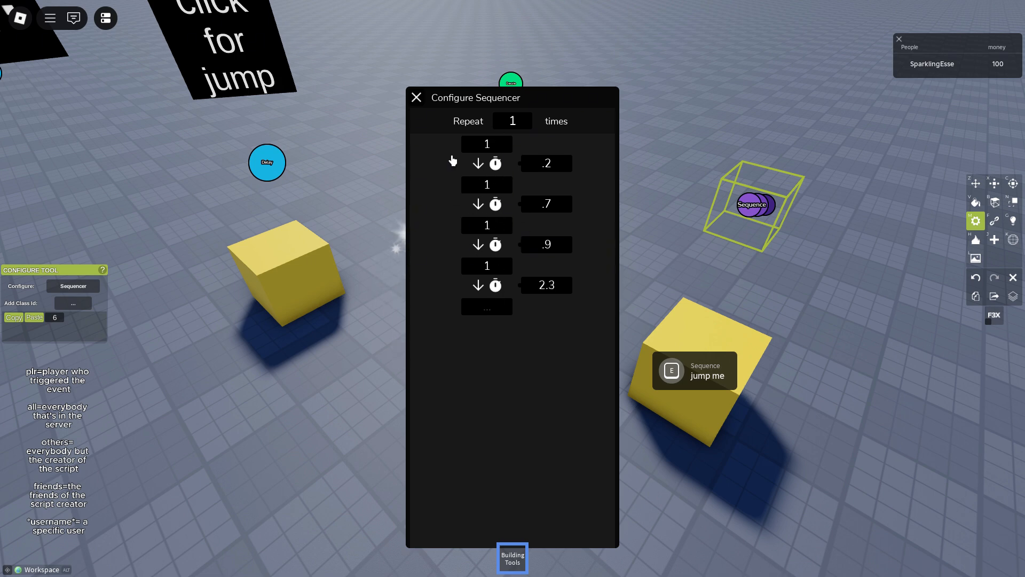
pyautogui.click(416, 97)
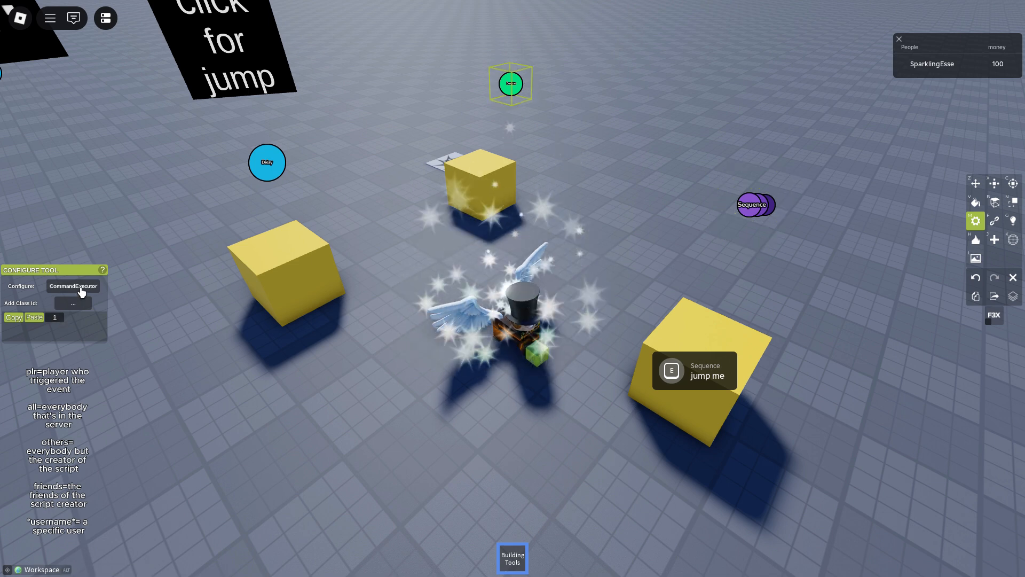
# - Reopen the Sequencer, set the first wait to .2, and close the settings
pyautogui.click(751, 204)
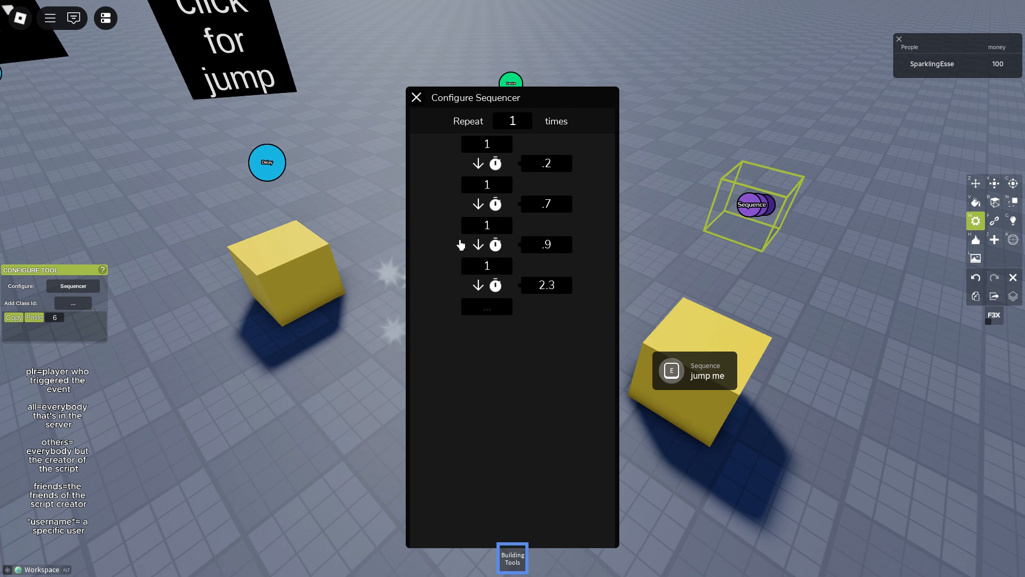
pyautogui.click(546, 163)
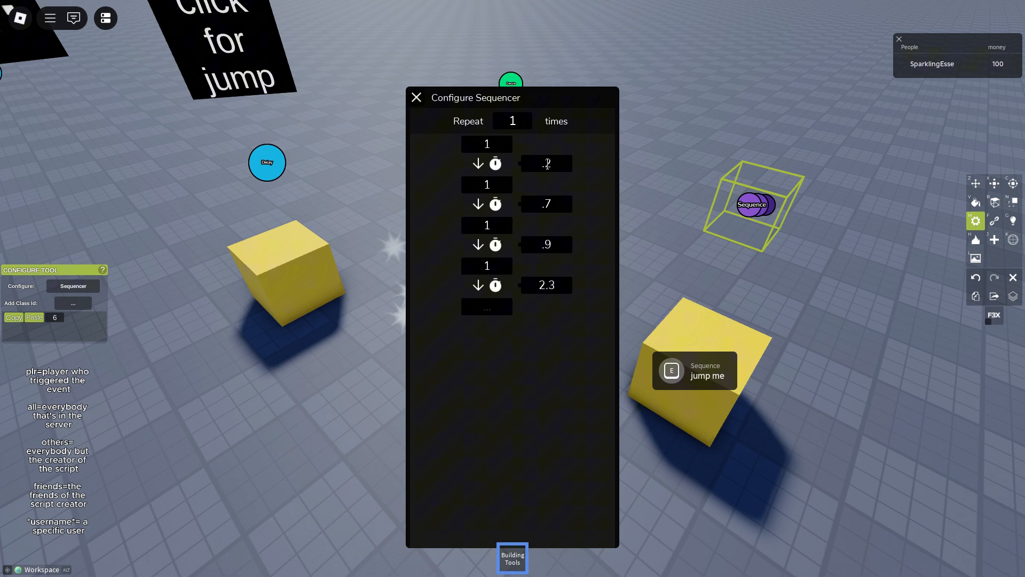
pyautogui.click(547, 164)
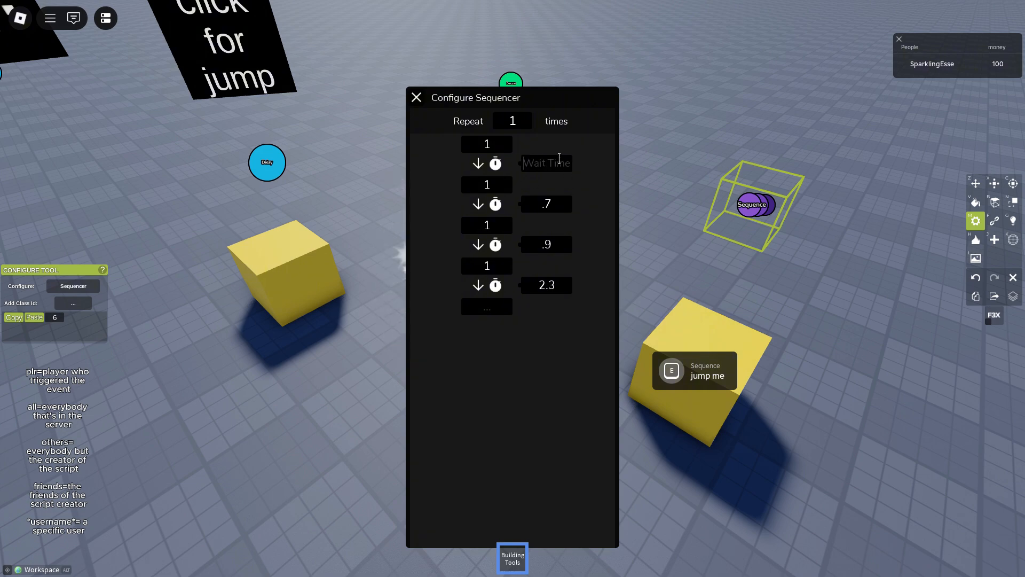
pyautogui.write('.2')
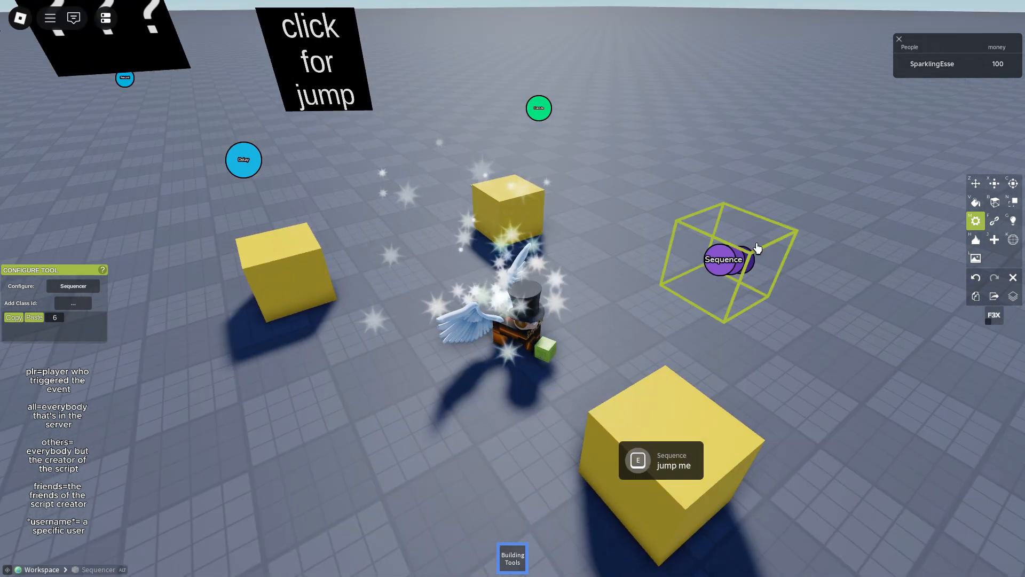
pyautogui.click(726, 262)
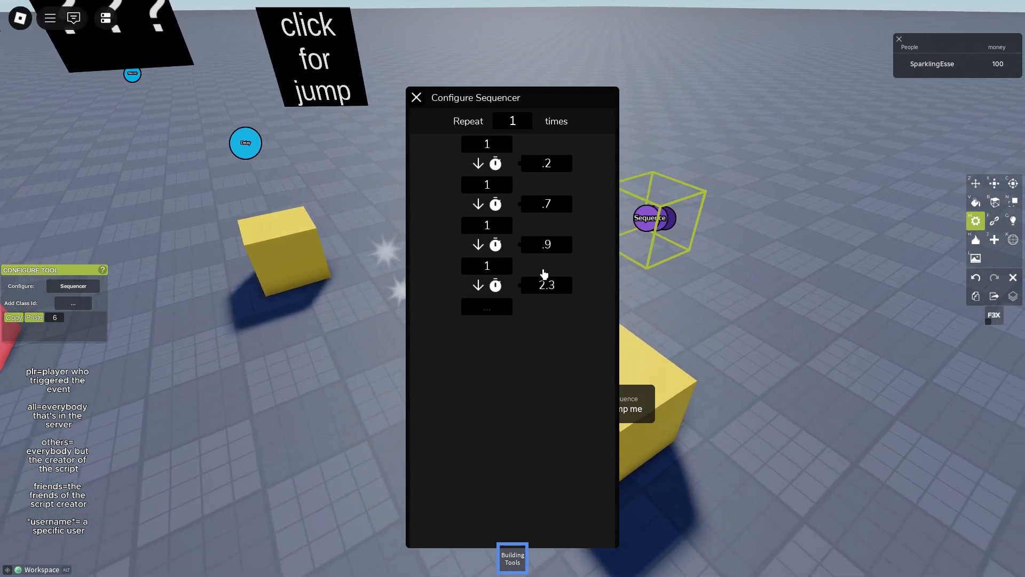
pyautogui.click(546, 204)
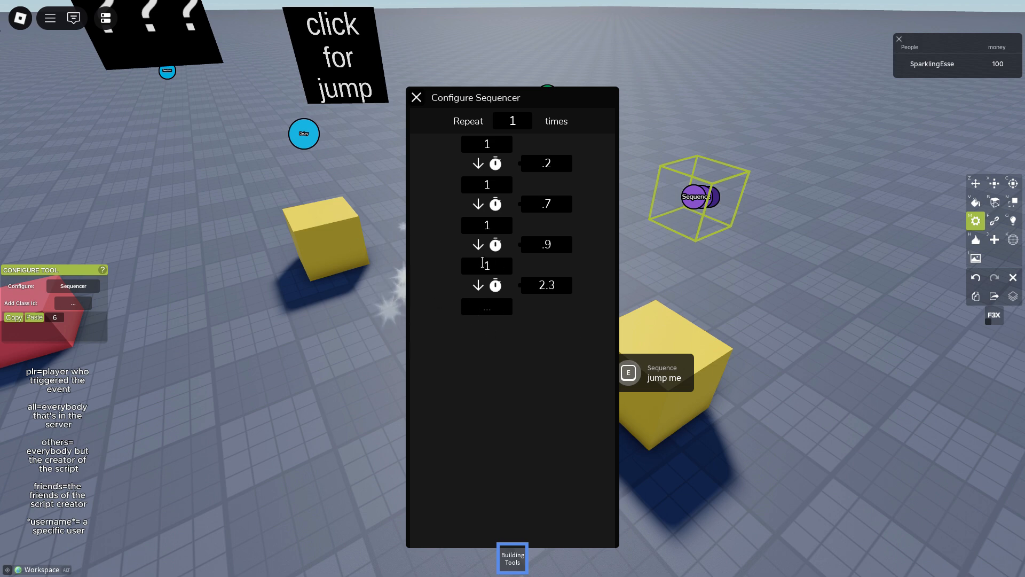
pyautogui.moveTo(473, 284)
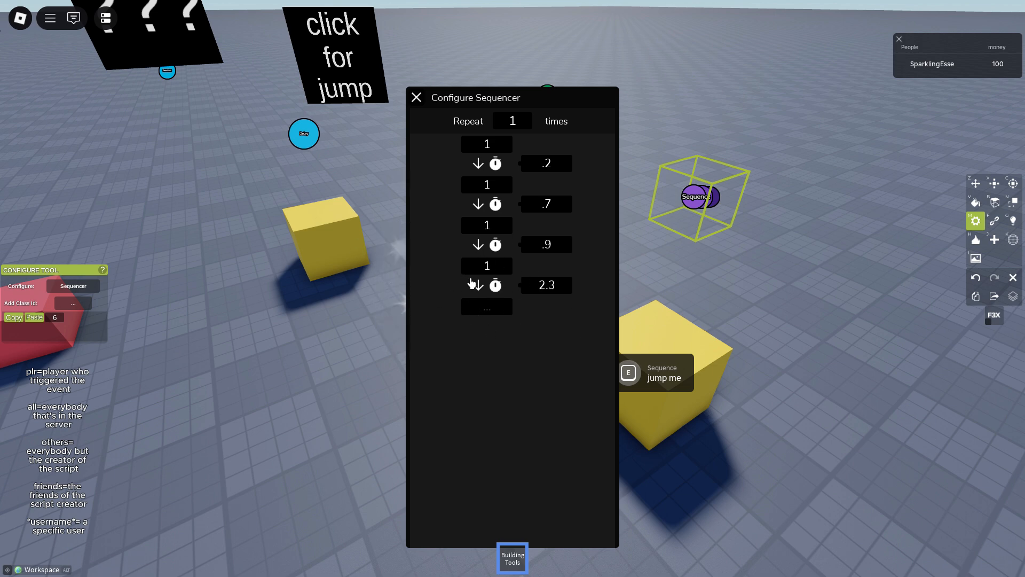
pyautogui.moveTo(446, 279)
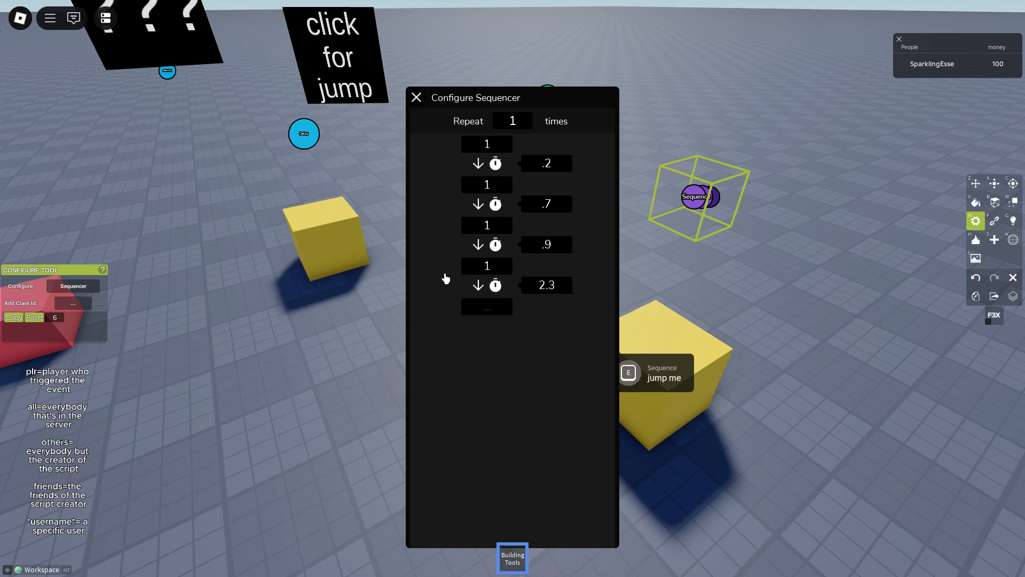
pyautogui.moveTo(418, 104)
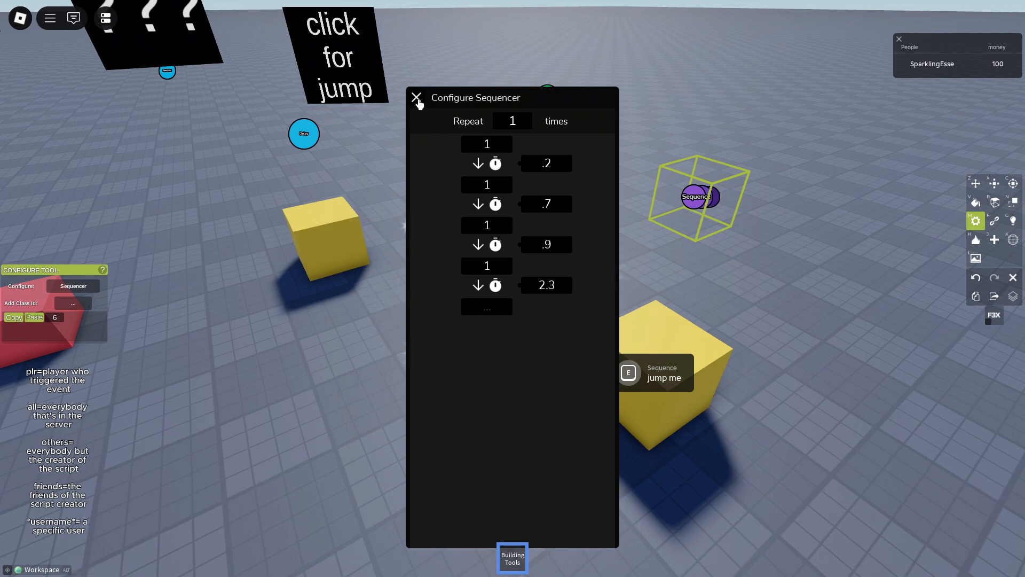
pyautogui.click(418, 99)
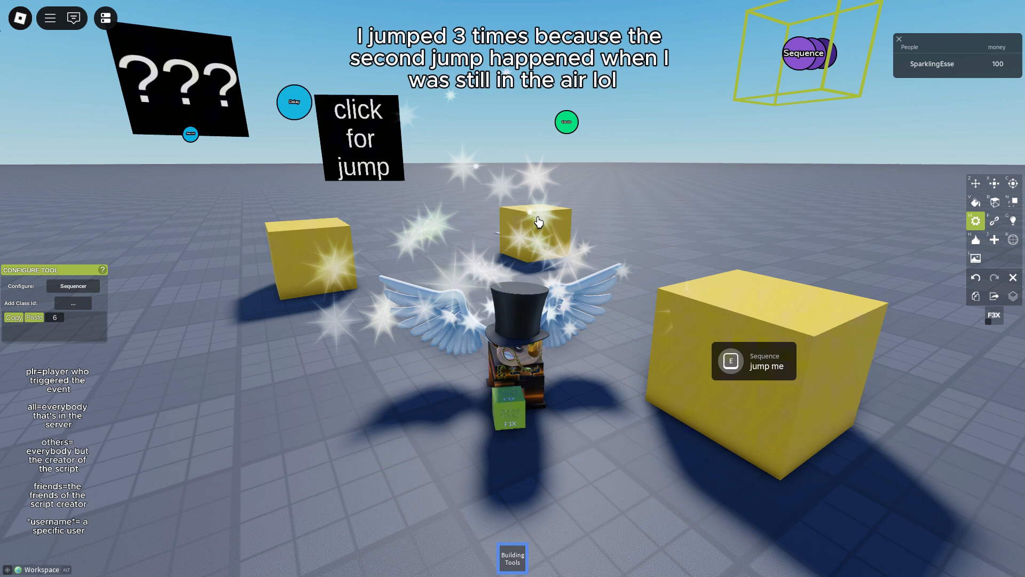
# - Reopen the Sequencer settings and set the repeat count to 2
pyautogui.click(73, 286)
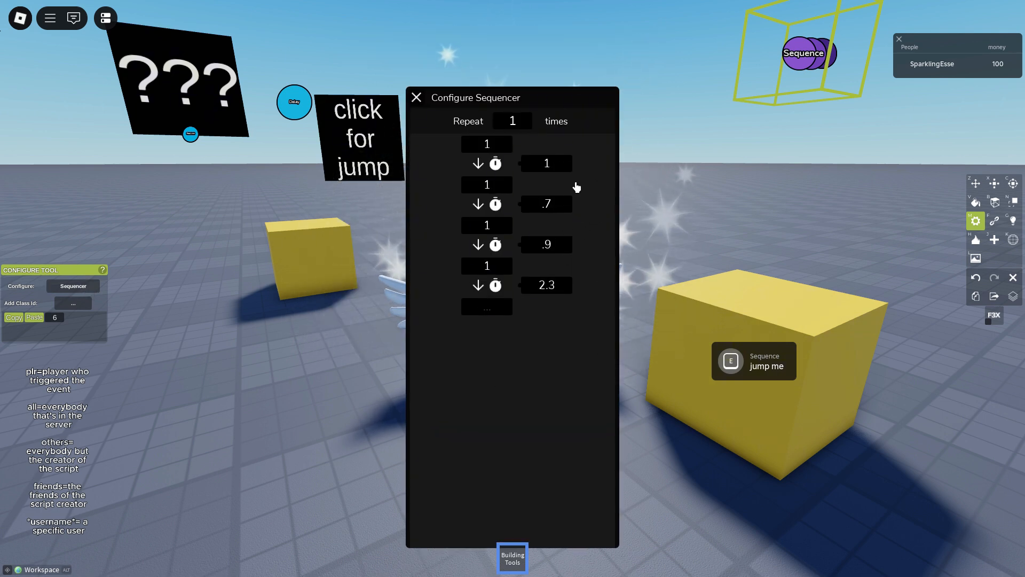
pyautogui.write('2')
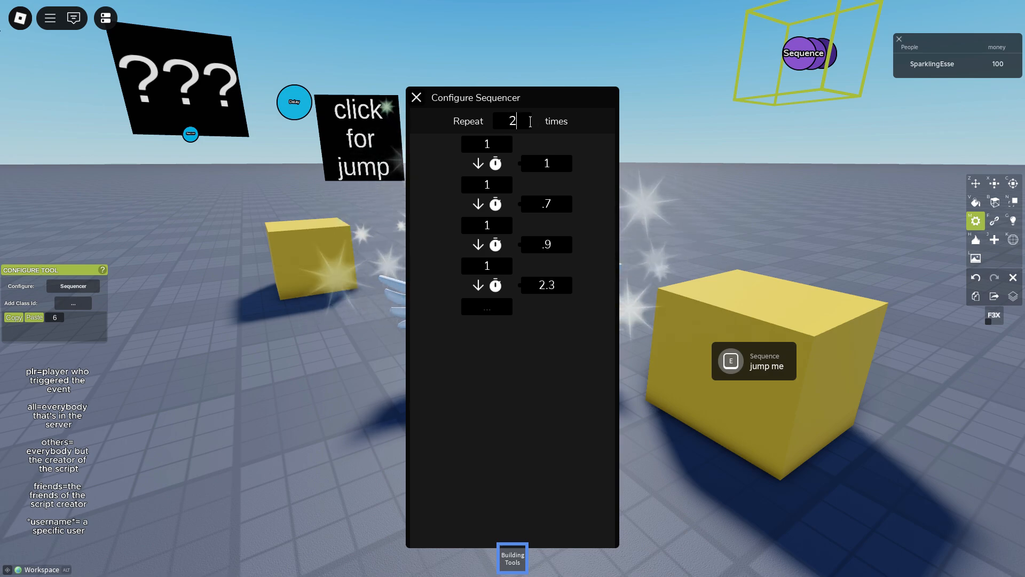
pyautogui.click(417, 97)
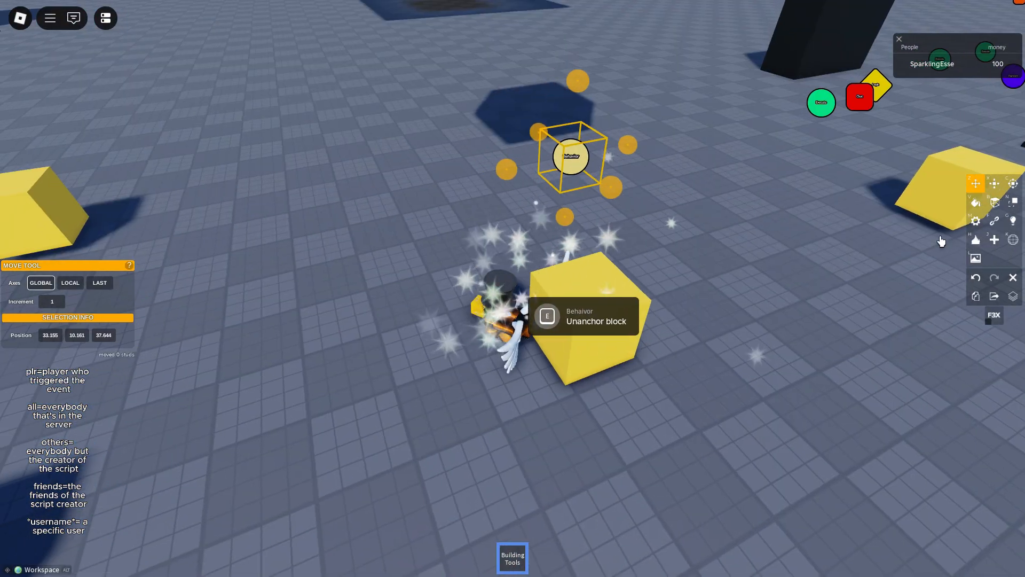
# - Select the Behavior prompt part and show its anchor, collision and mass properties
pyautogui.click(976, 221)
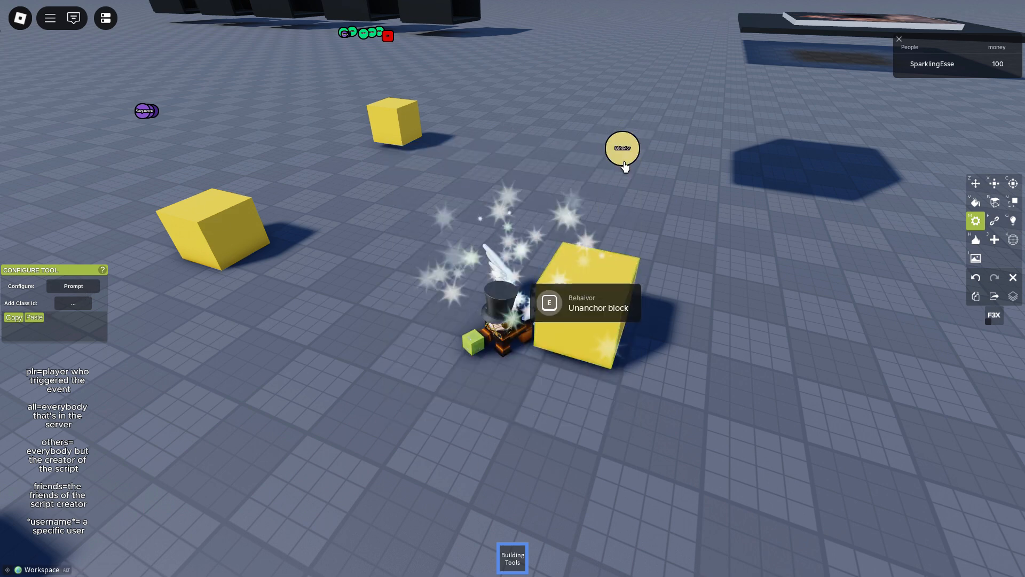
pyautogui.click(1013, 202)
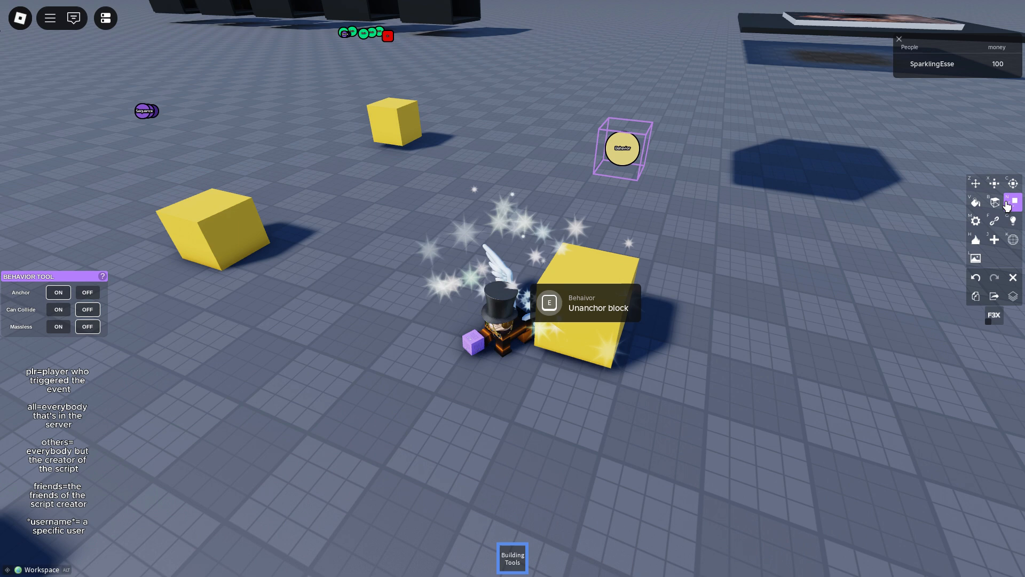
pyautogui.moveTo(968, 183)
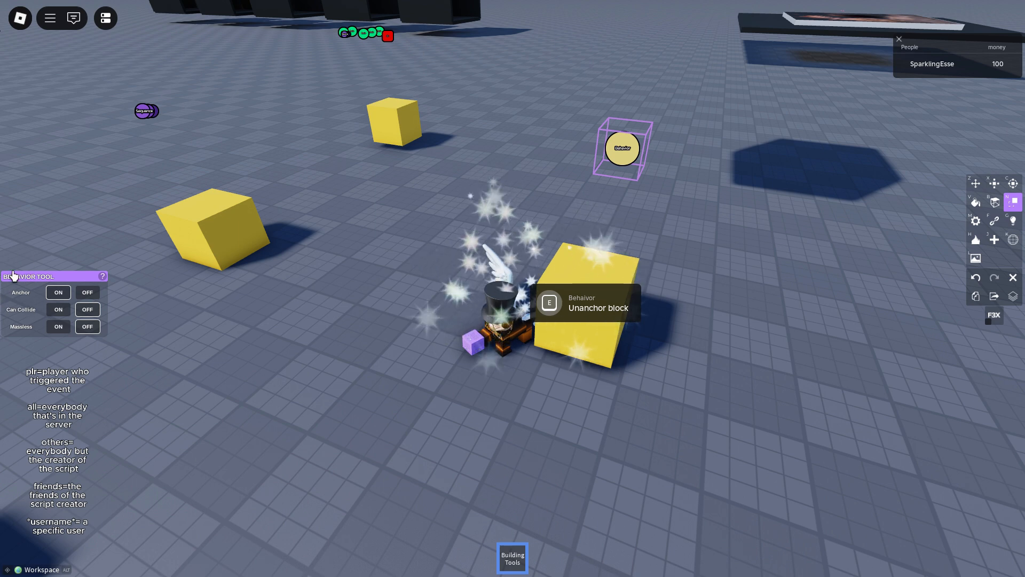
pyautogui.click(58, 292)
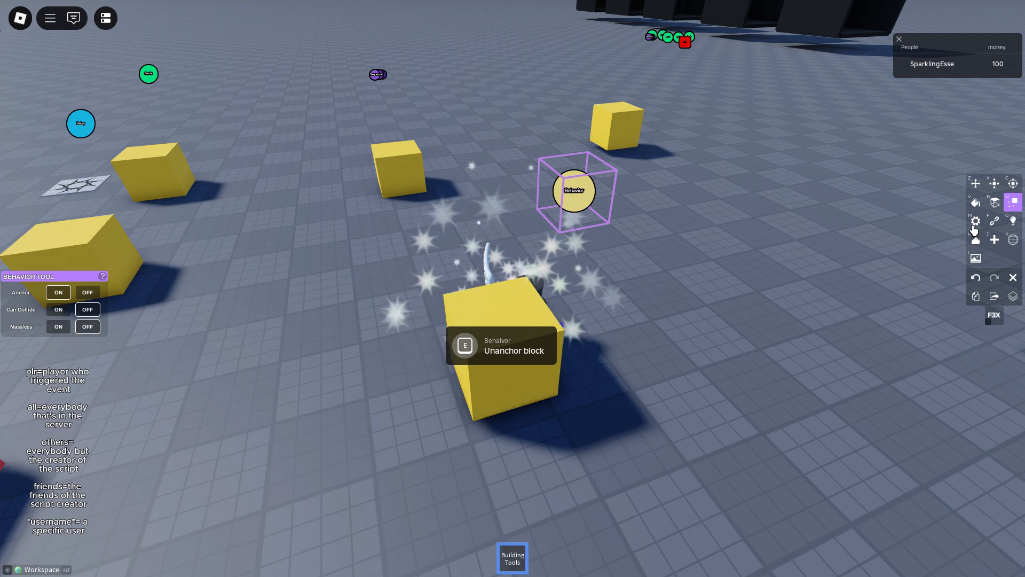
# - Check the Behavior prompt: Execute mode, 'Unanchor block' text, key E, signal class 7
pyautogui.click(976, 220)
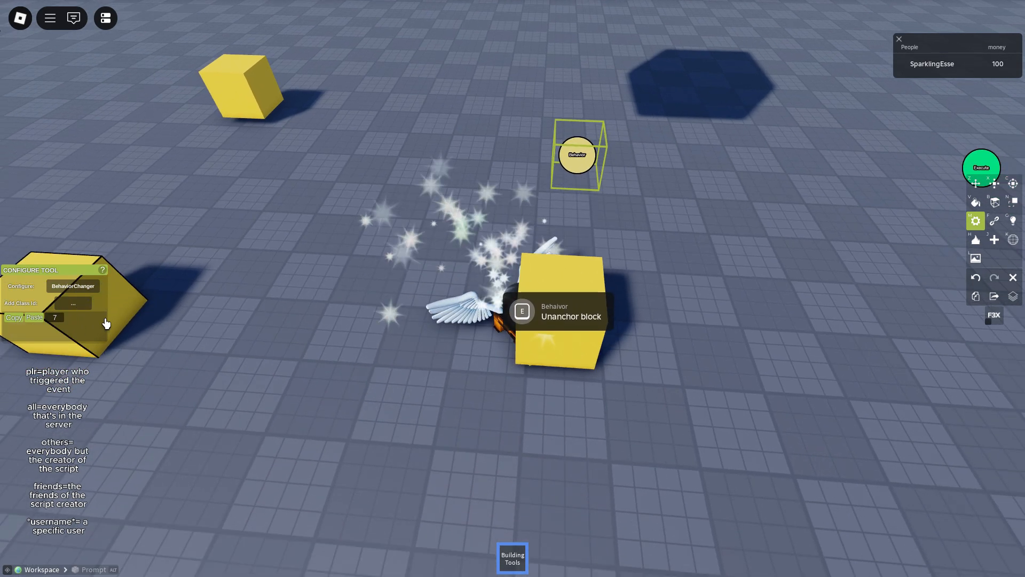
pyautogui.click(73, 286)
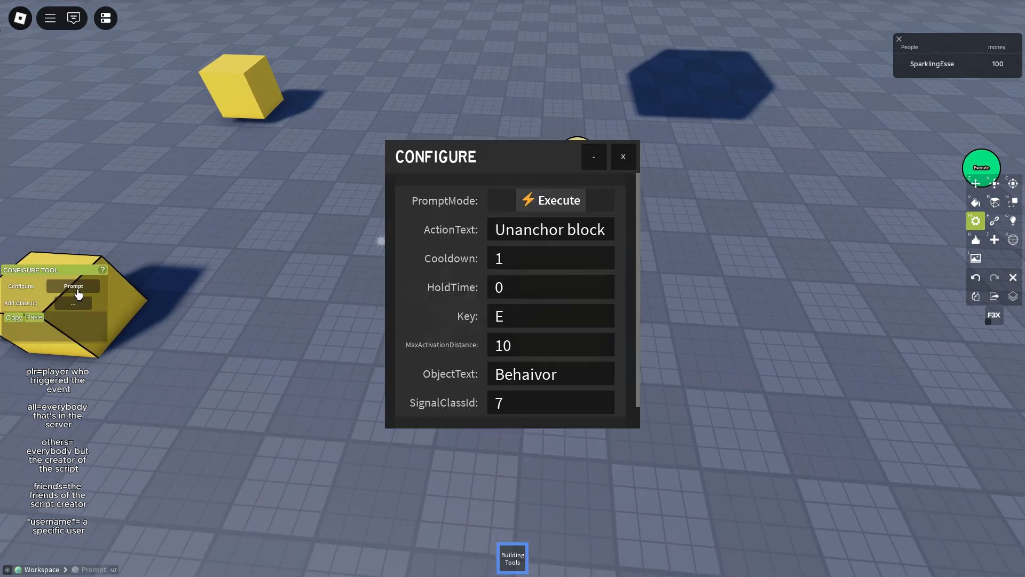
pyautogui.click(623, 157)
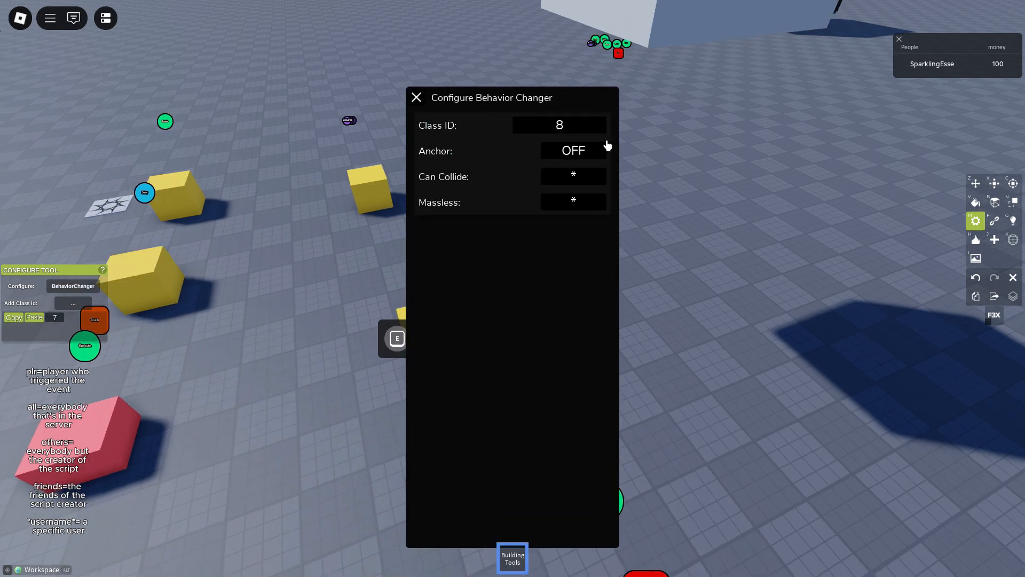
# - Set the Behavior Changer class ID to 8 and Anchor to OFF, then close it
pyautogui.click(581, 125)
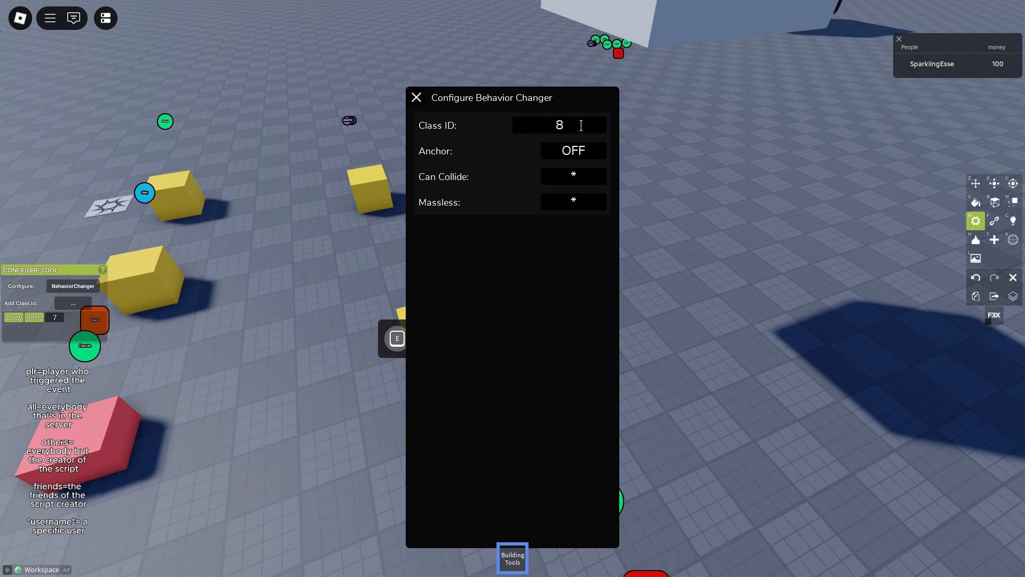
pyautogui.moveTo(592, 117)
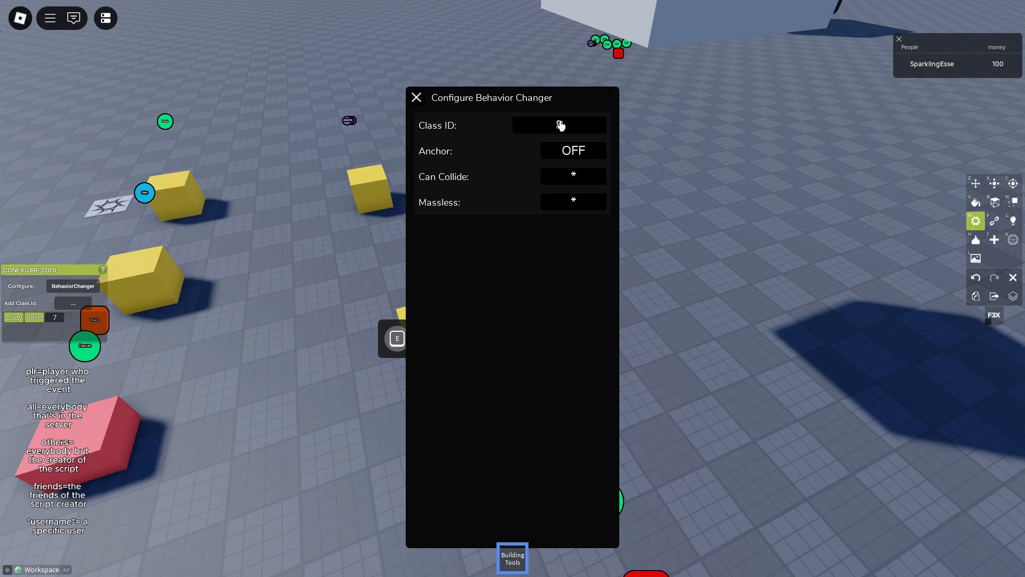
pyautogui.write('8')
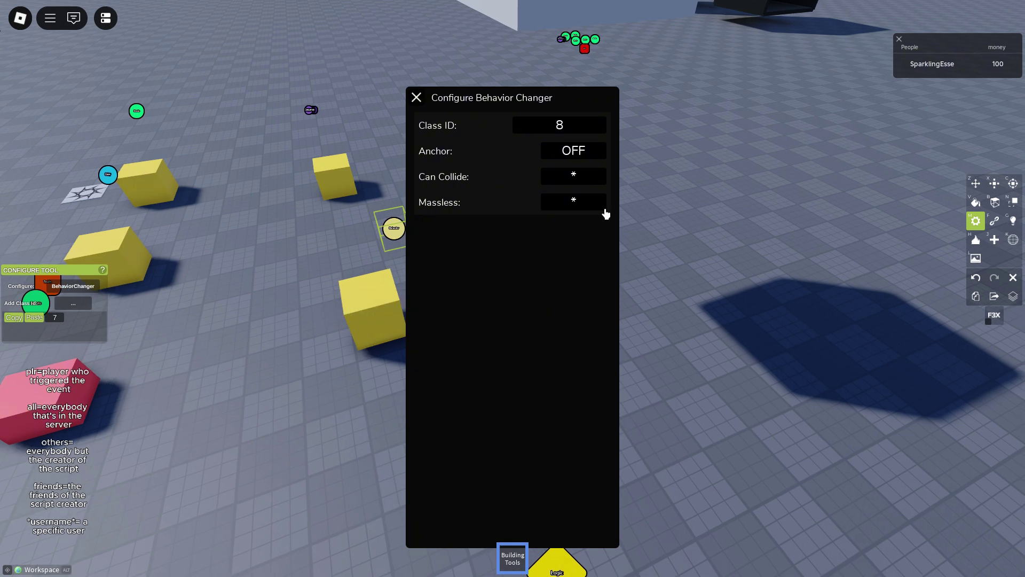
pyautogui.moveTo(426, 131)
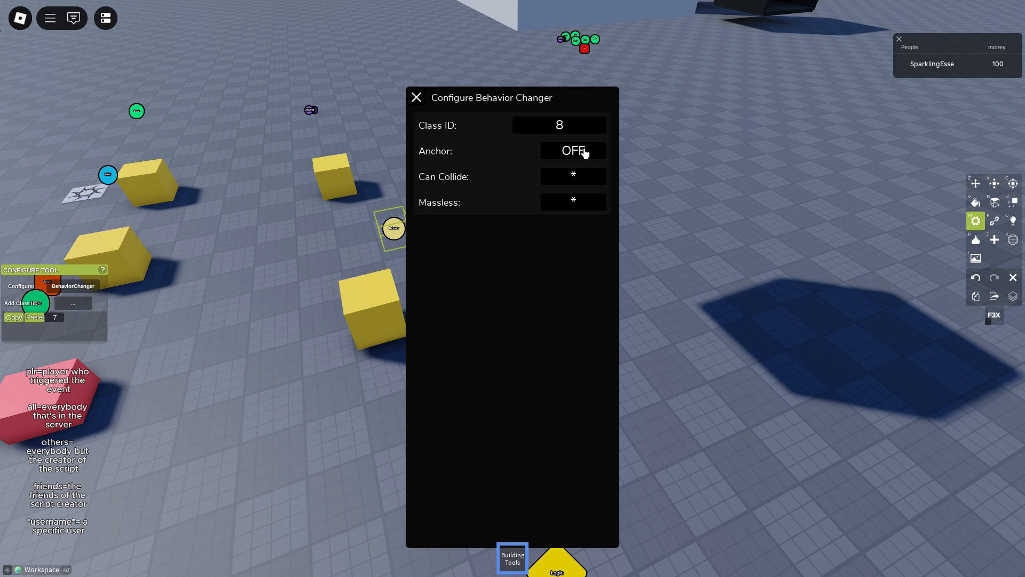
pyautogui.click(573, 151)
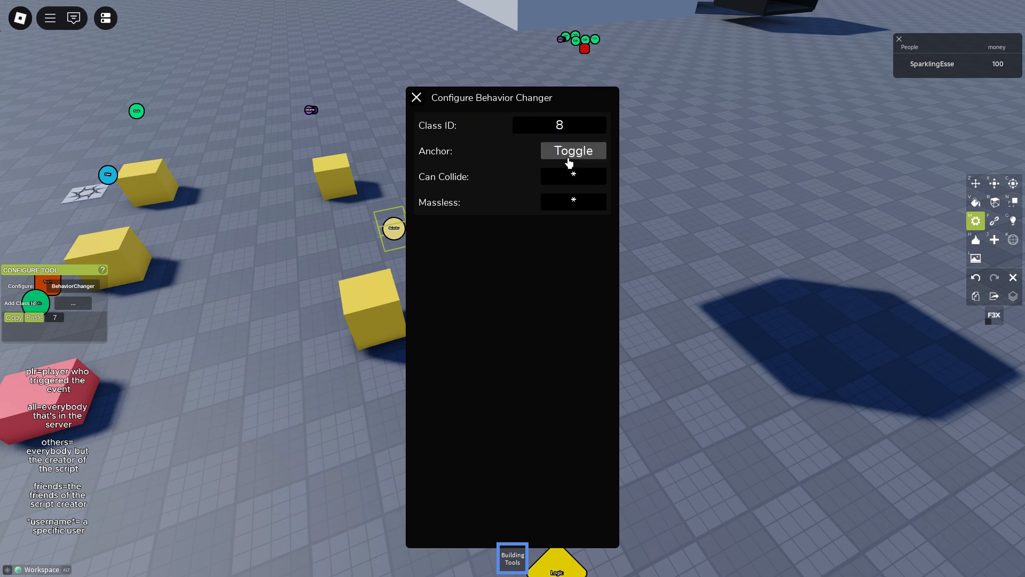
pyautogui.click(573, 150)
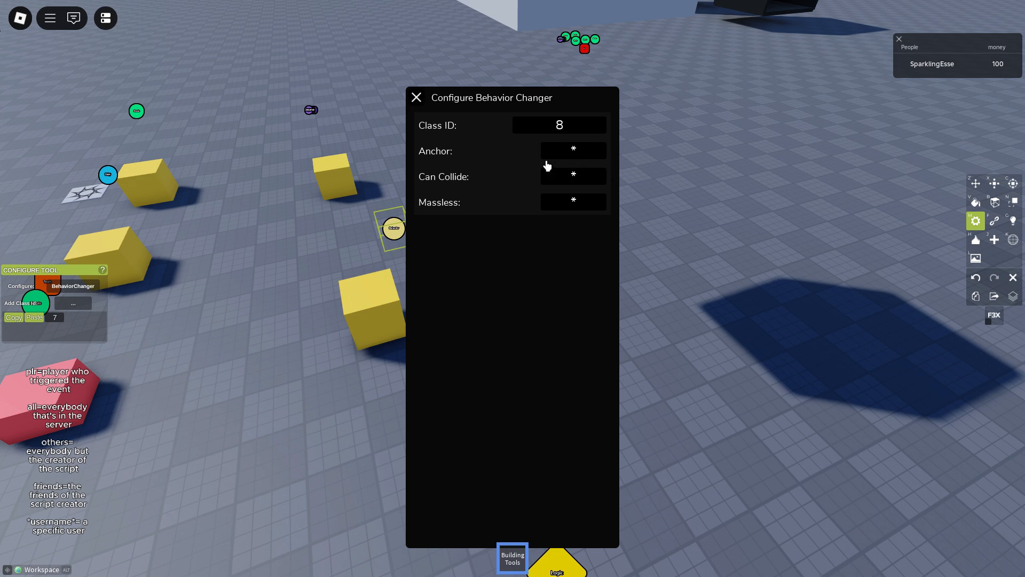
pyautogui.click(574, 150)
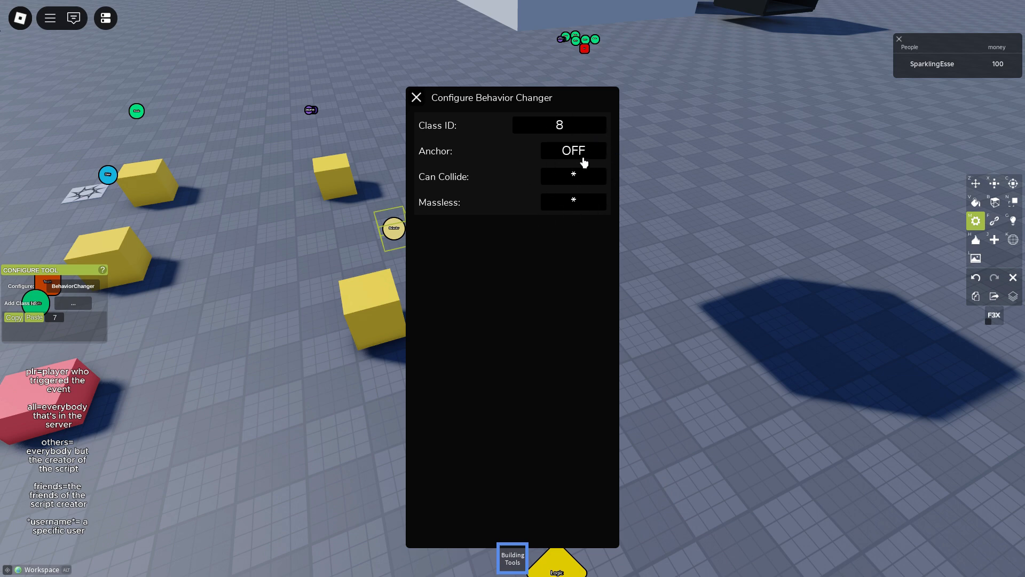
pyautogui.moveTo(398, 167)
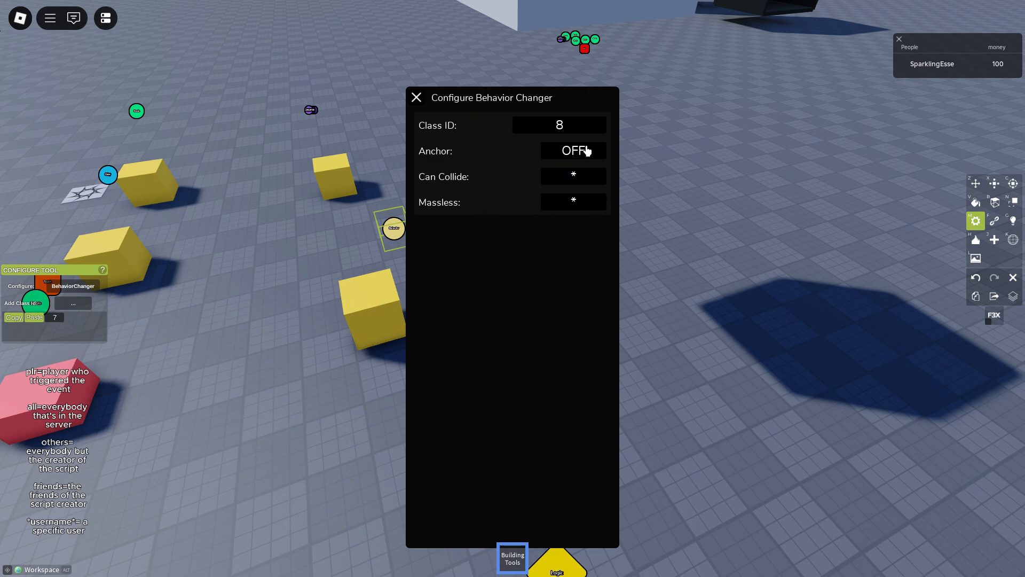
pyautogui.click(416, 97)
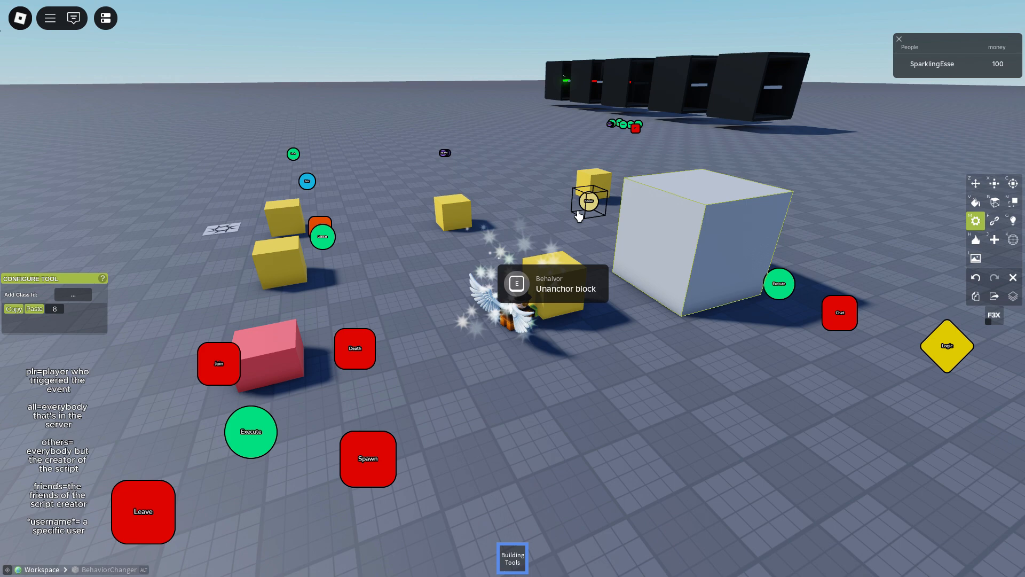
pyautogui.click(589, 201)
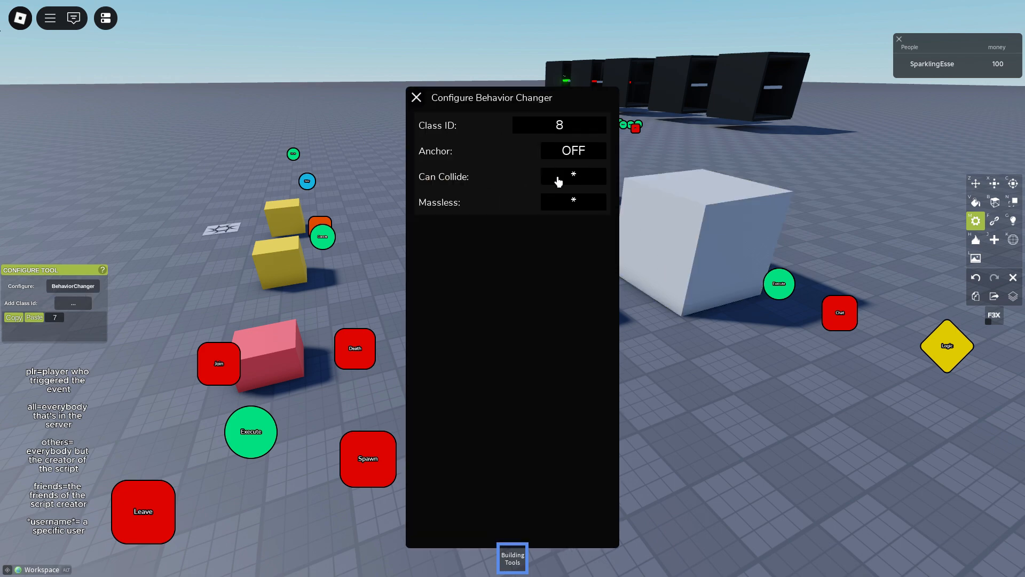
pyautogui.click(416, 97)
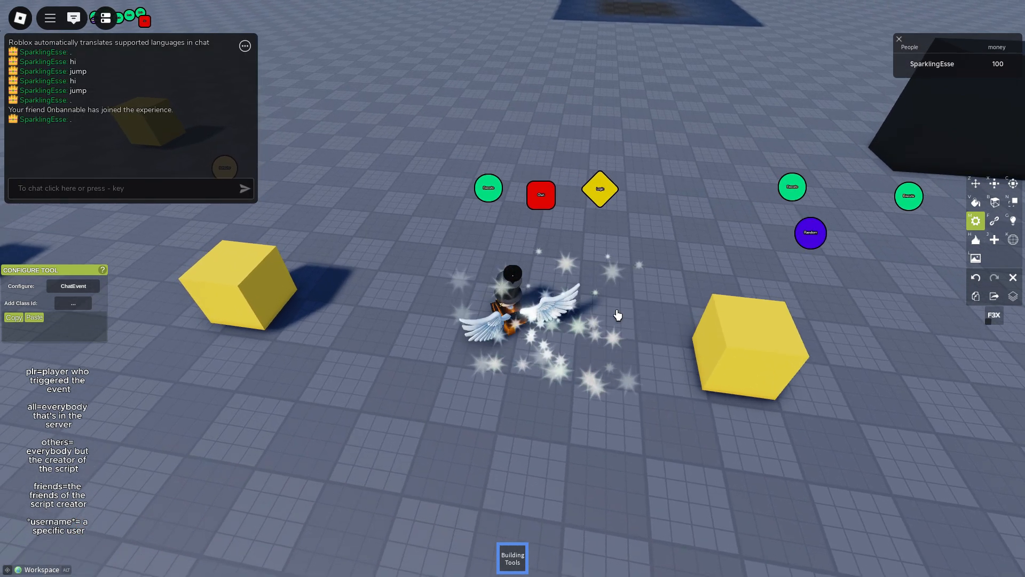
# - Open the Chat Event block's settings to map the chat output to ID 455
pyautogui.click(74, 285)
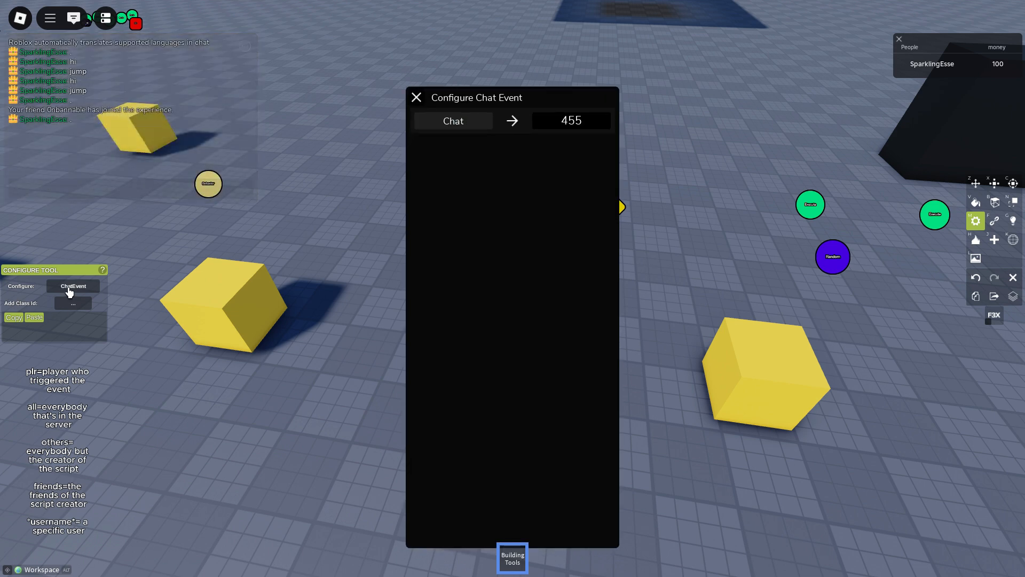
pyautogui.moveTo(414, 100)
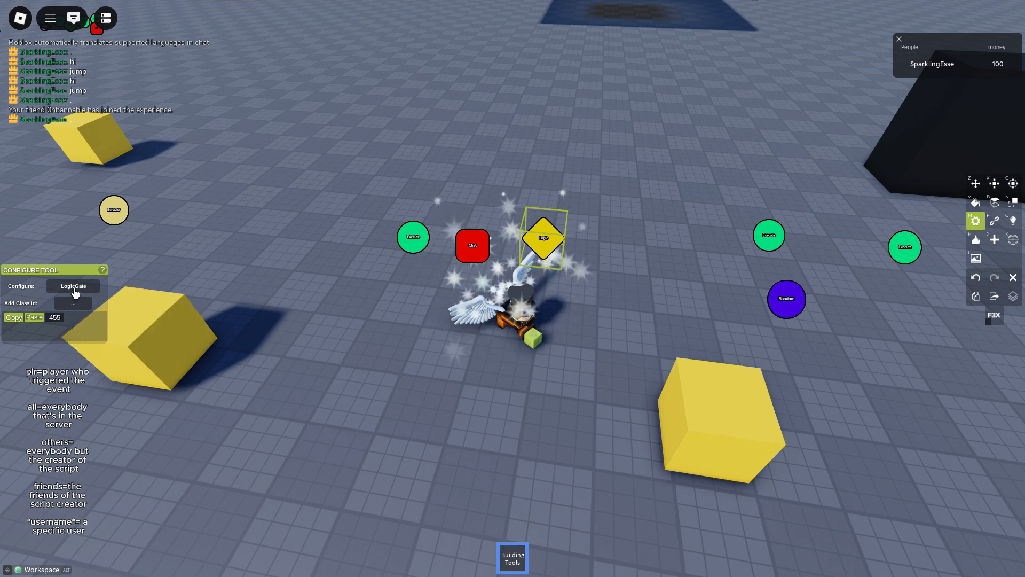
pyautogui.click(544, 239)
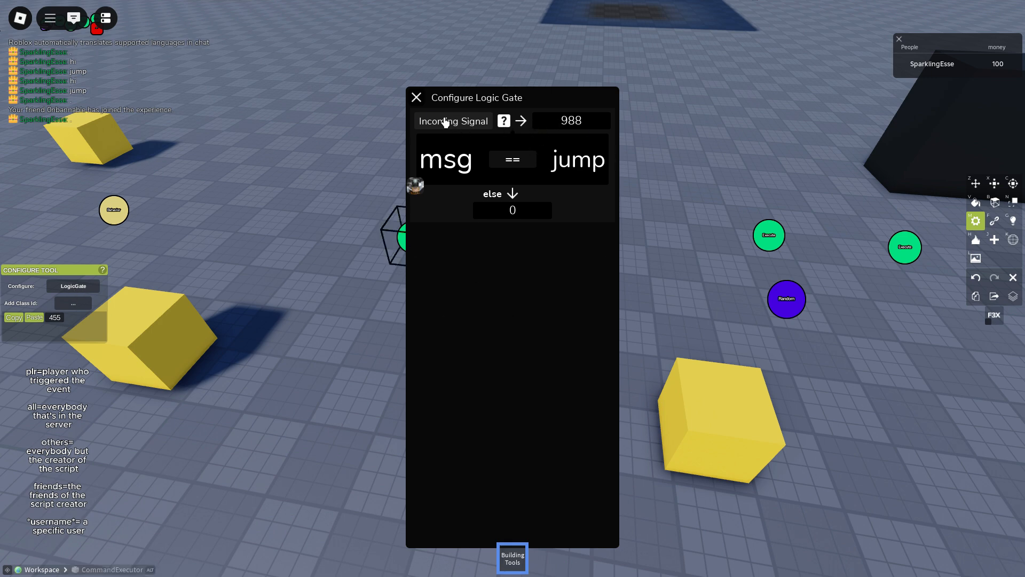
pyautogui.click(416, 97)
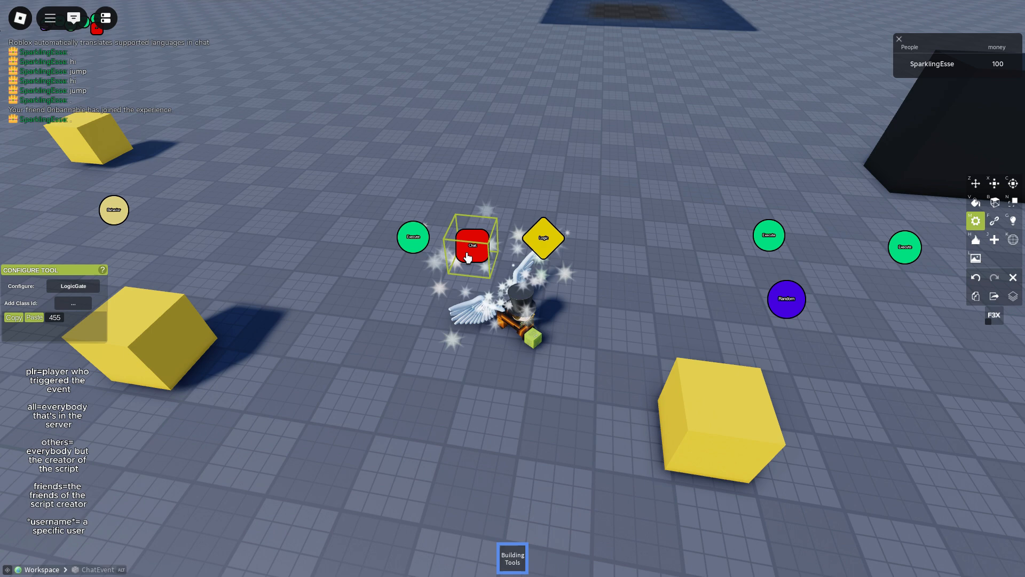
pyautogui.click(469, 247)
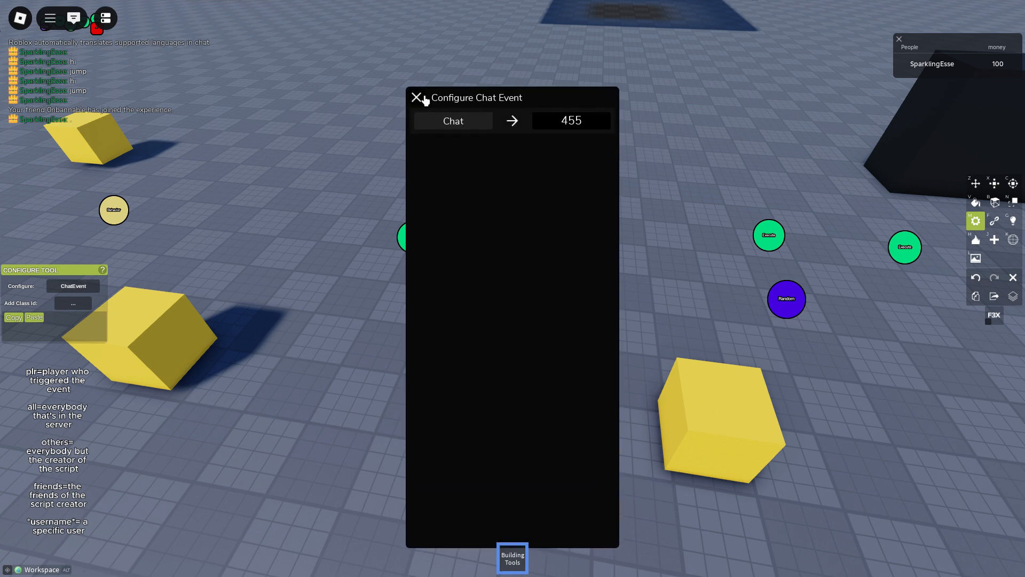
pyautogui.click(419, 97)
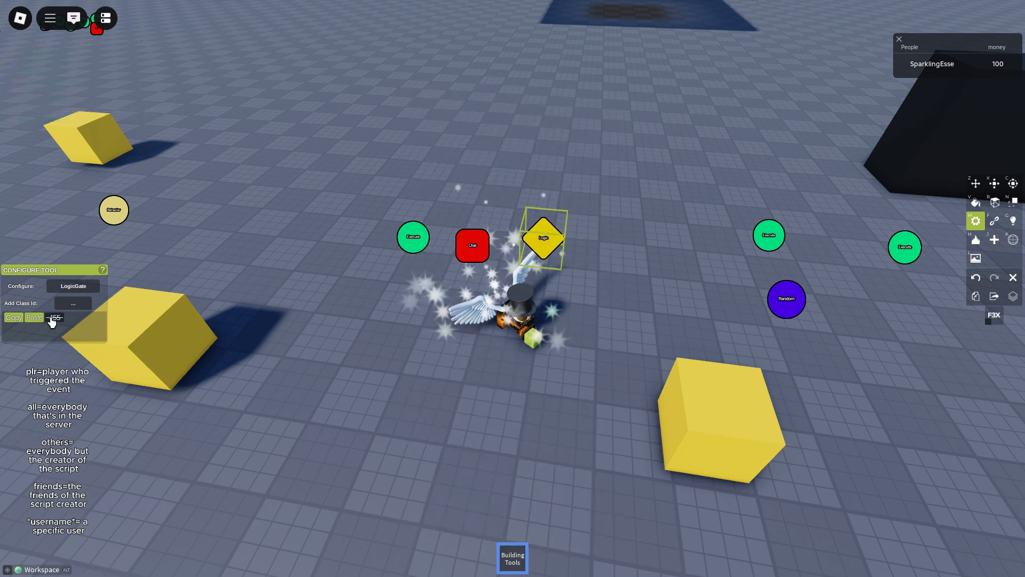
pyautogui.click(541, 238)
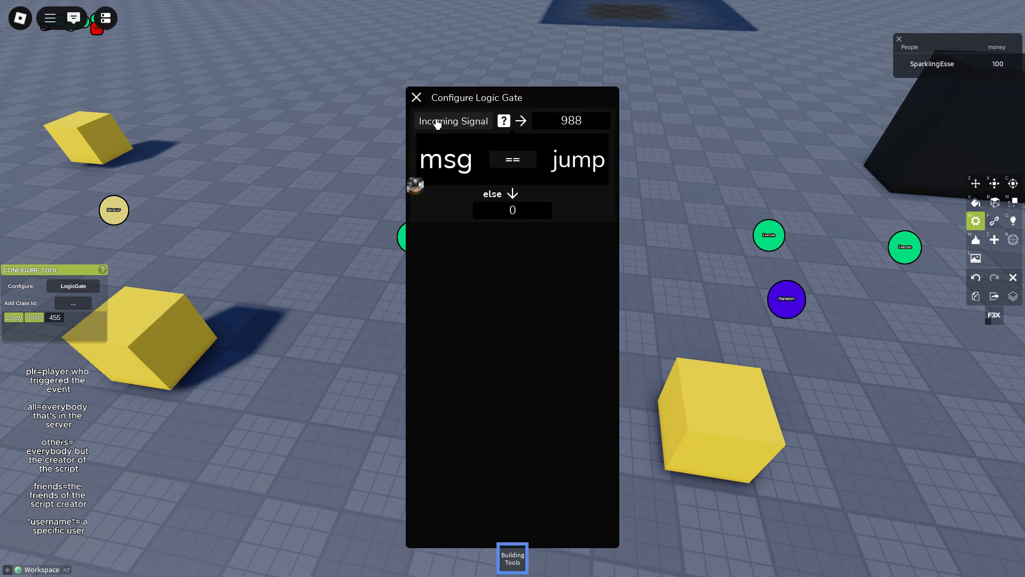
pyautogui.click(74, 17)
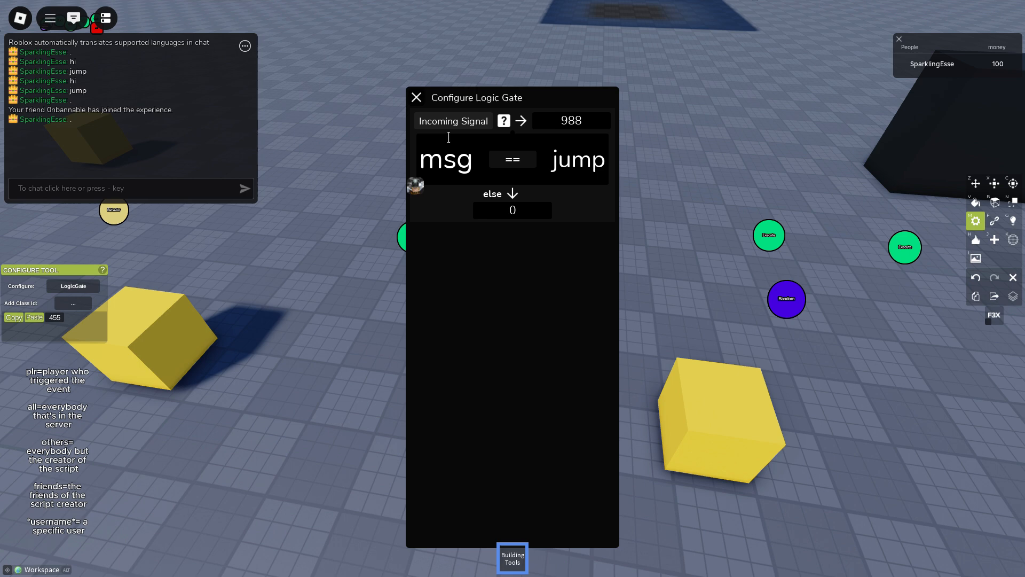
pyautogui.moveTo(517, 121)
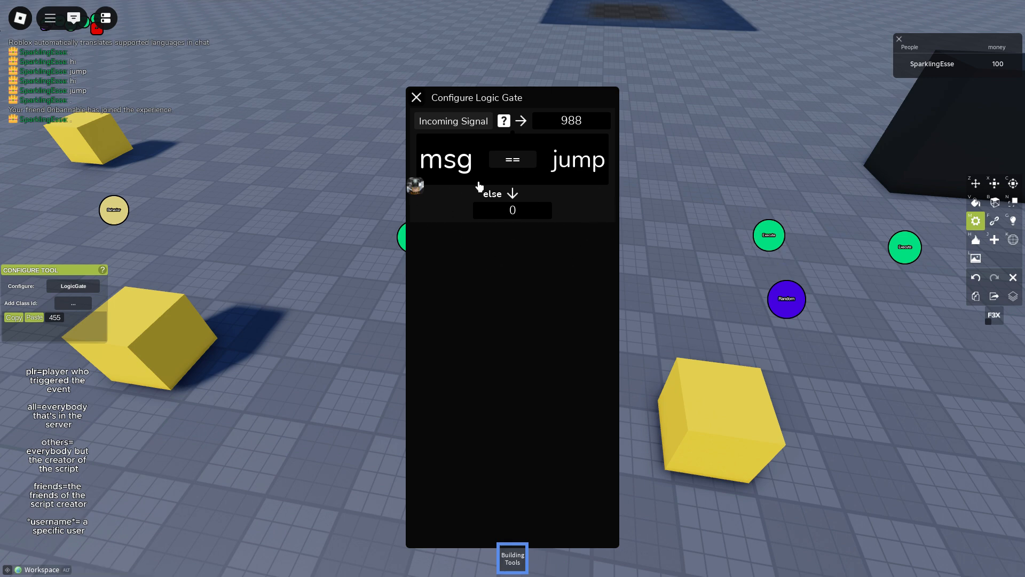
pyautogui.moveTo(483, 205)
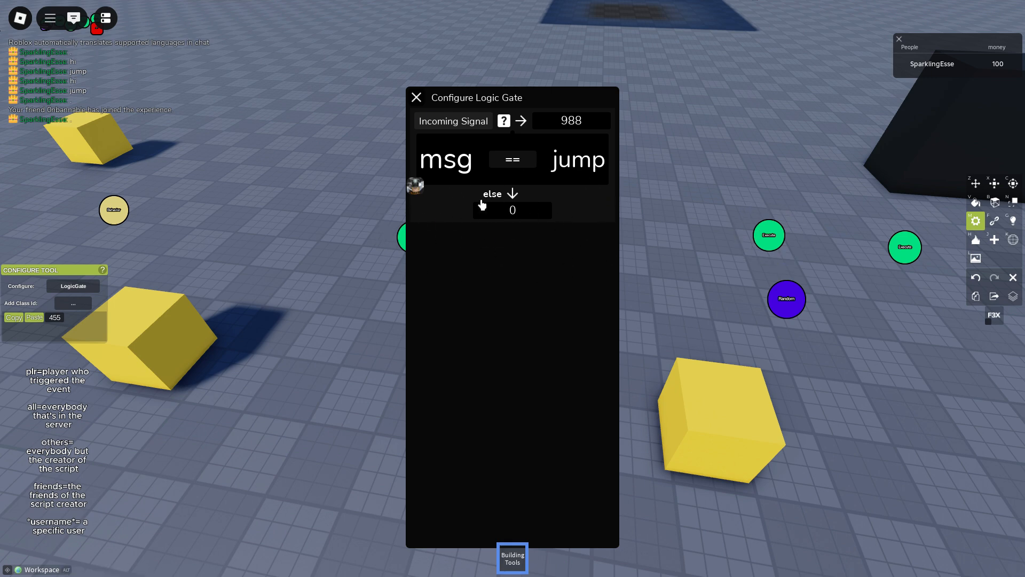
pyautogui.moveTo(472, 125)
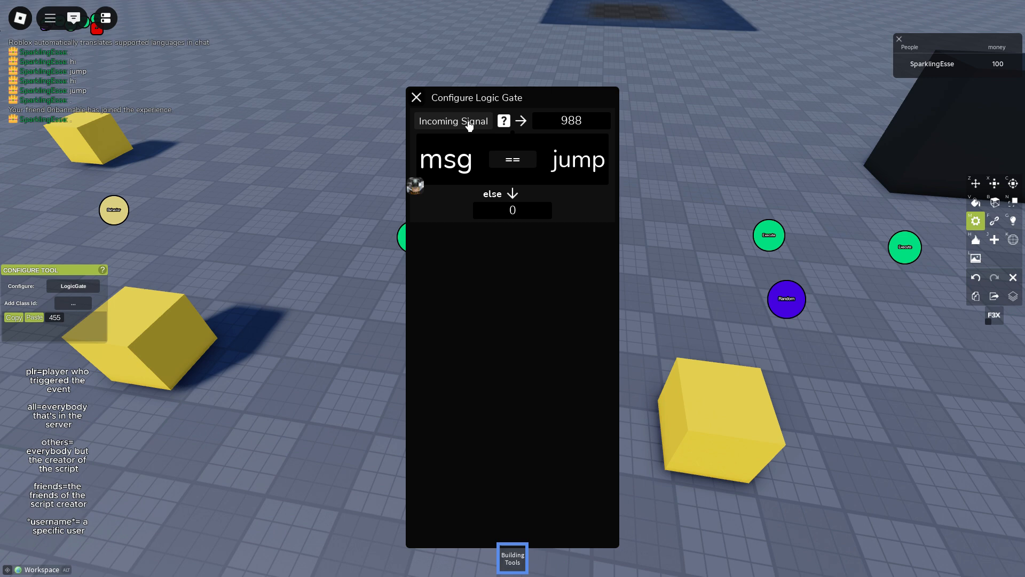
pyautogui.moveTo(439, 226)
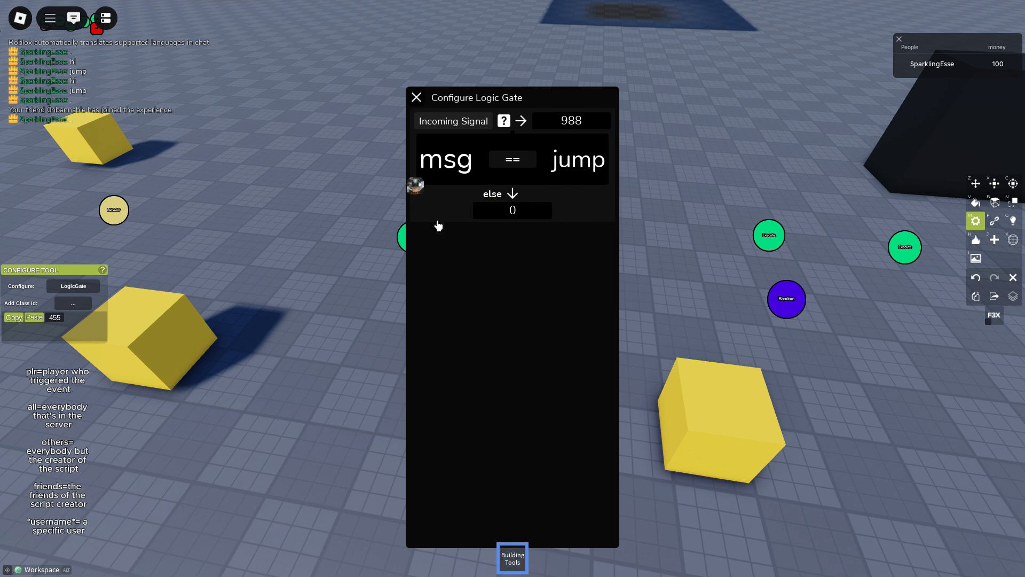
pyautogui.moveTo(533, 187)
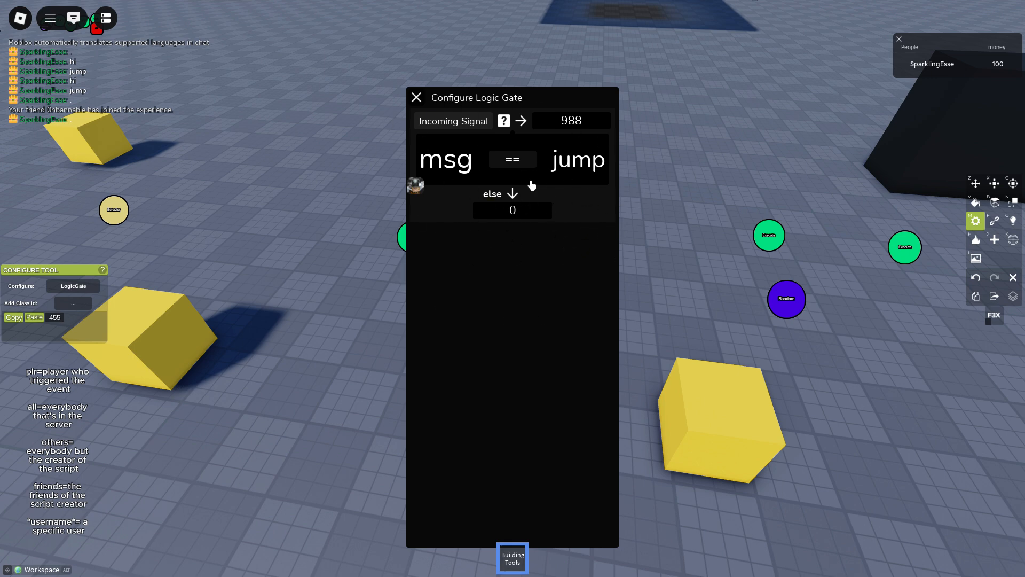
pyautogui.moveTo(604, 207)
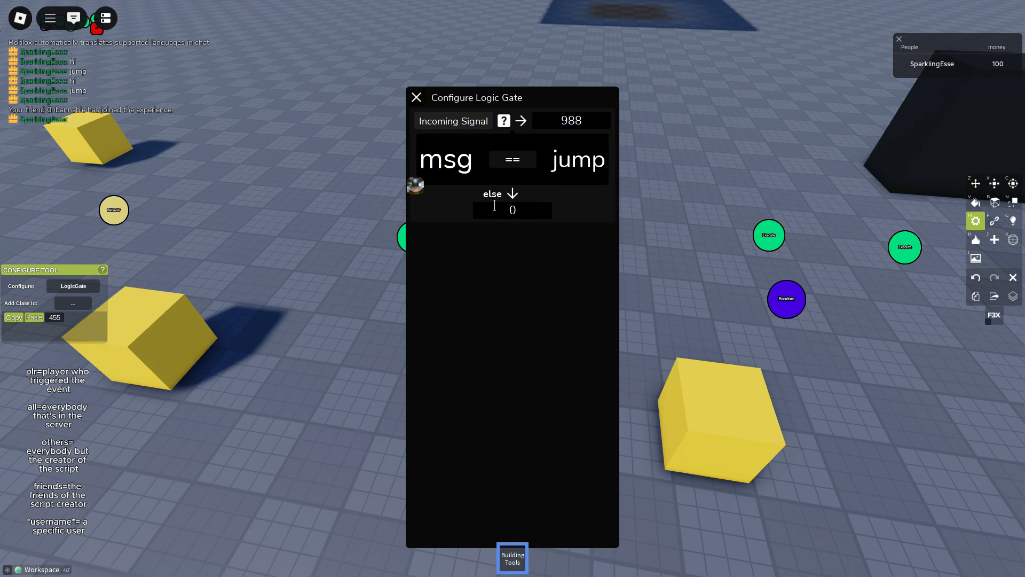
pyautogui.click(512, 210)
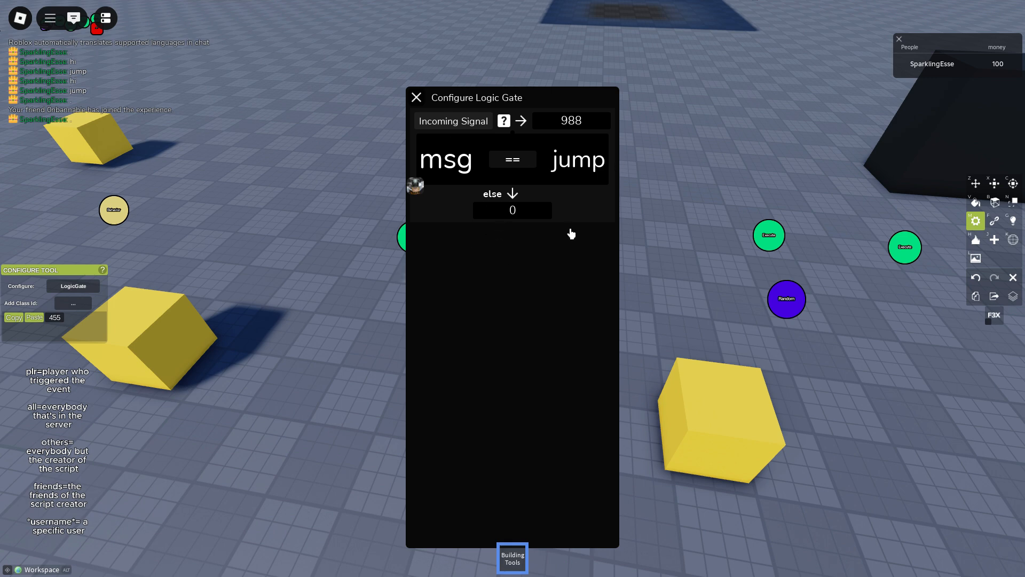
pyautogui.click(512, 210)
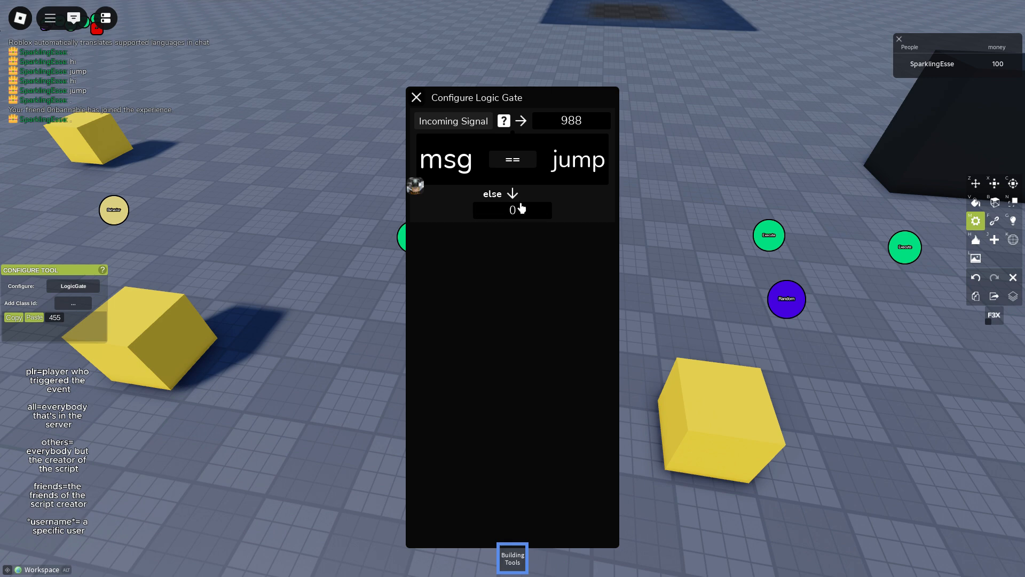
pyautogui.click(512, 159)
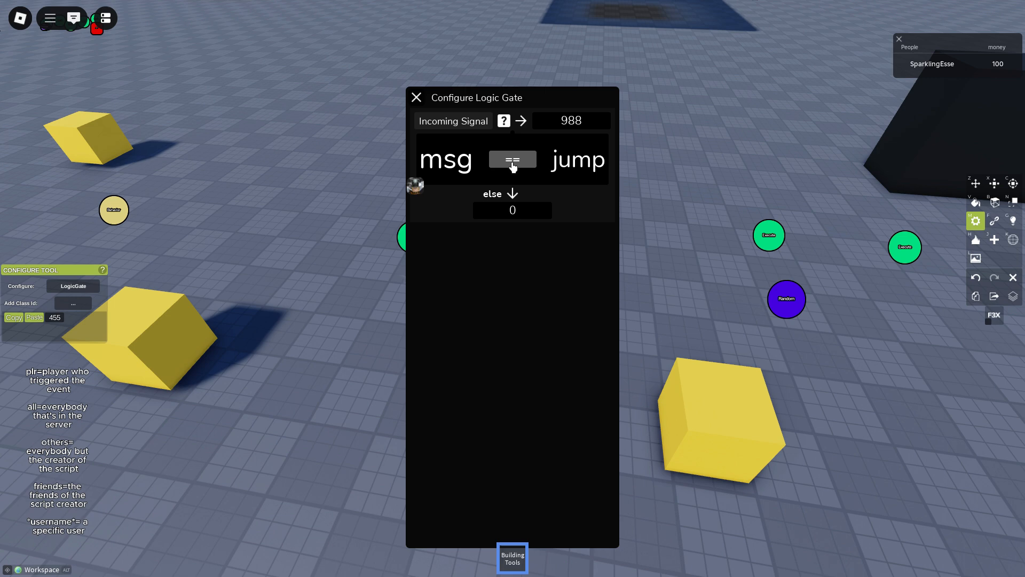
pyautogui.click(512, 159)
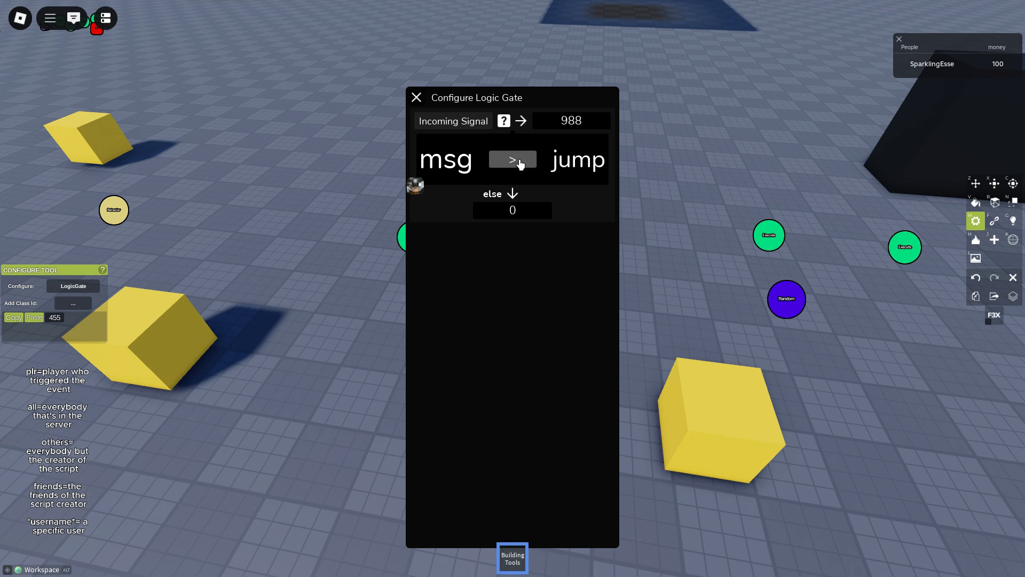
pyautogui.click(512, 159)
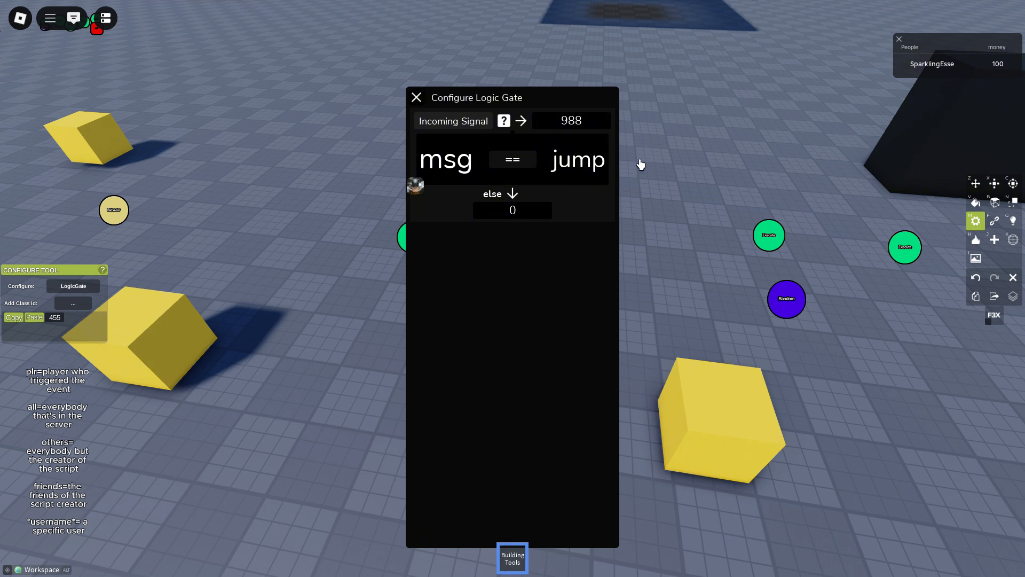
pyautogui.click(73, 18)
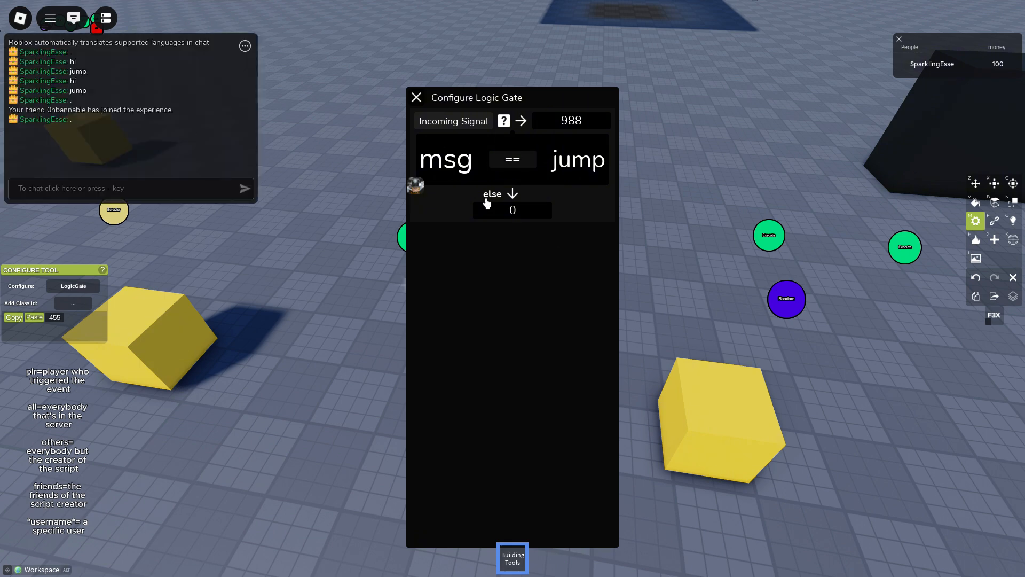
pyautogui.moveTo(781, 269)
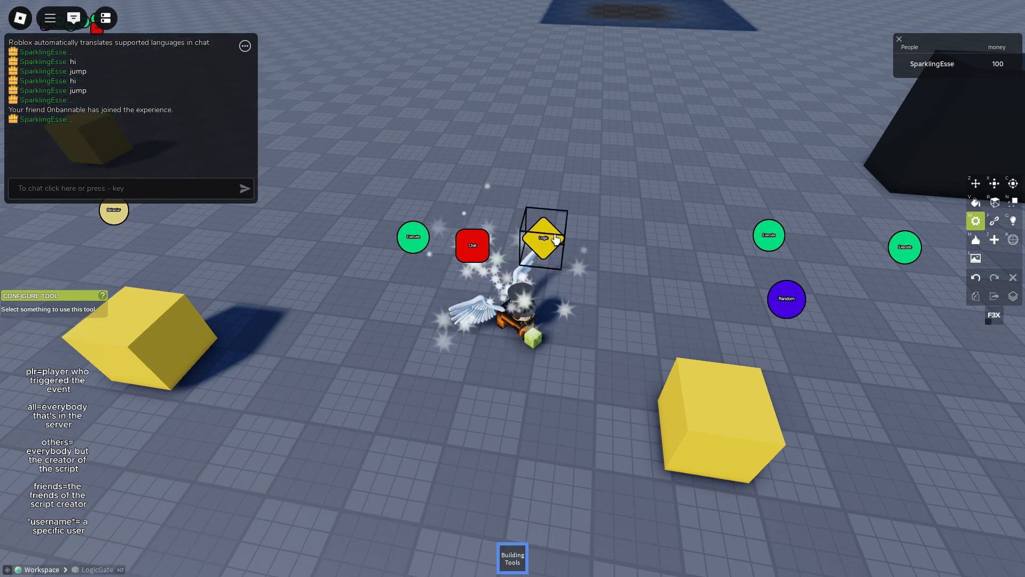
# - Reopen the Logic Gate settings and re-enter its signal class ID as 988
pyautogui.click(543, 239)
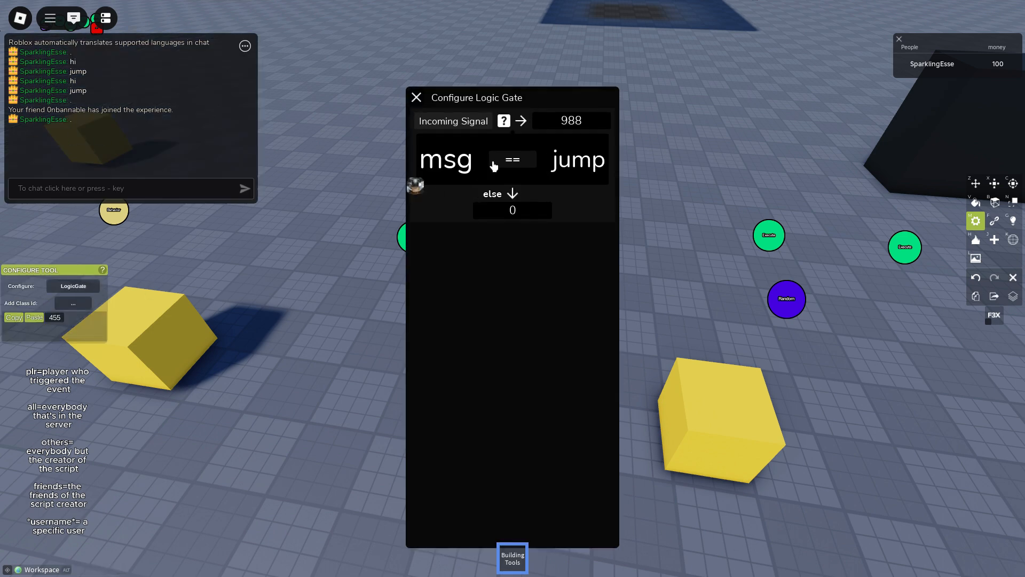
pyautogui.click(416, 97)
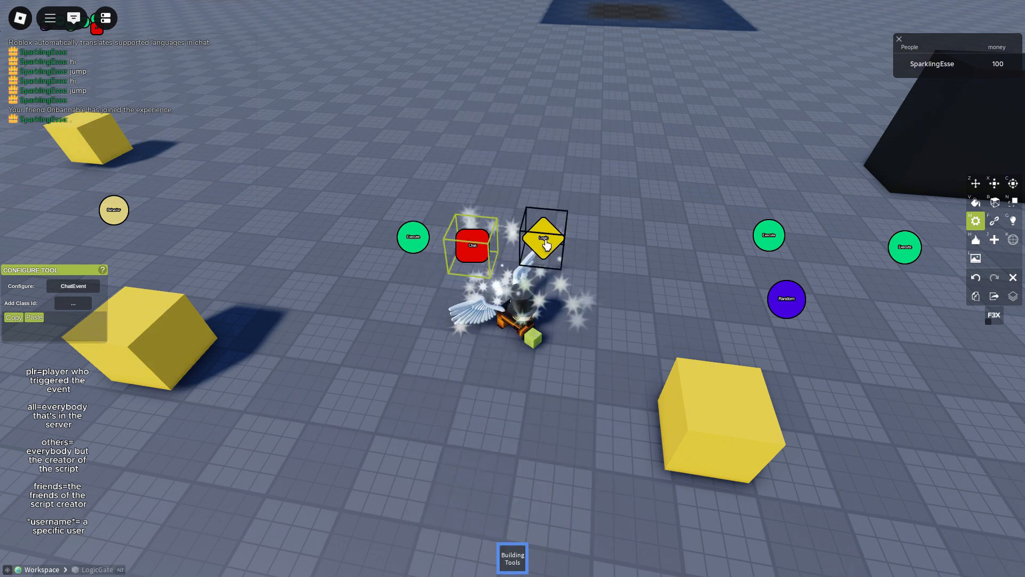
pyautogui.click(543, 242)
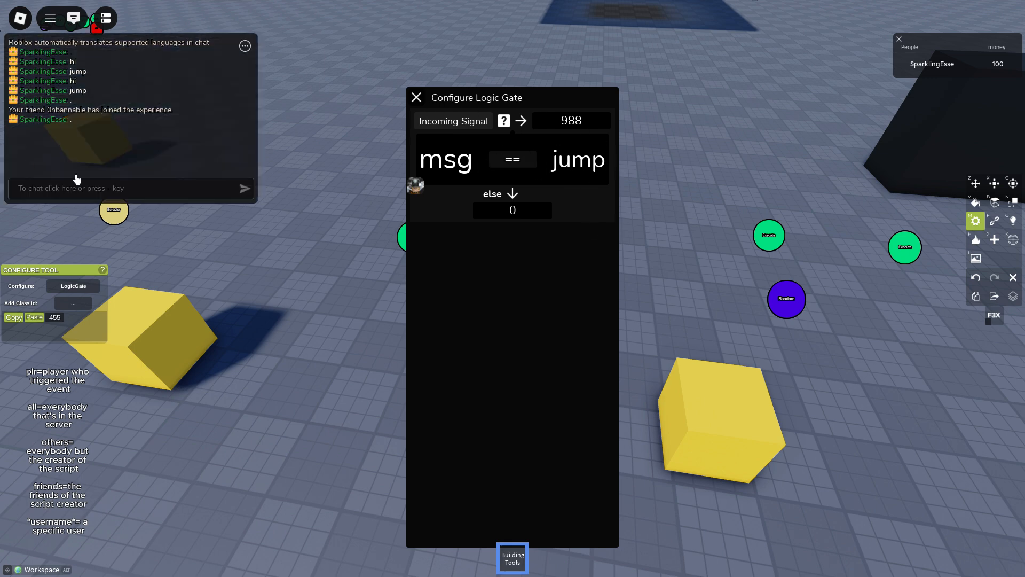
pyautogui.moveTo(2, 184)
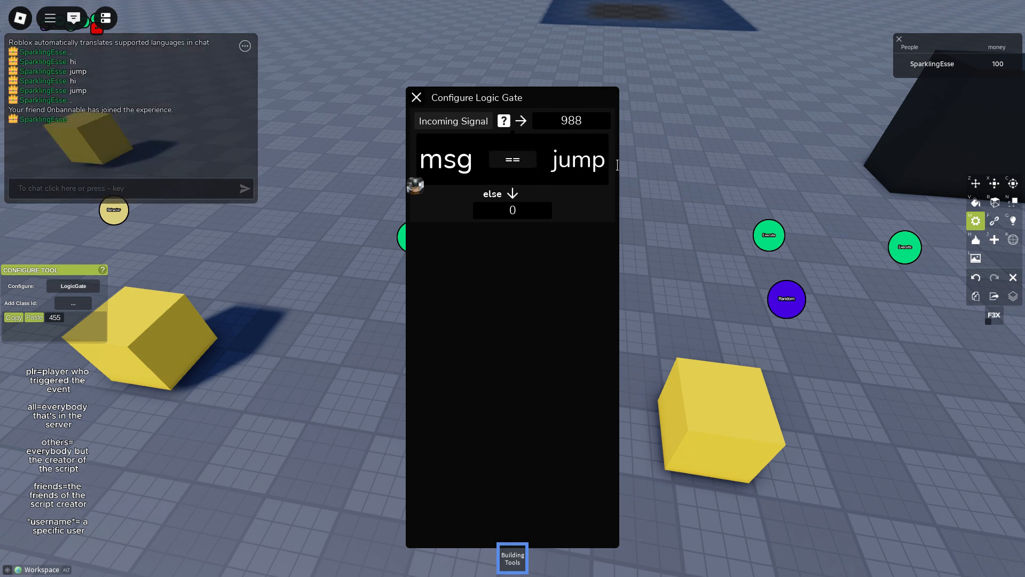
pyautogui.click(572, 120)
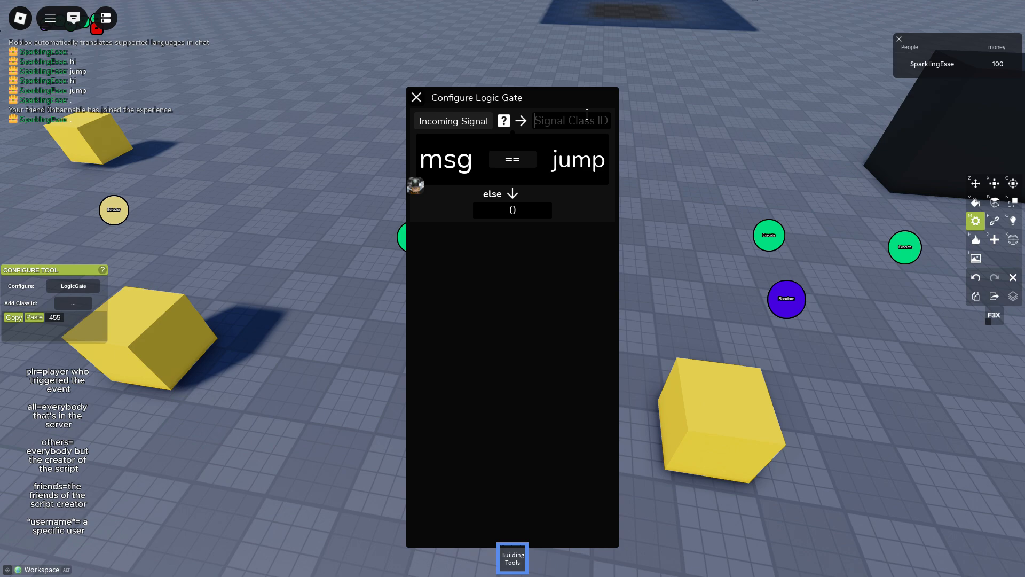
pyautogui.write('9')
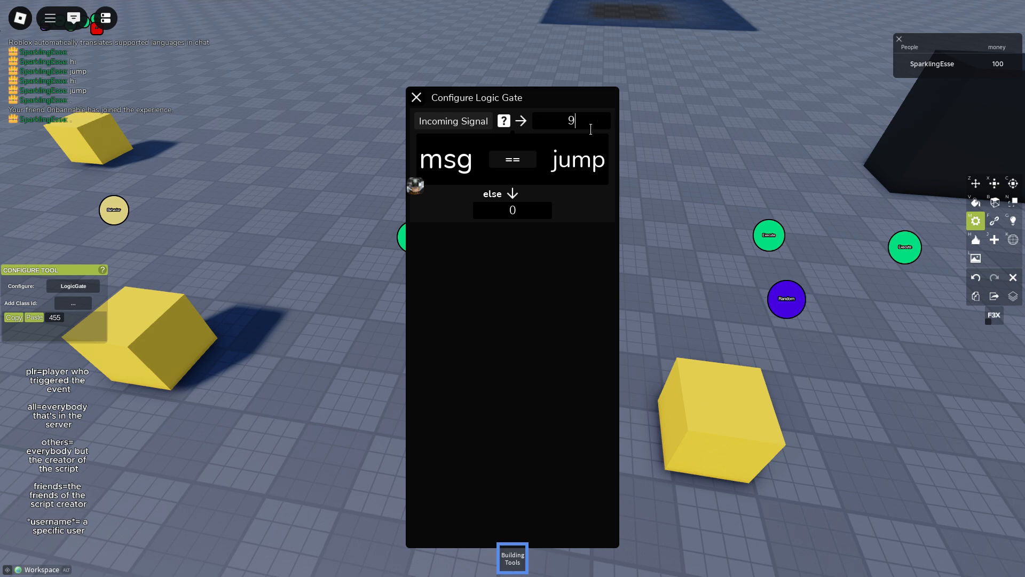
pyautogui.write('88')
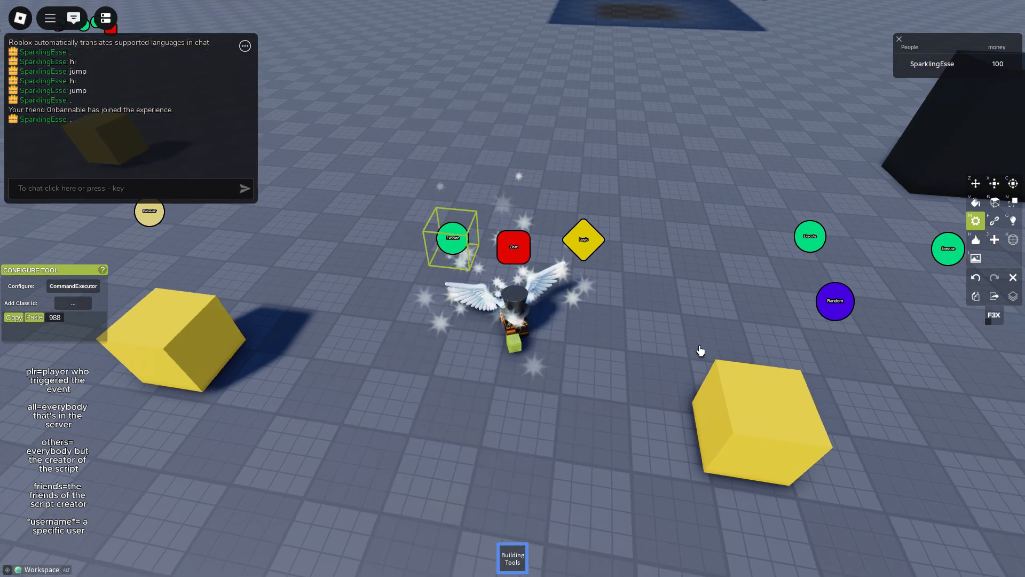
# - Select the purple Random block and open its randomizer settings
pyautogui.click(583, 240)
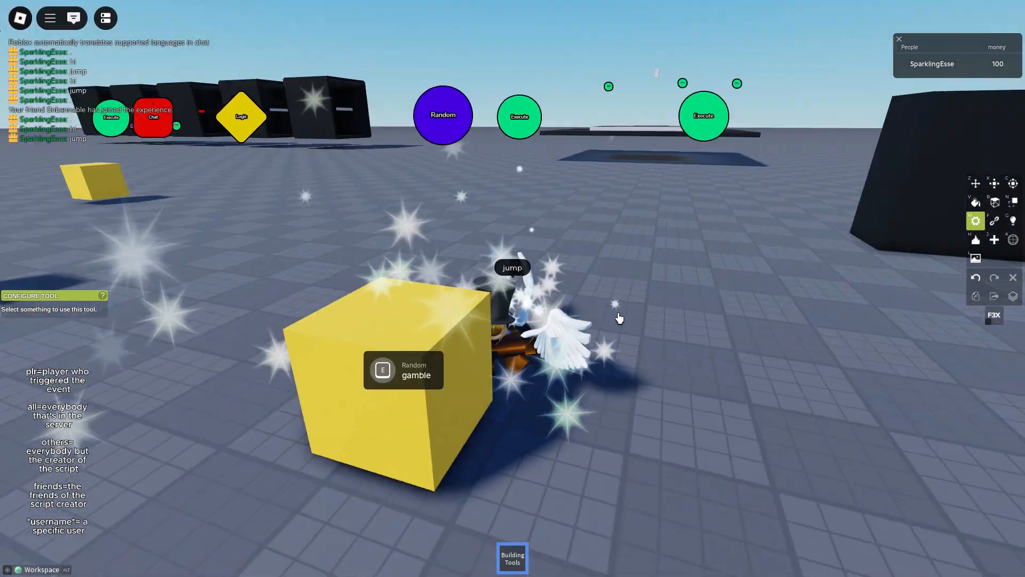
pyautogui.click(443, 115)
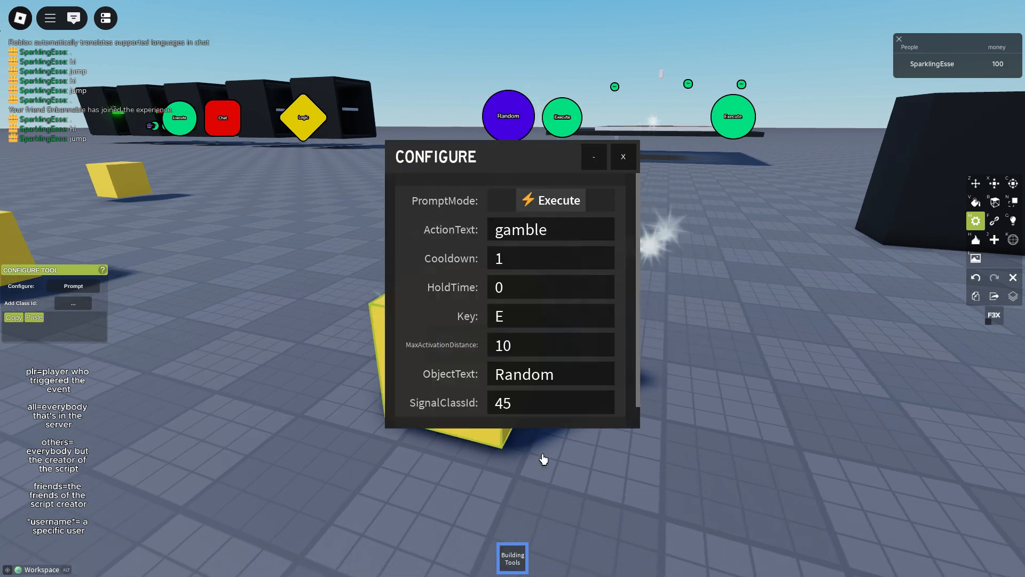
pyautogui.click(623, 156)
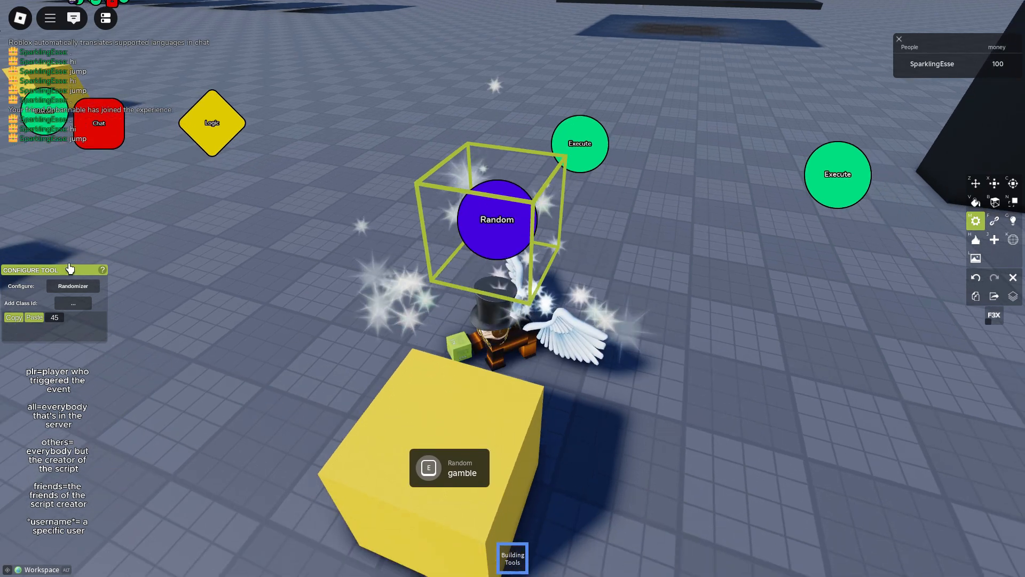
pyautogui.click(72, 286)
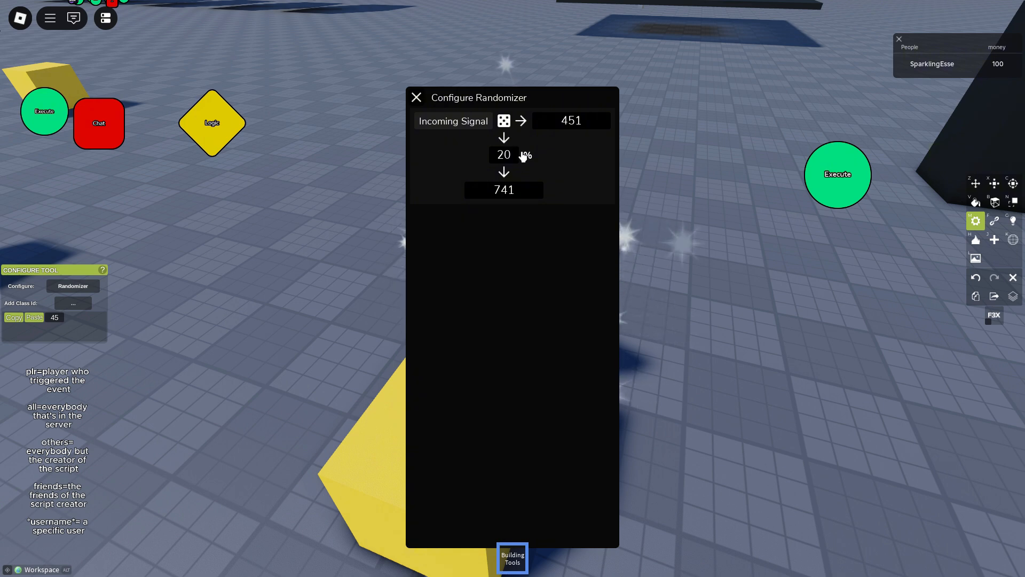
# - Re-enter the randomizer chance as 20% for passing signal 451 on as 741
pyautogui.click(504, 155)
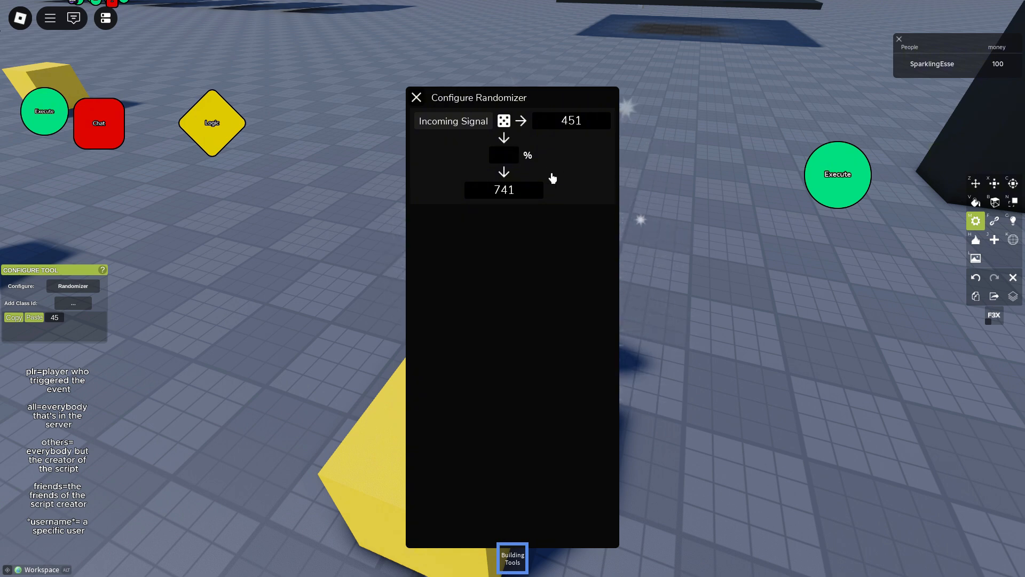
pyautogui.write('2')
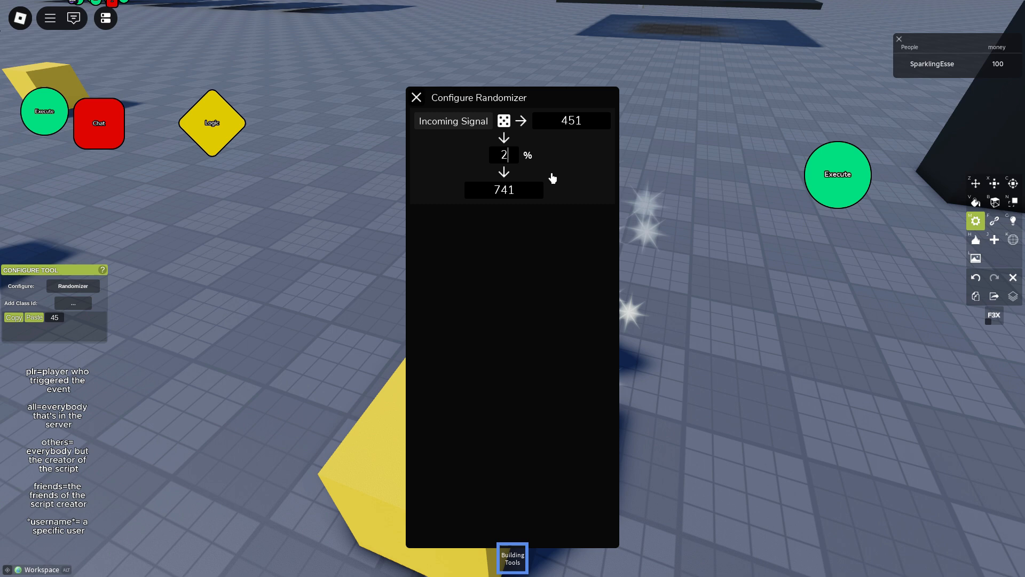
pyautogui.write('0')
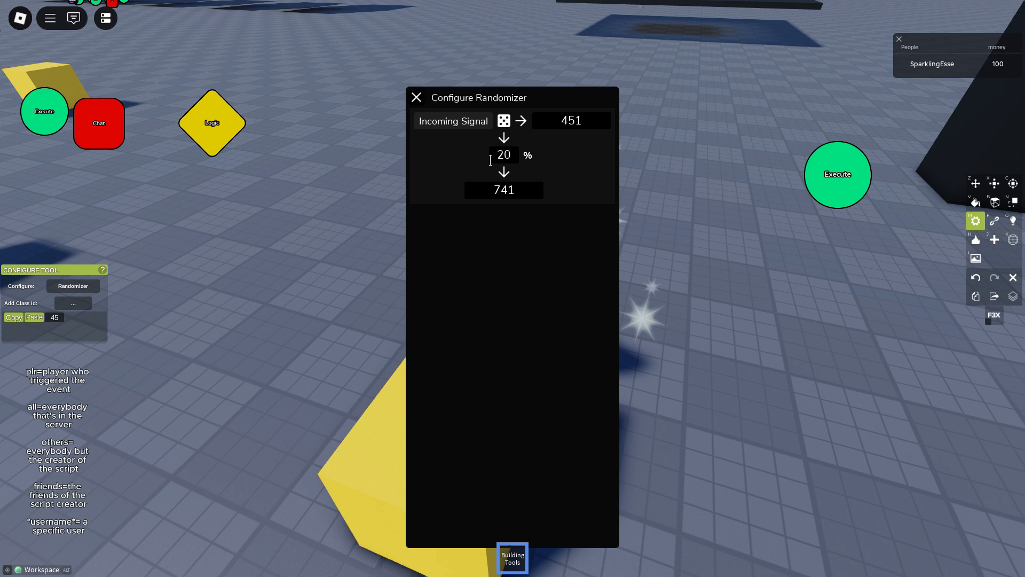
pyautogui.moveTo(515, 214)
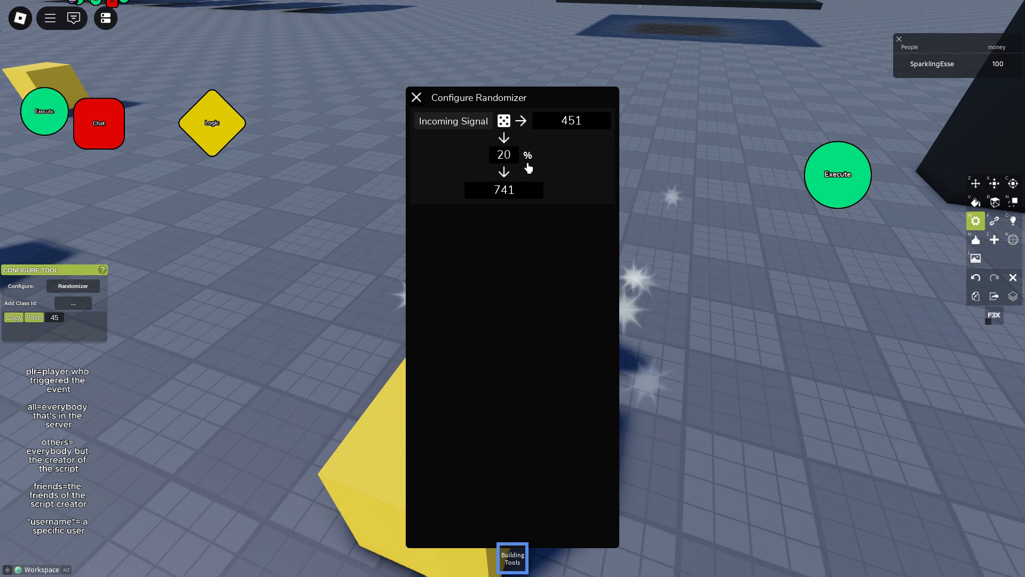
pyautogui.click(524, 190)
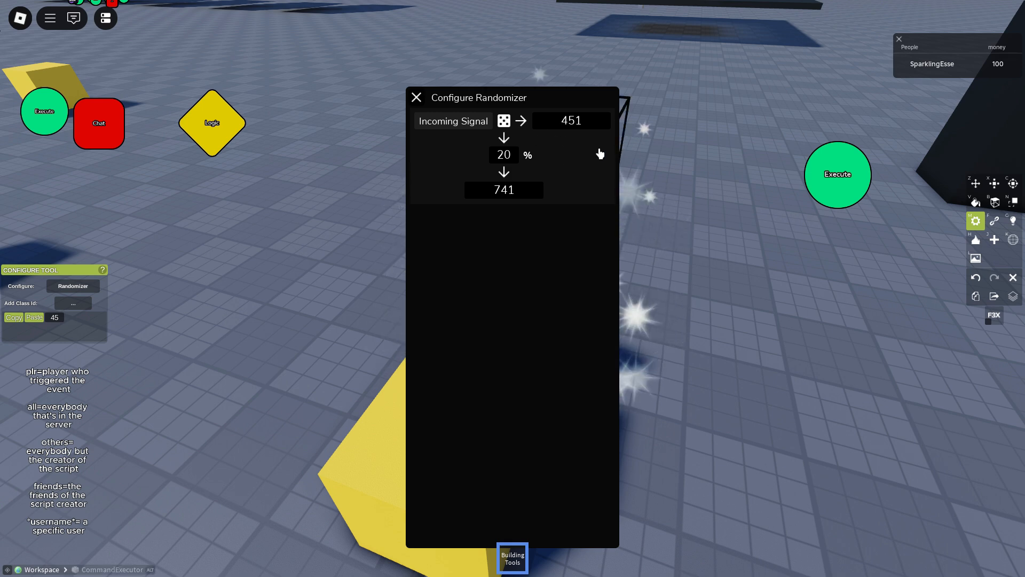
pyautogui.moveTo(530, 163)
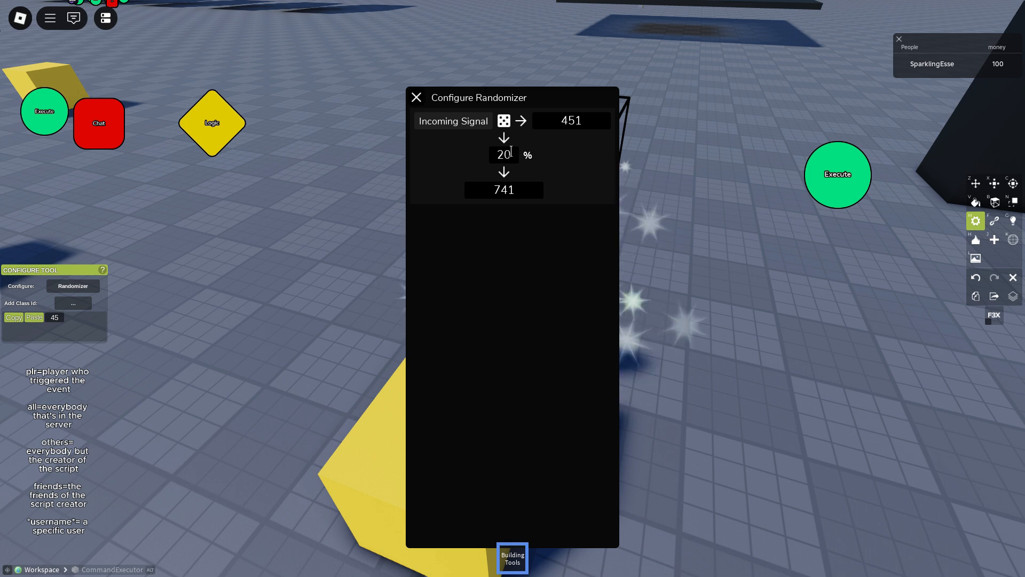
pyautogui.moveTo(572, 110)
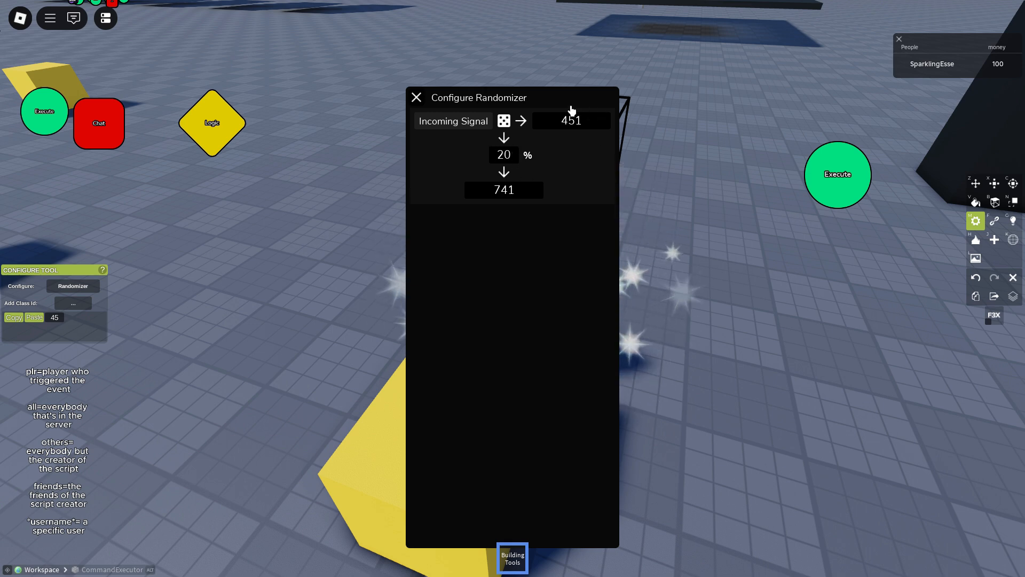
pyautogui.moveTo(569, 145)
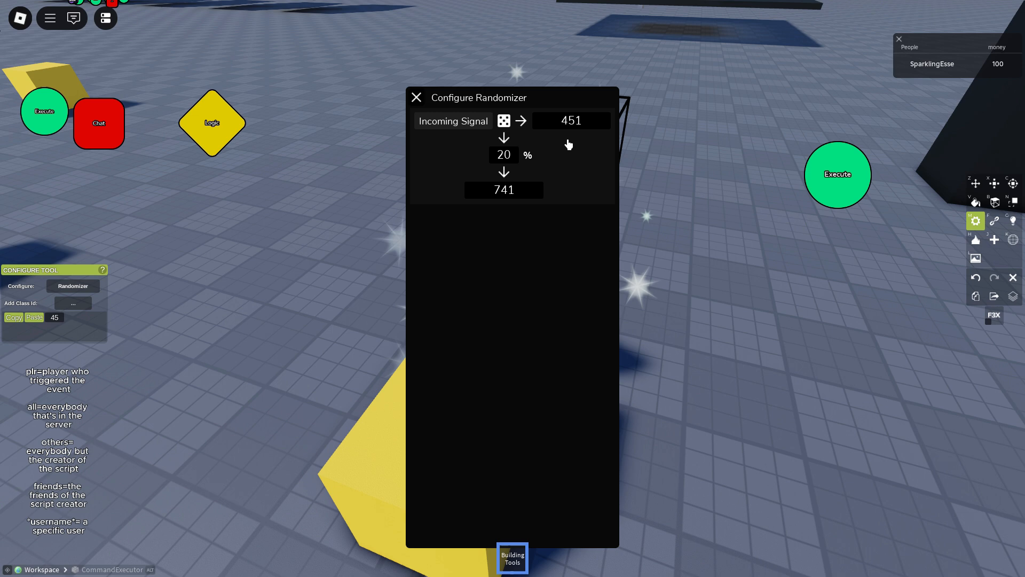
pyautogui.moveTo(582, 155)
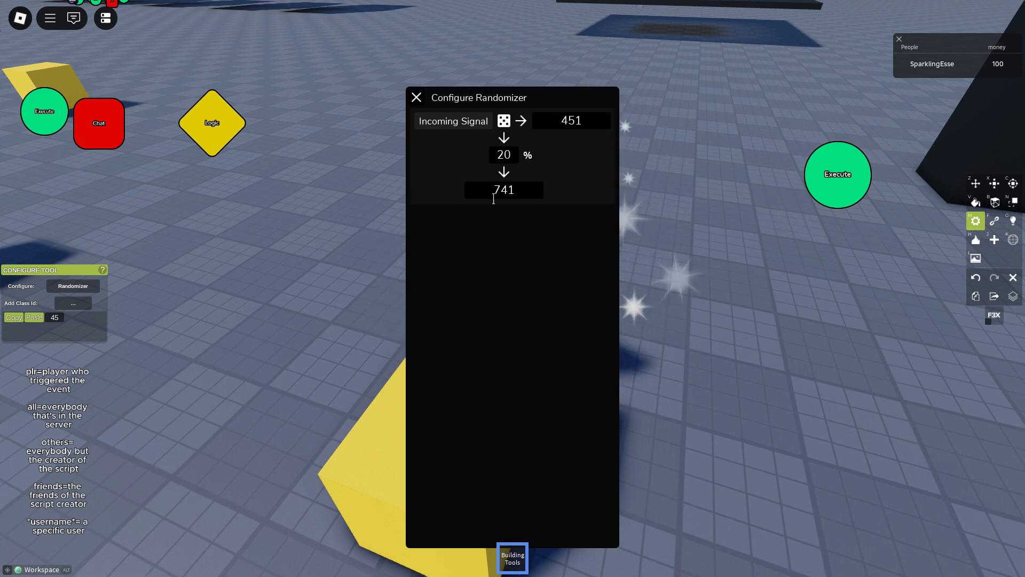
pyautogui.moveTo(429, 111)
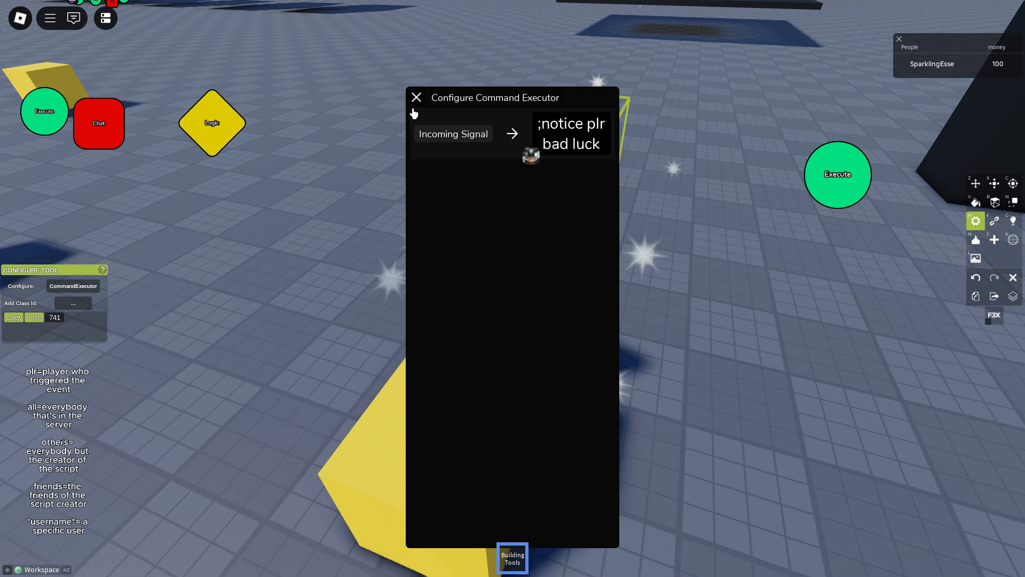
# - Close the executor panel, then review and close the Random ball's randomizer settings
pyautogui.click(417, 97)
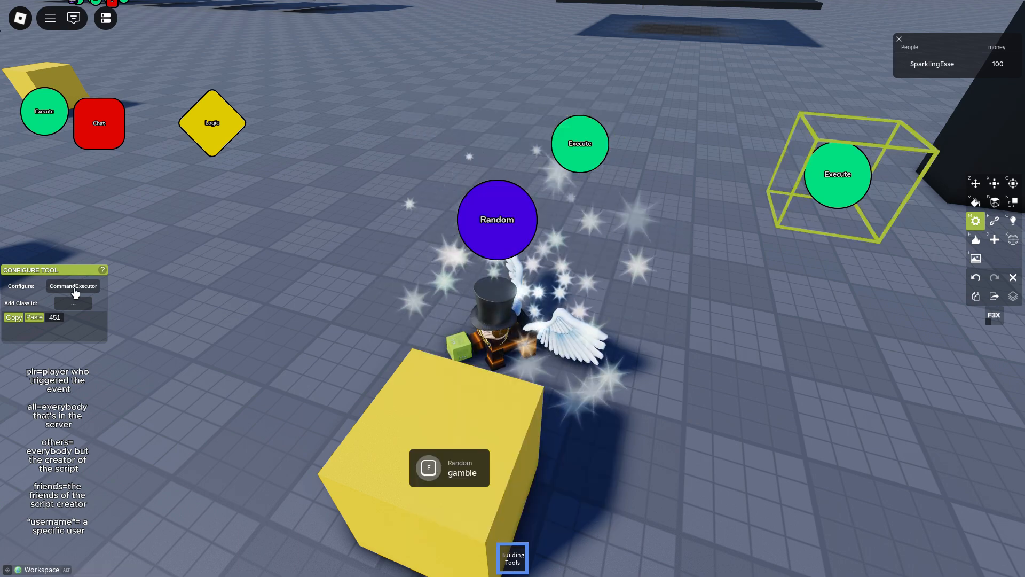
pyautogui.click(483, 213)
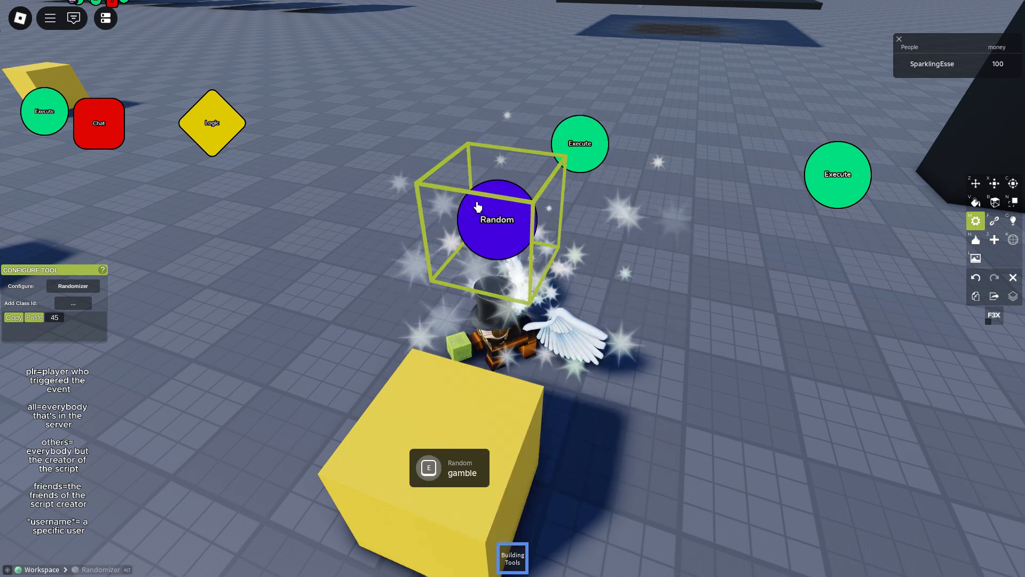
pyautogui.click(72, 286)
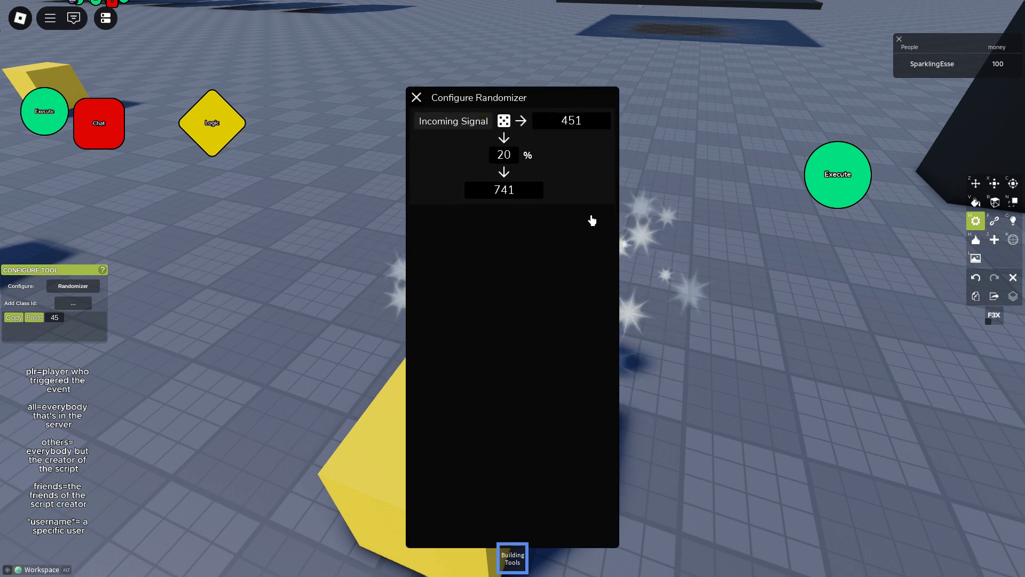
pyautogui.moveTo(590, 177)
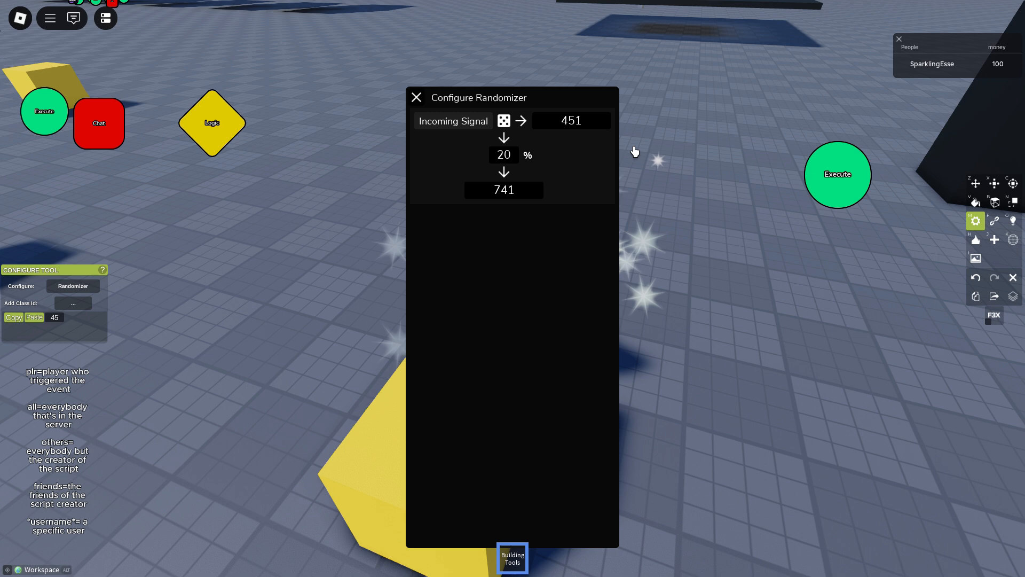
pyautogui.click(504, 190)
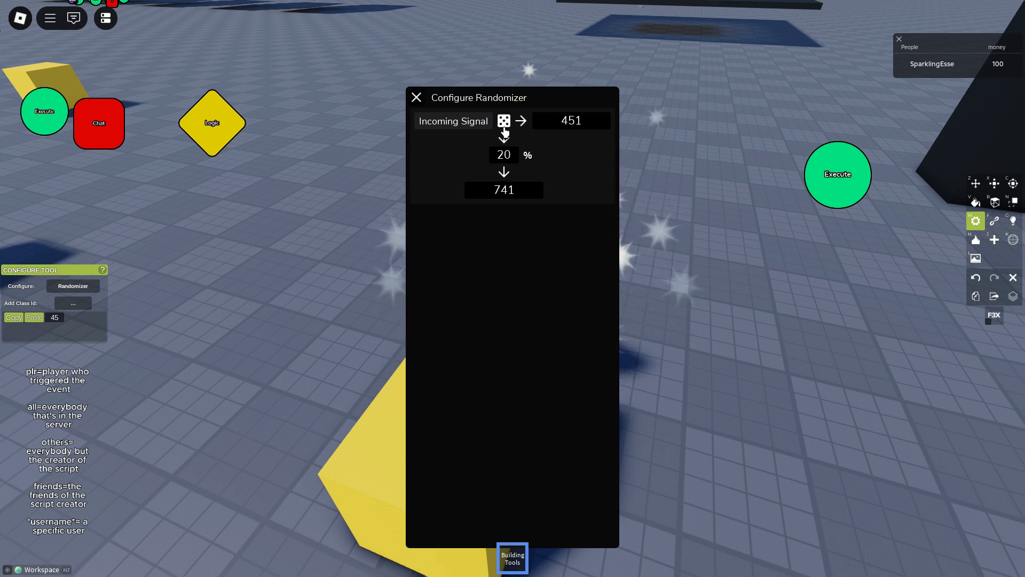
pyautogui.moveTo(527, 180)
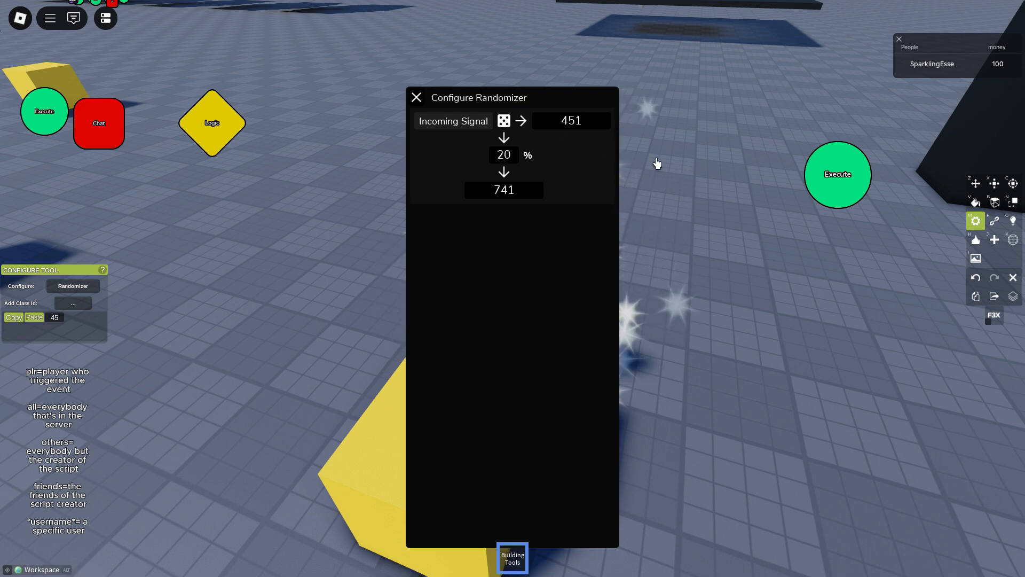
pyautogui.click(504, 189)
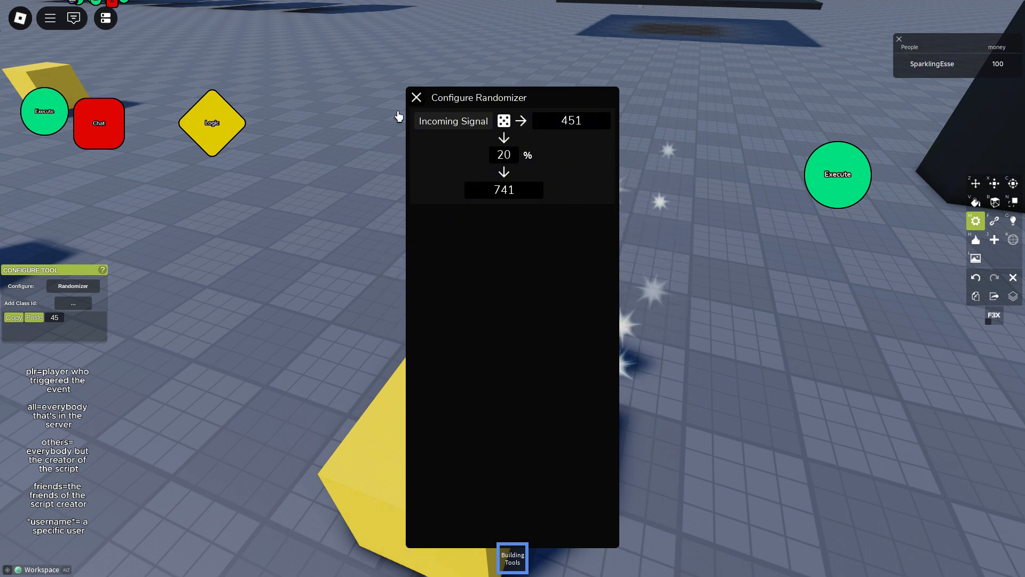
pyautogui.click(416, 97)
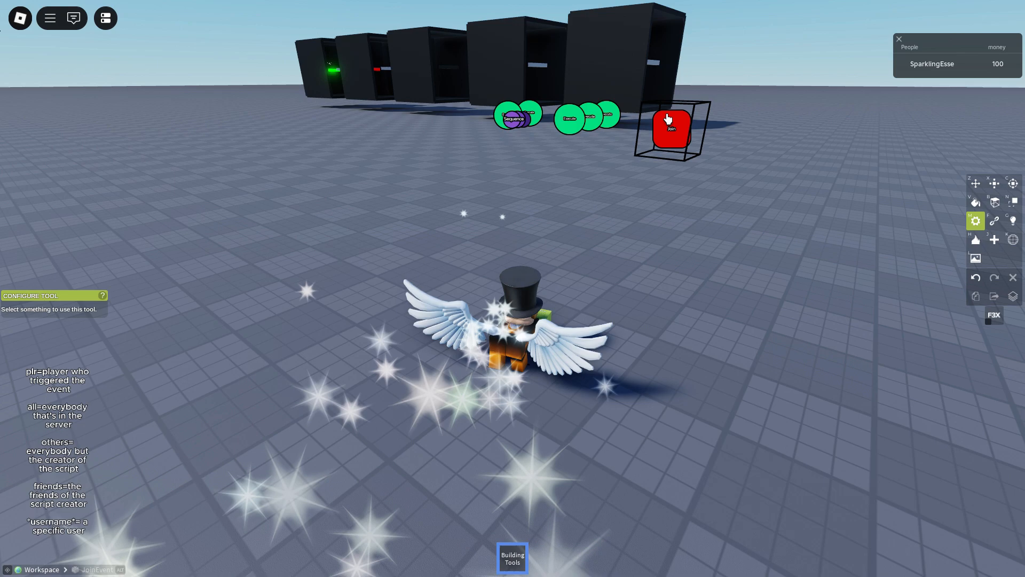
# - Trigger the Join block to play the sequencer loading screen, then enter via PLAY
pyautogui.click(670, 125)
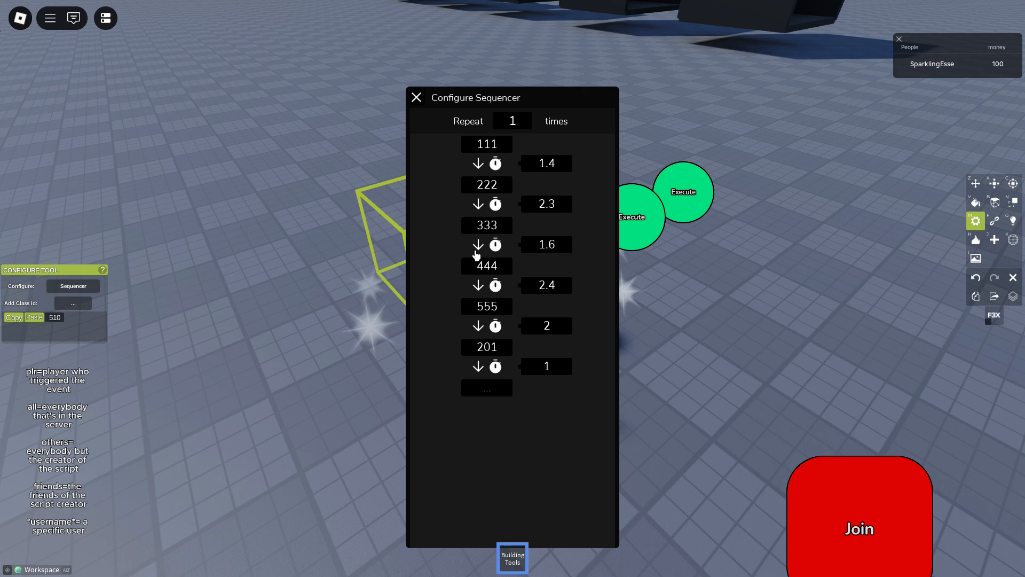
pyautogui.moveTo(457, 139)
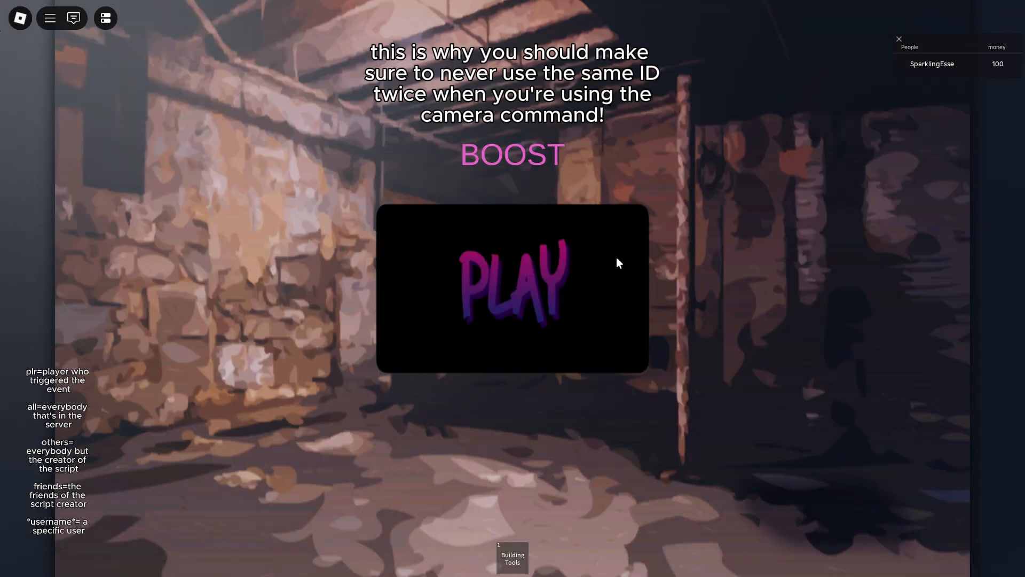
pyautogui.click(510, 290)
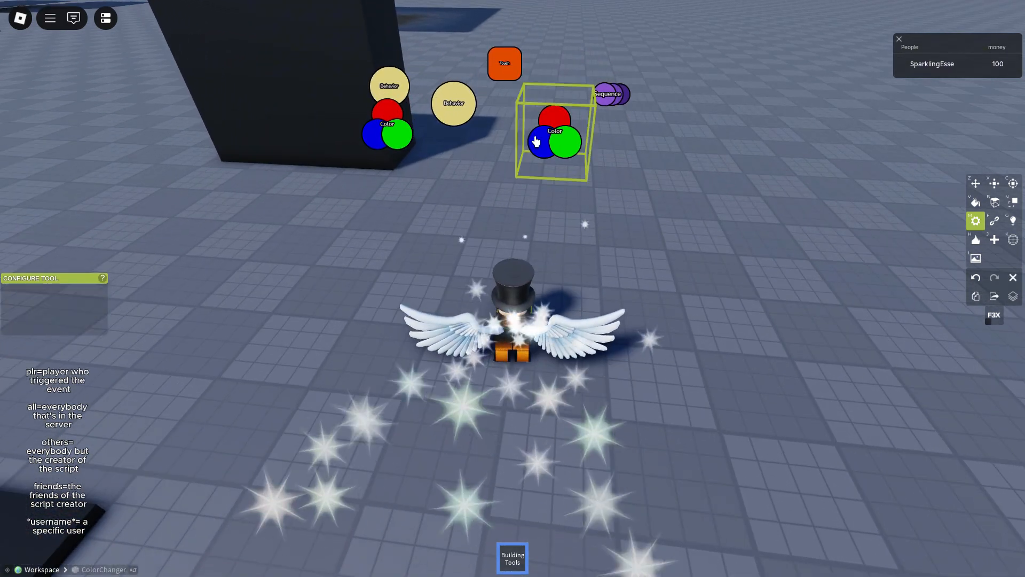
# - Copy class ID 33 to the second Color Changer and give it colour b480ff
pyautogui.click(542, 140)
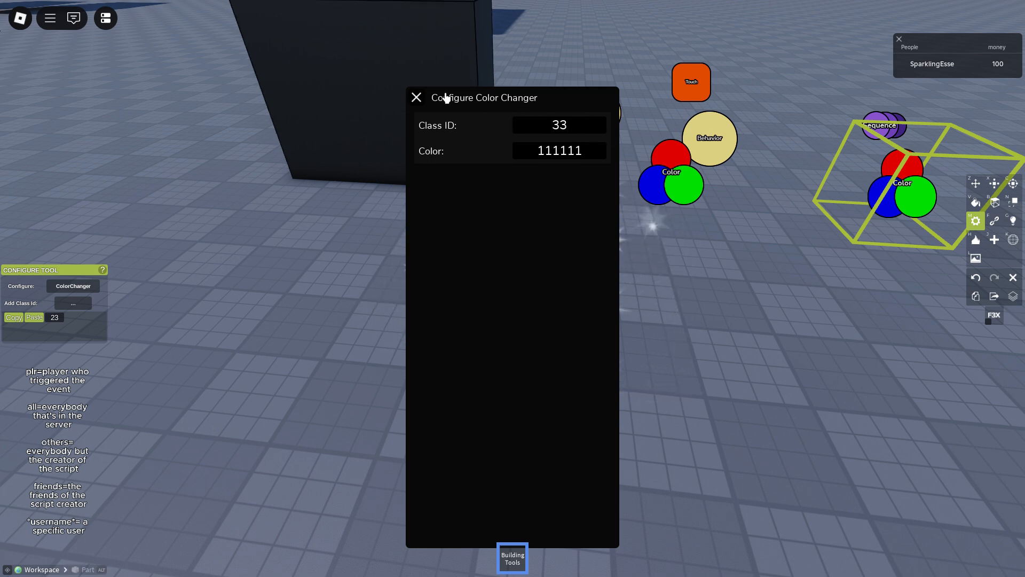
pyautogui.click(416, 97)
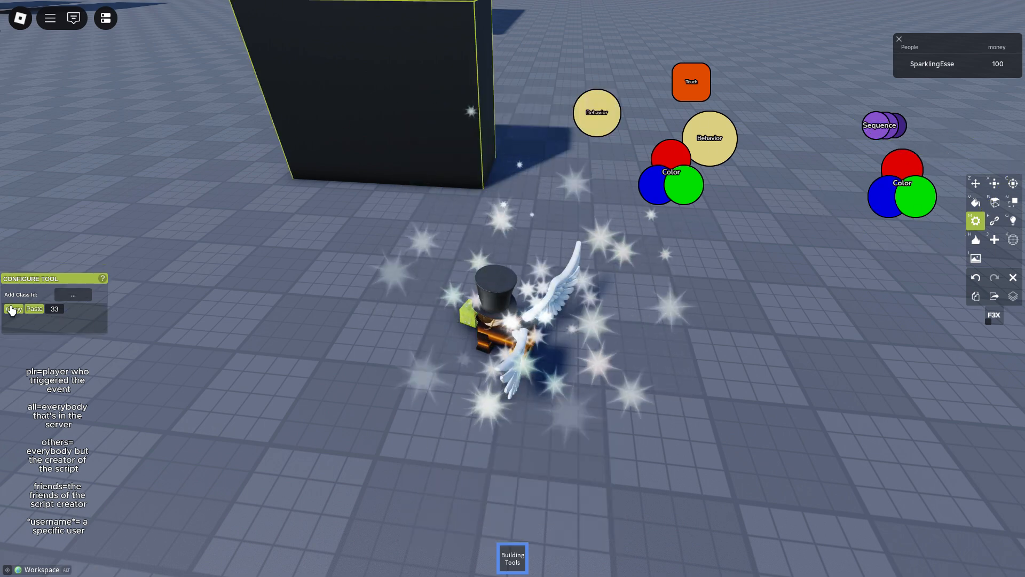
pyautogui.click(654, 185)
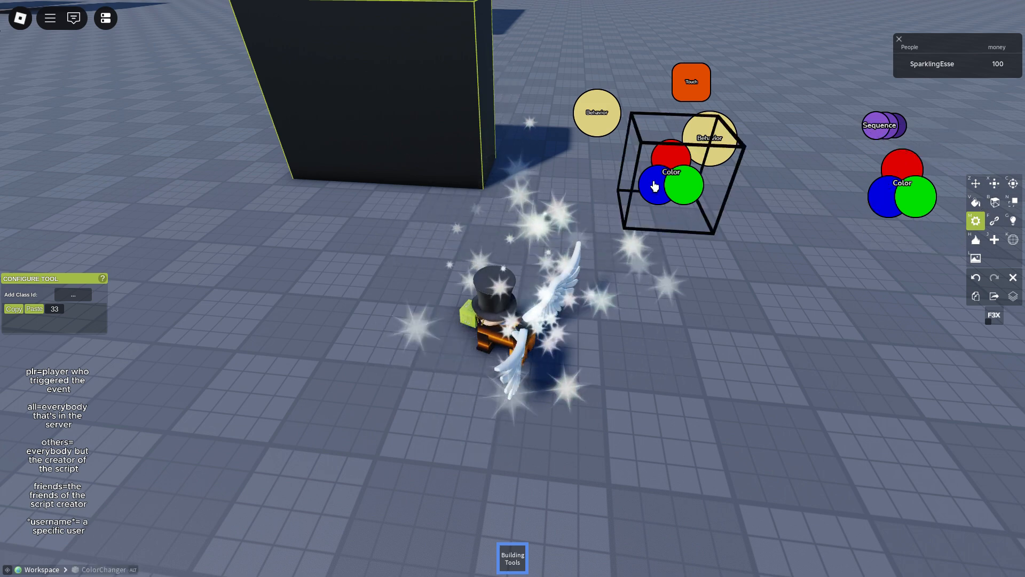
pyautogui.click(655, 186)
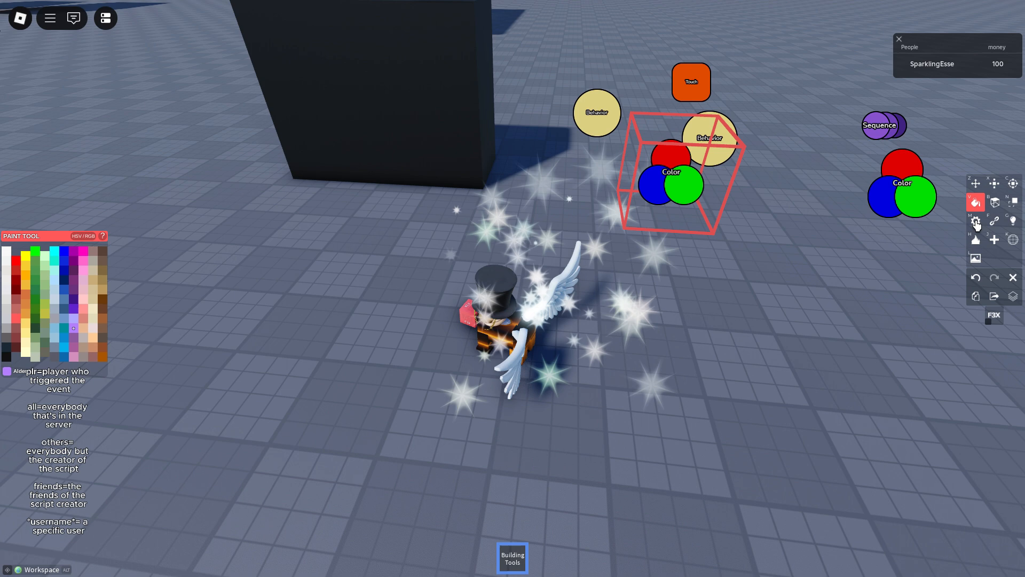
pyautogui.click(975, 220)
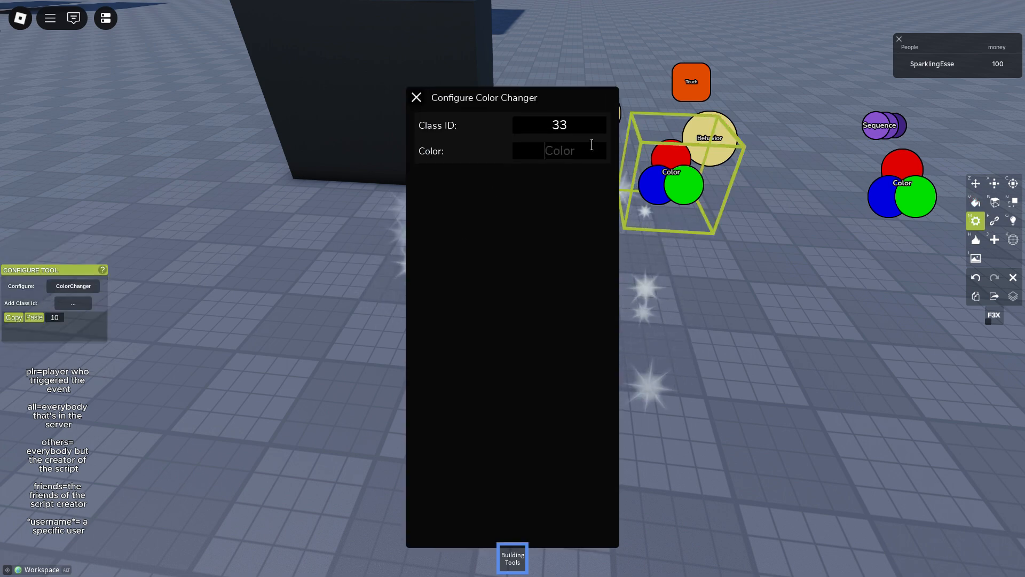
pyautogui.write('alde')
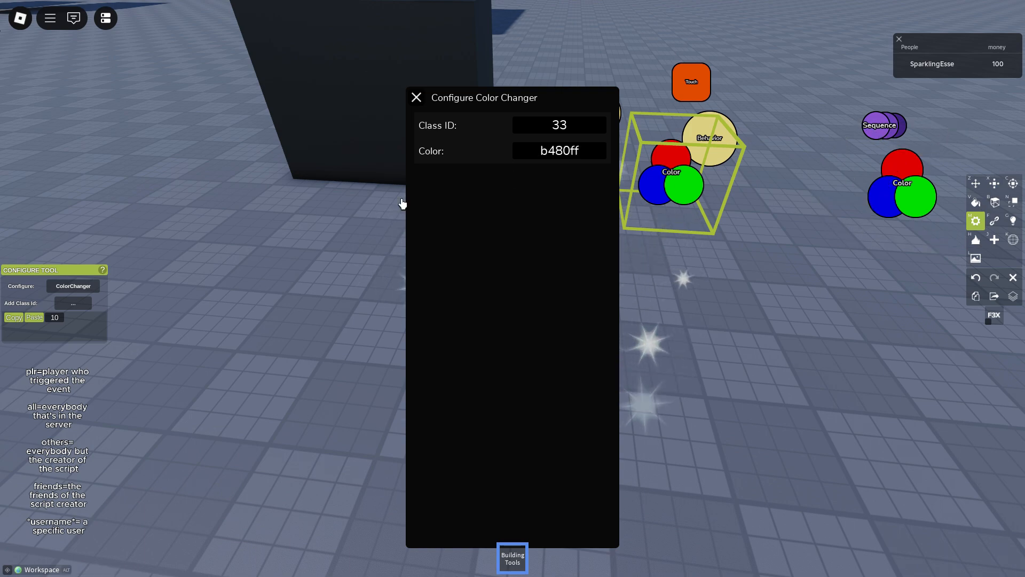
pyautogui.click(416, 97)
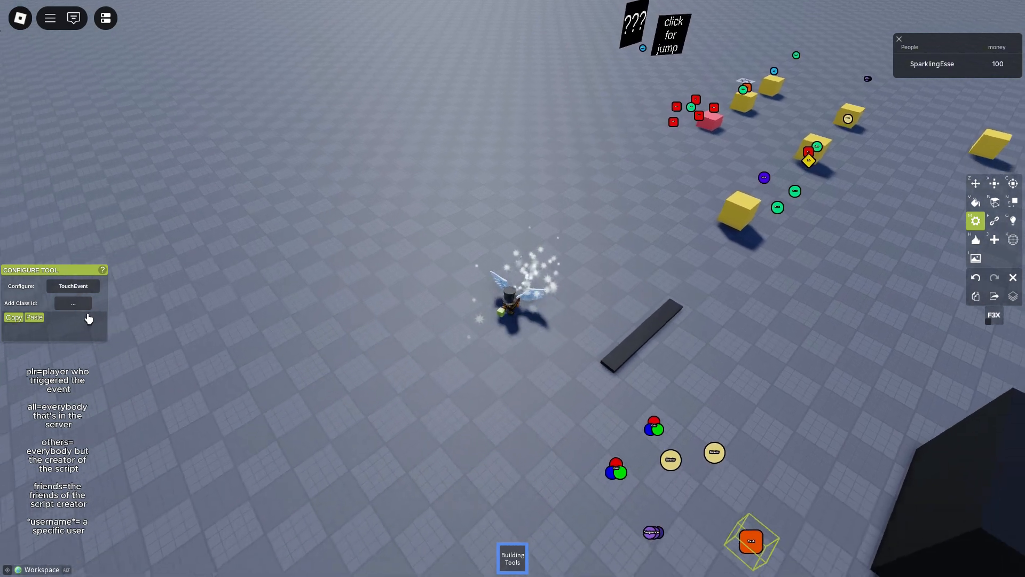
pyautogui.click(73, 285)
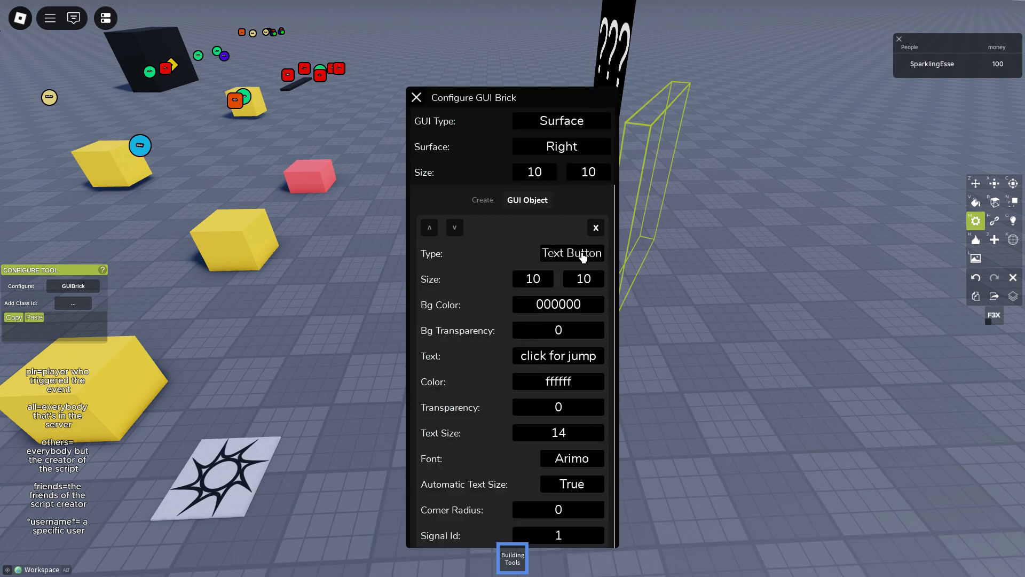
pyautogui.click(572, 254)
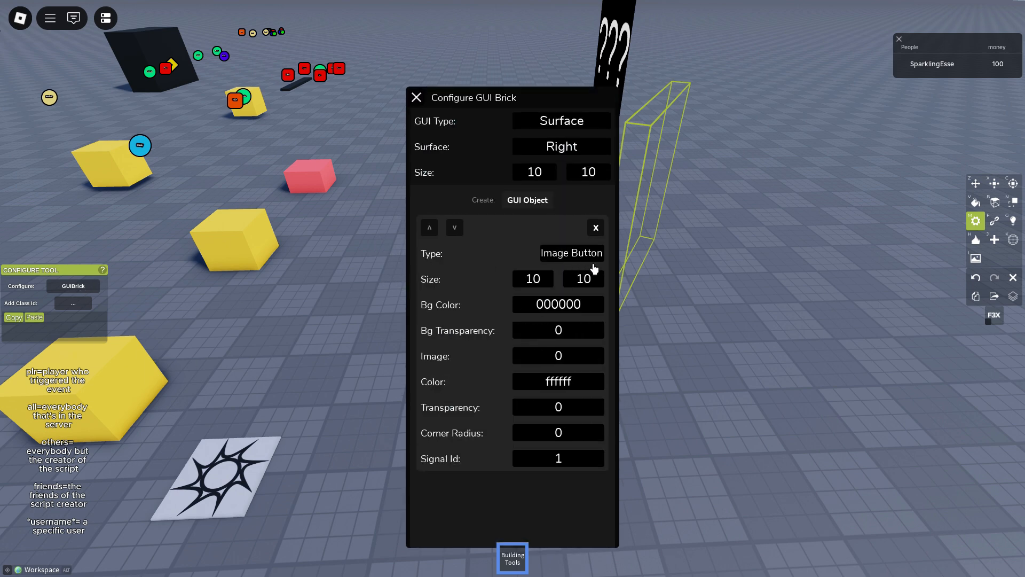
pyautogui.click(571, 253)
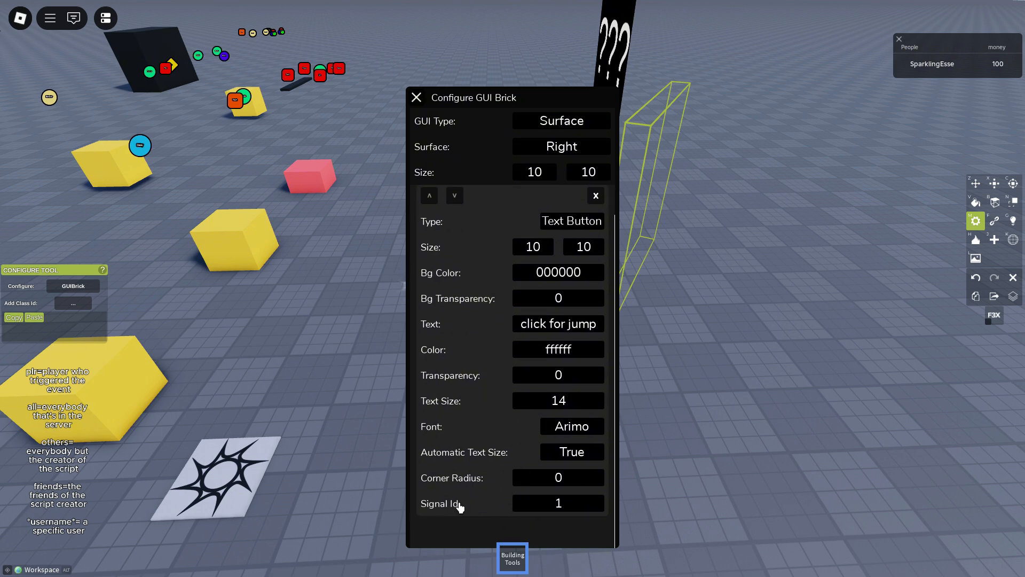
pyautogui.click(417, 97)
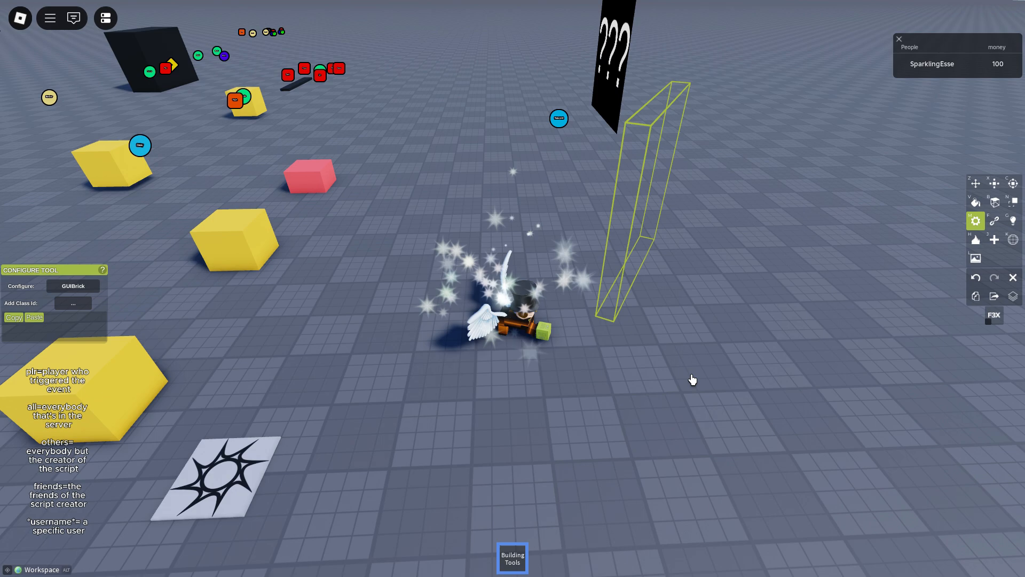